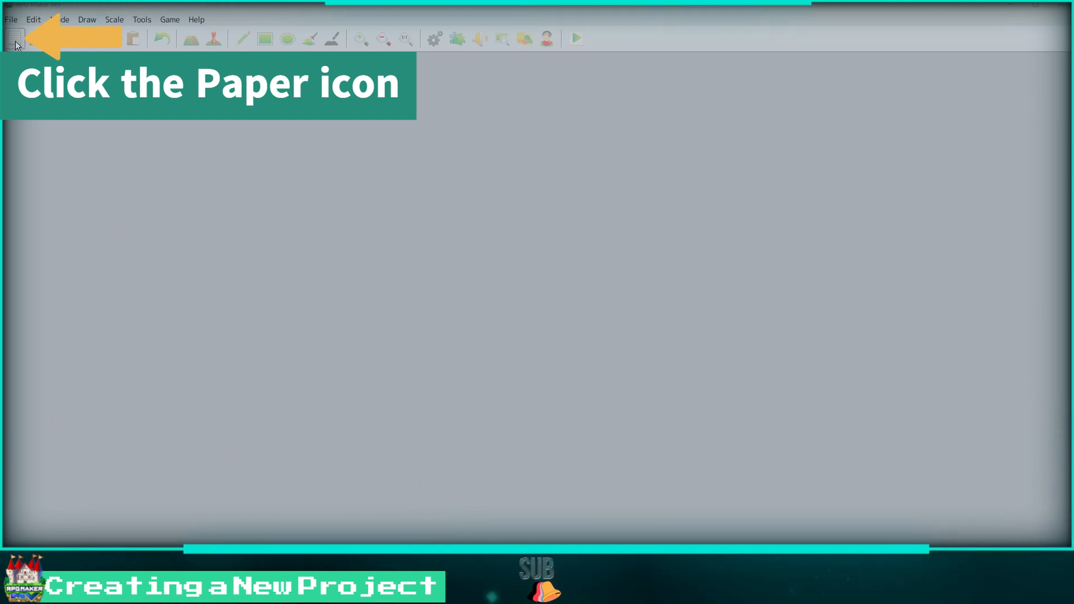
# Step: Create a new project named First Project with game title New Game
pyautogui.click(14, 38)
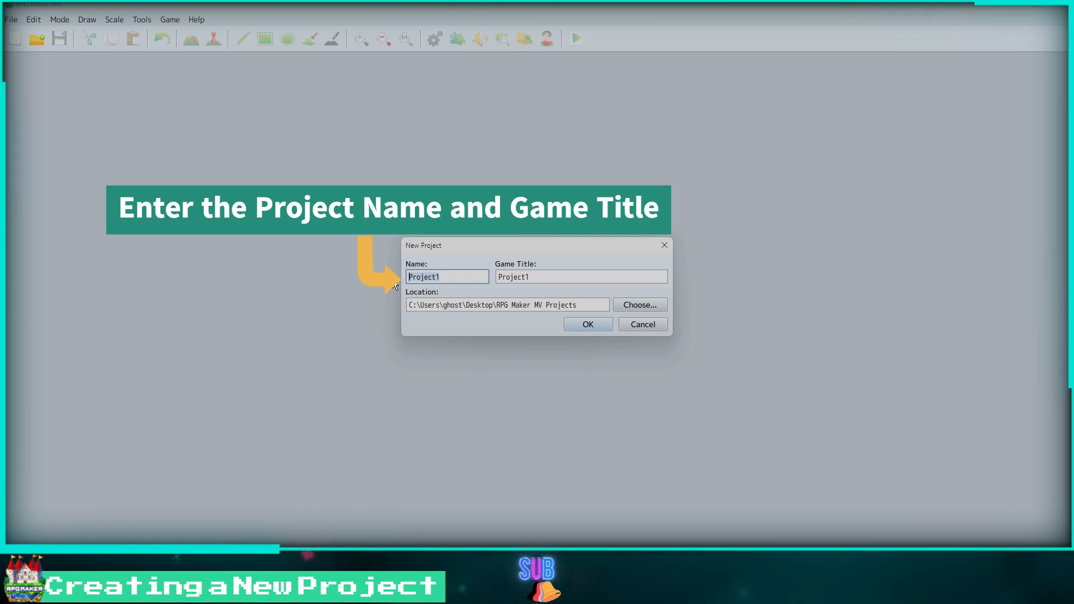
pyautogui.write('First Project')
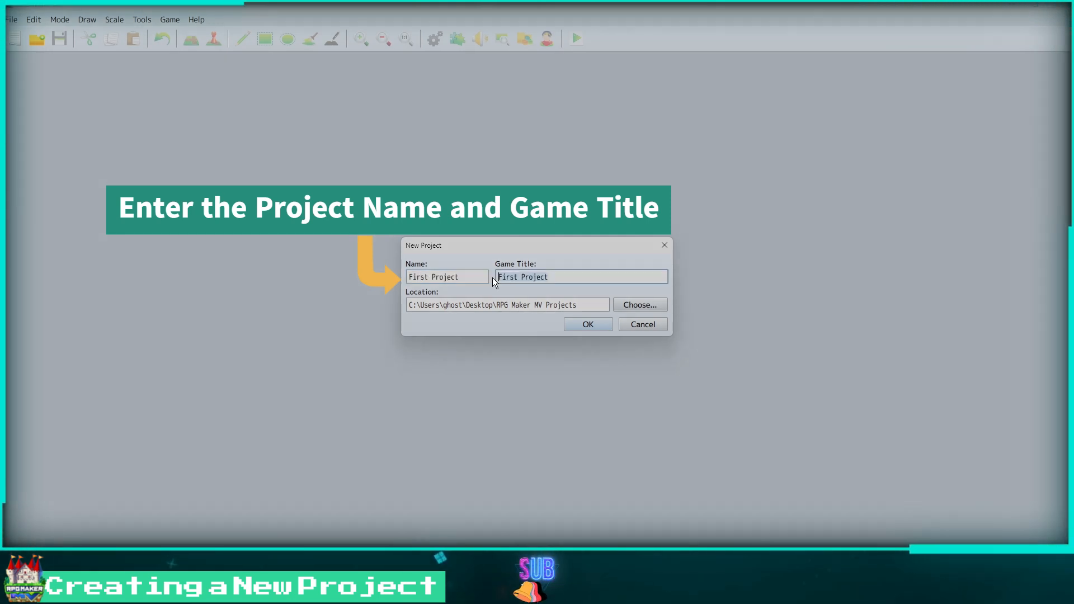
pyautogui.write('New Game')
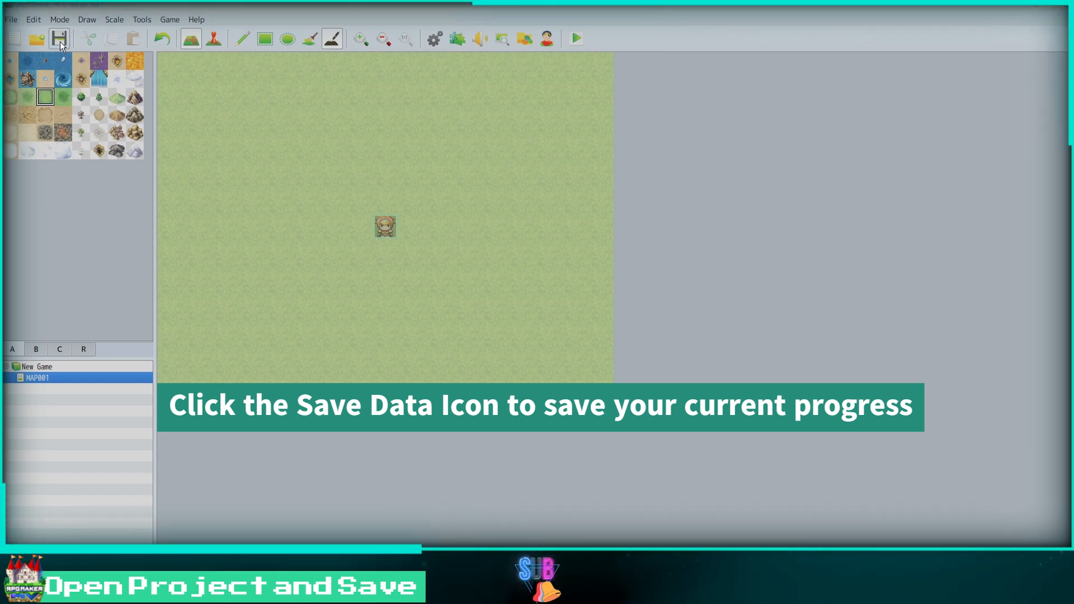
# Step: Save the project's current progress from the toolbar
pyautogui.click(58, 38)
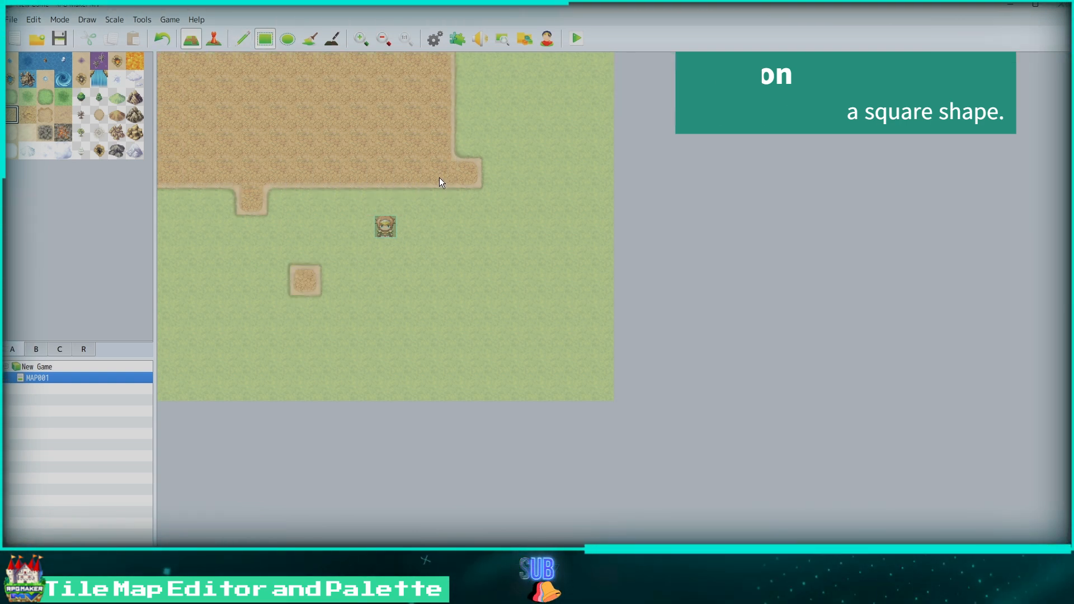
# Step: Paint rounded dirt patches with the Ellipse tool, then flood-fill the map with dirt
pyautogui.click(288, 38)
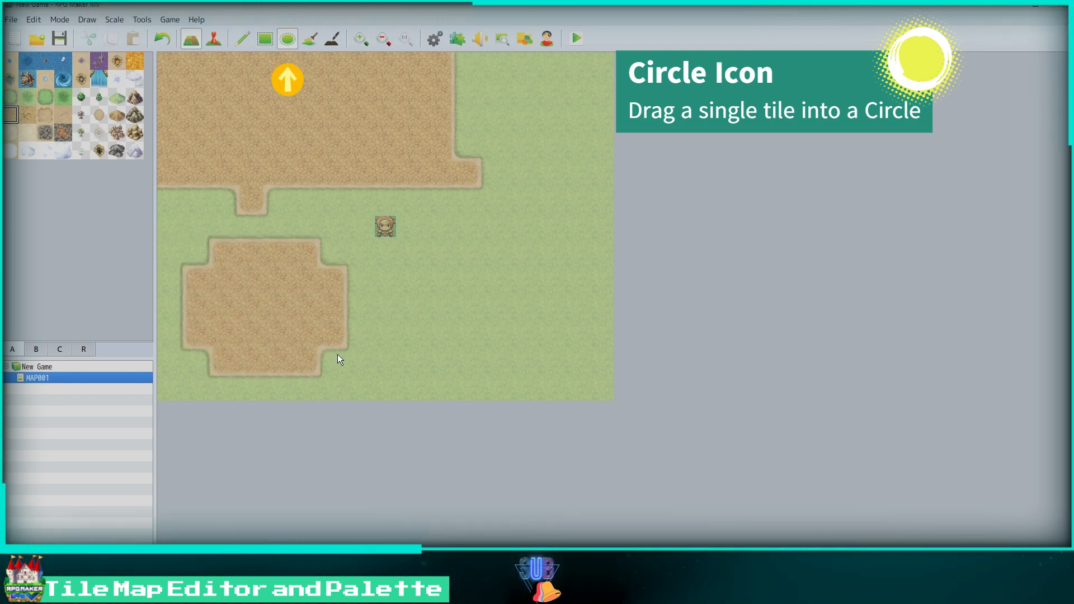
pyautogui.click(309, 38)
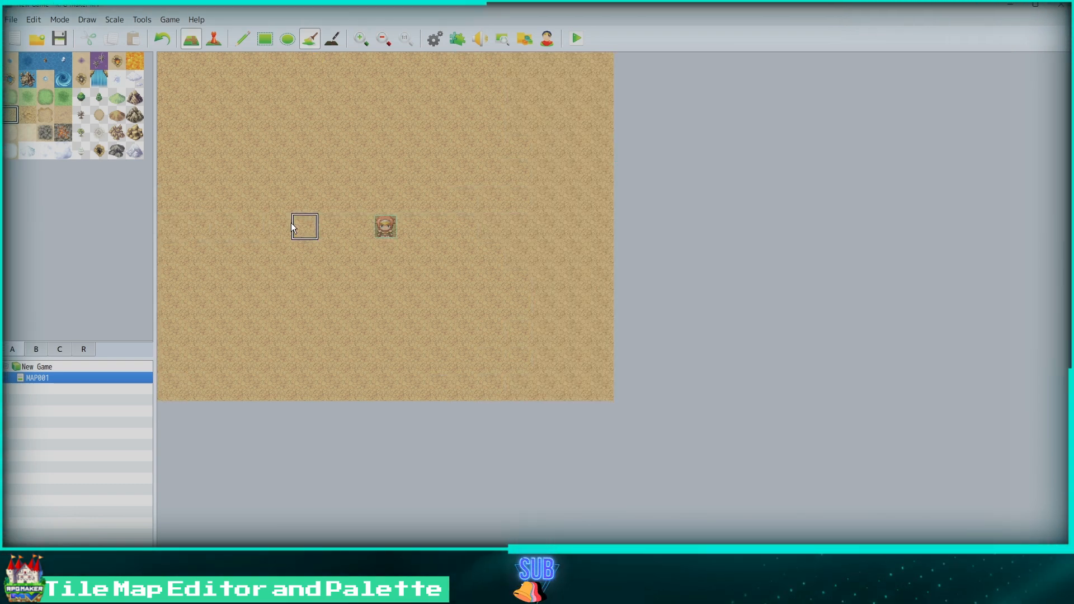
# Step: Place building tiles from tab B, add shadows, and switch the map to Event mode
pyautogui.click(35, 349)
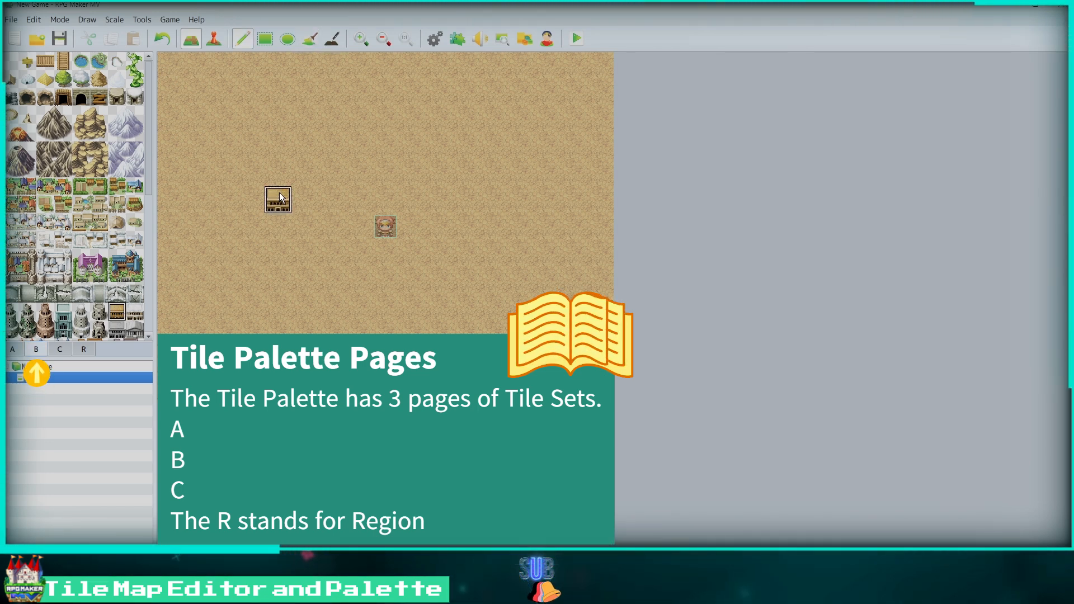
pyautogui.click(331, 199)
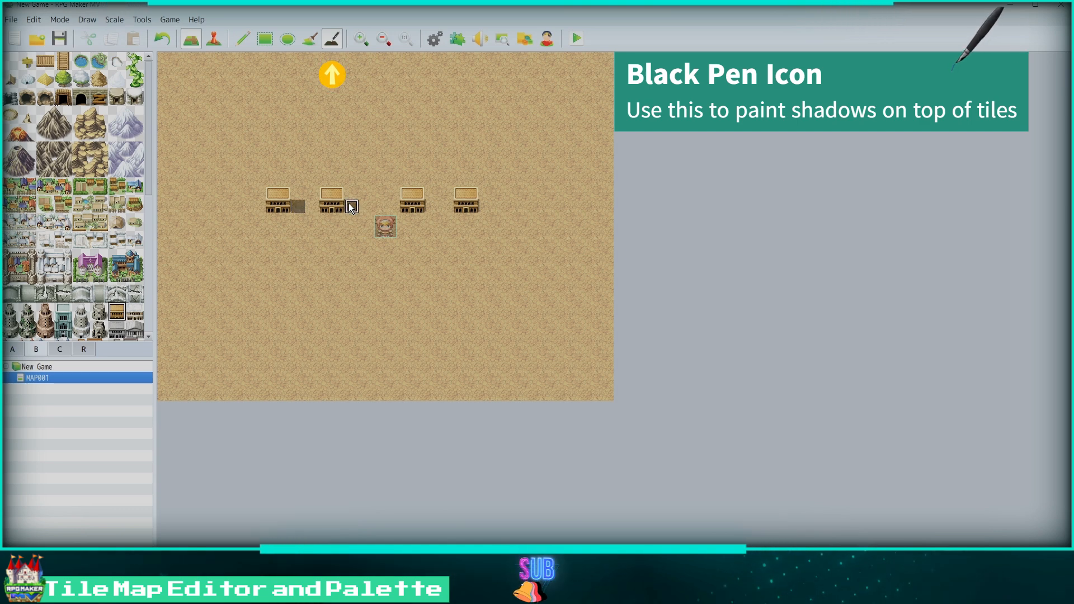
pyautogui.click(212, 38)
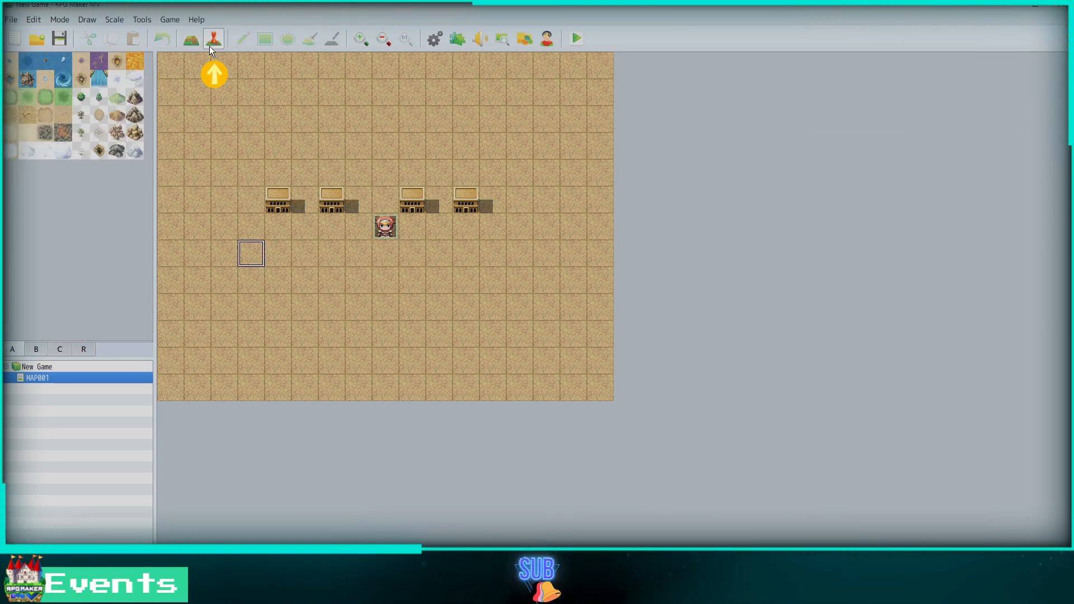
# Step: Create event EV001 on a sand tile below the buildings and open its editor
pyautogui.doubleClick(251, 253)
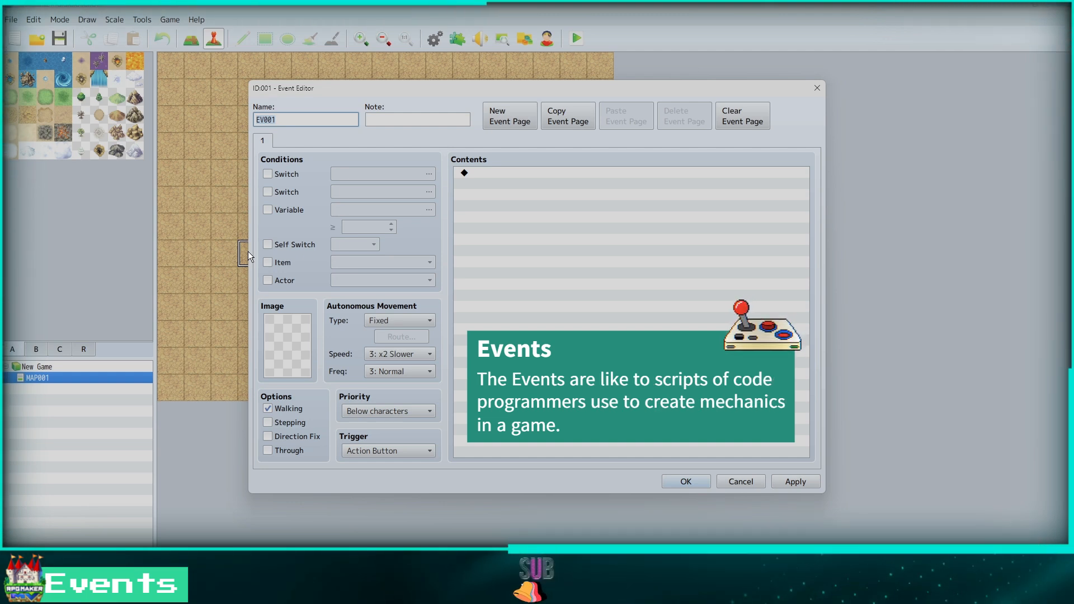
pyautogui.moveTo(206, 408)
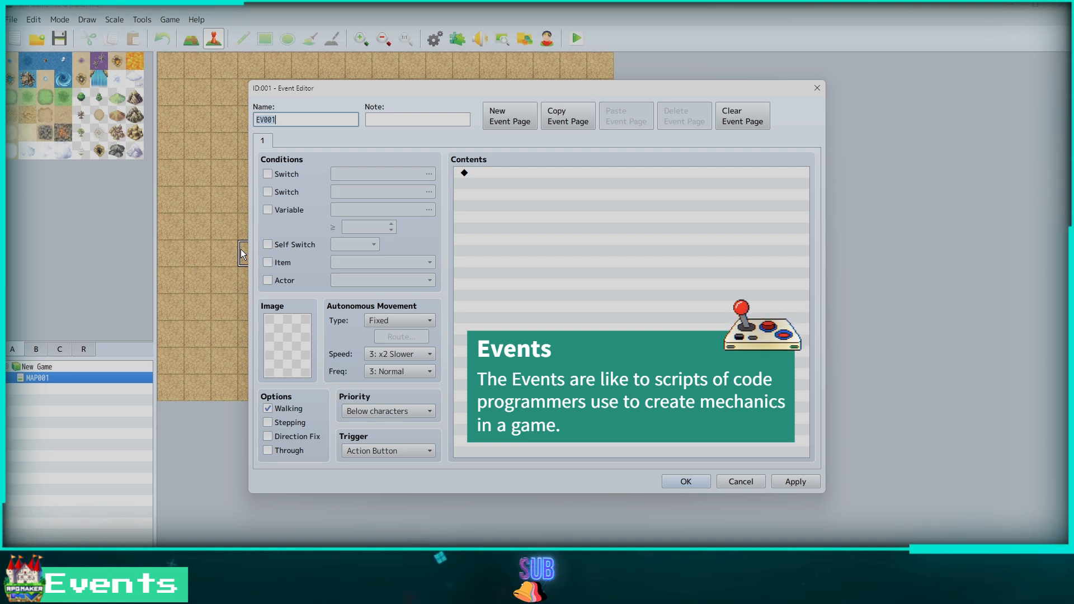
pyautogui.moveTo(695, 144)
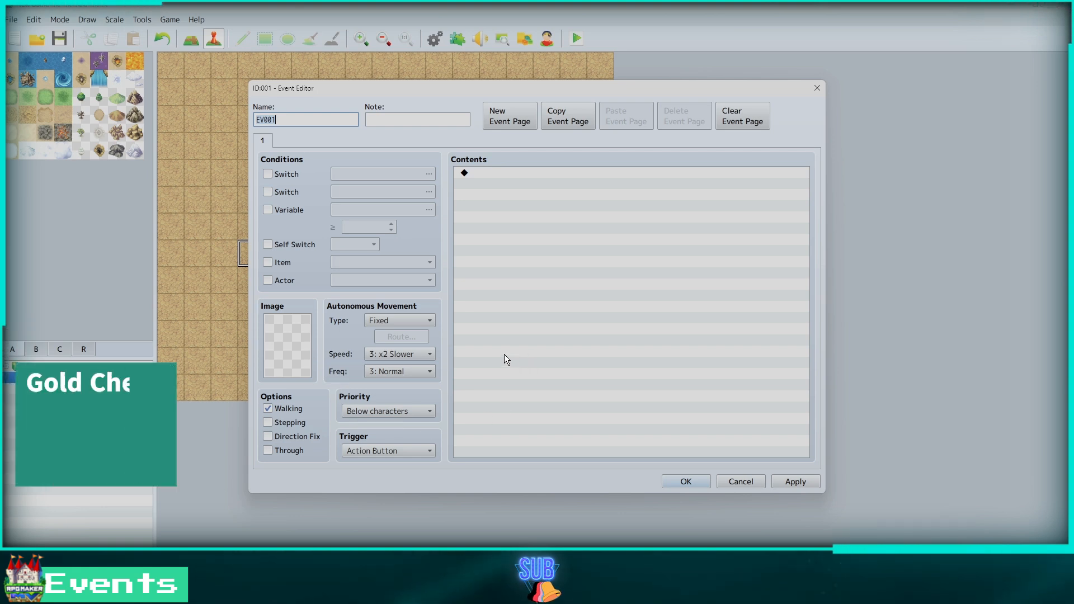
# Step: Give EV001 a closed !Chest graphic shown at character level
pyautogui.click(286, 345)
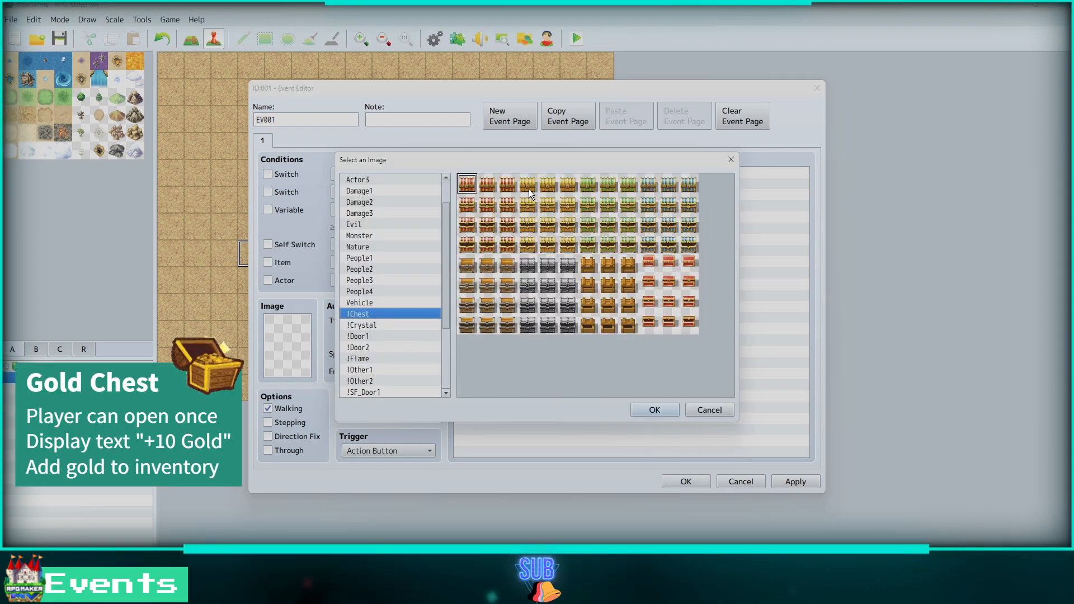
pyautogui.click(653, 410)
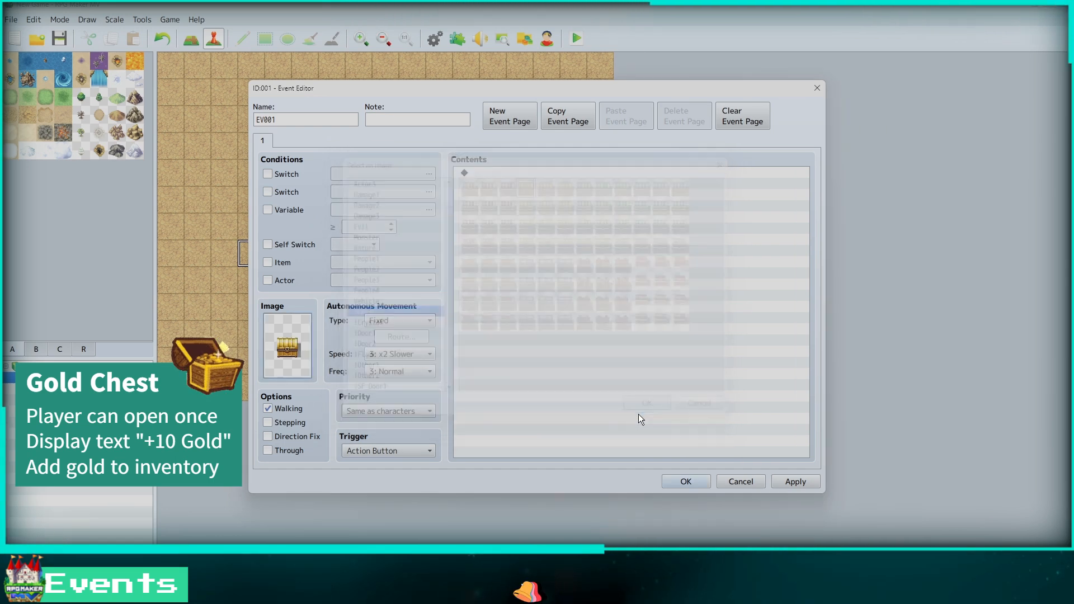
pyautogui.click(267, 408)
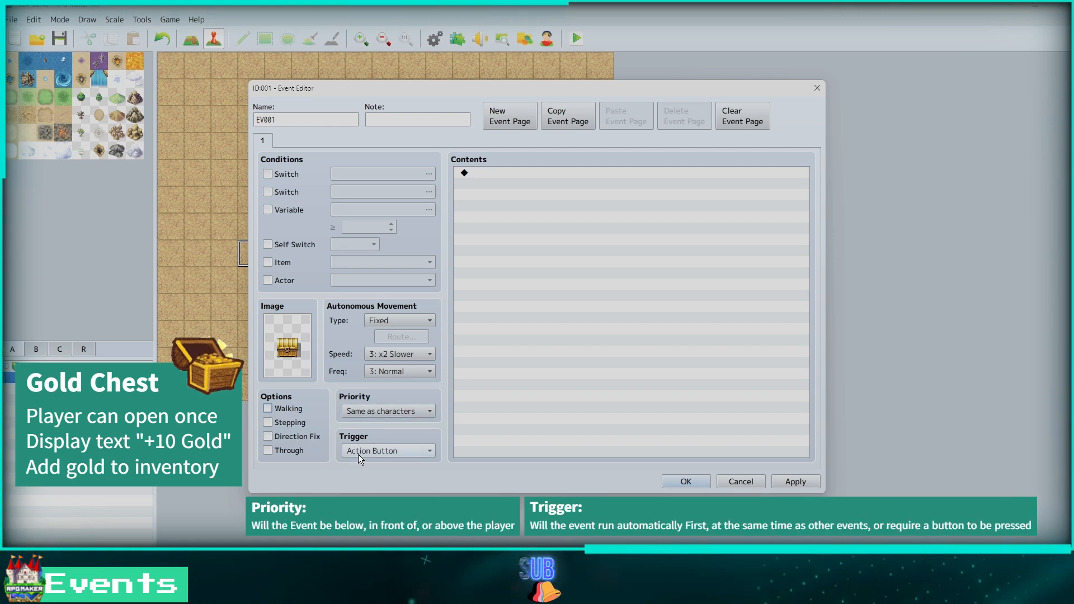
# Step: Add a Show Text command displaying the message +10 Gold
pyautogui.doubleClick(616, 173)
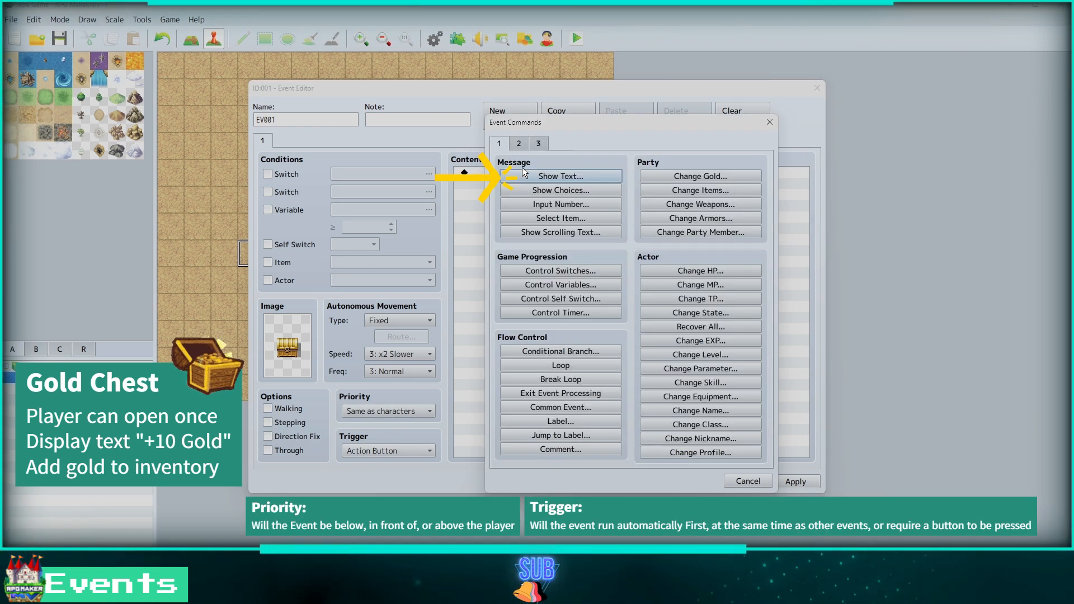
pyautogui.click(560, 176)
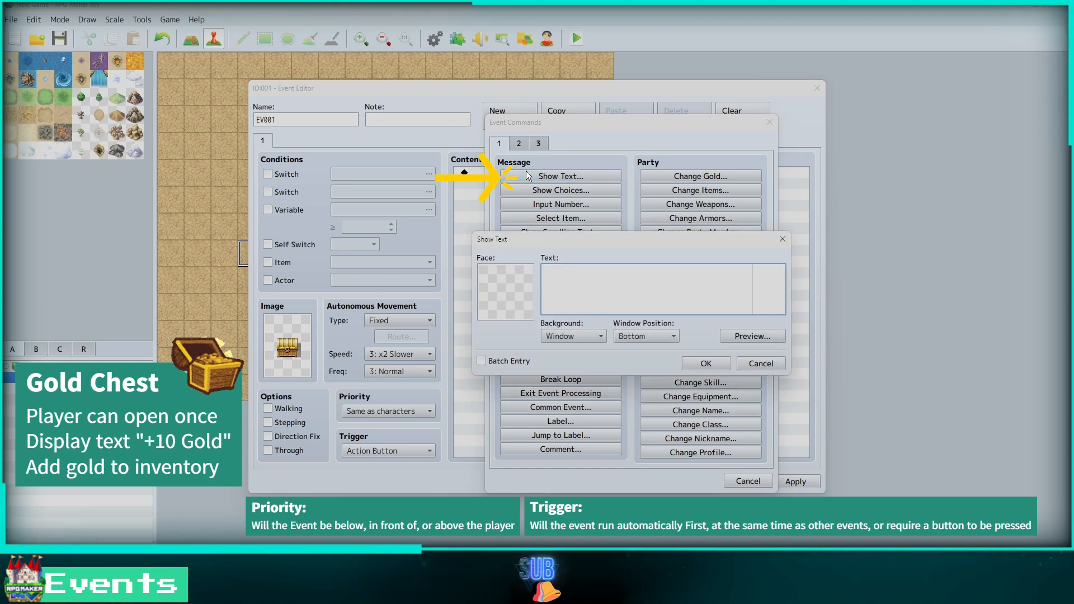
pyautogui.write('+')
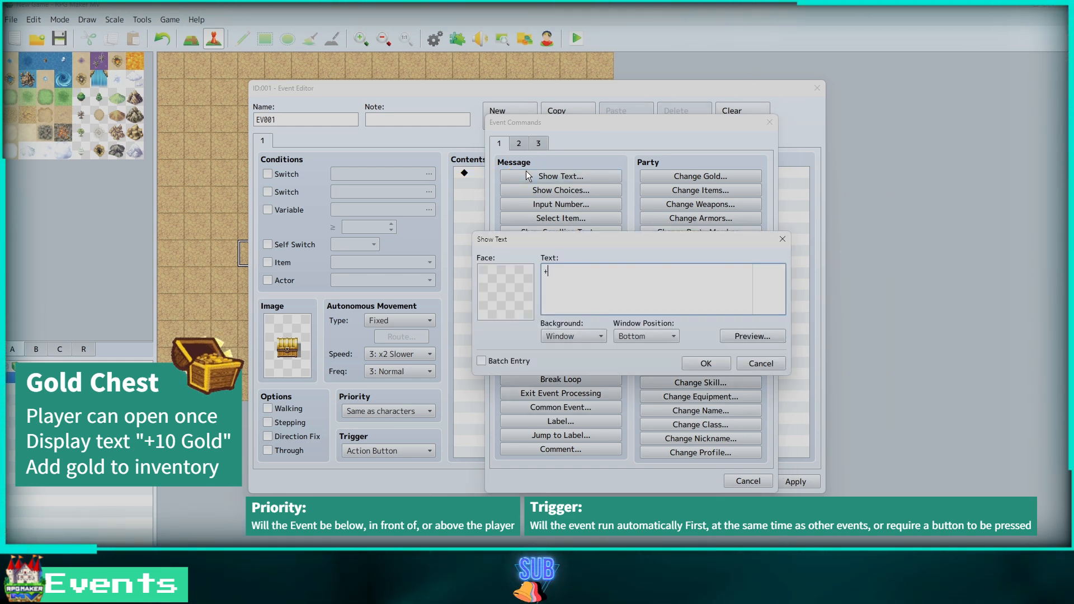
pyautogui.write('10 Gold')
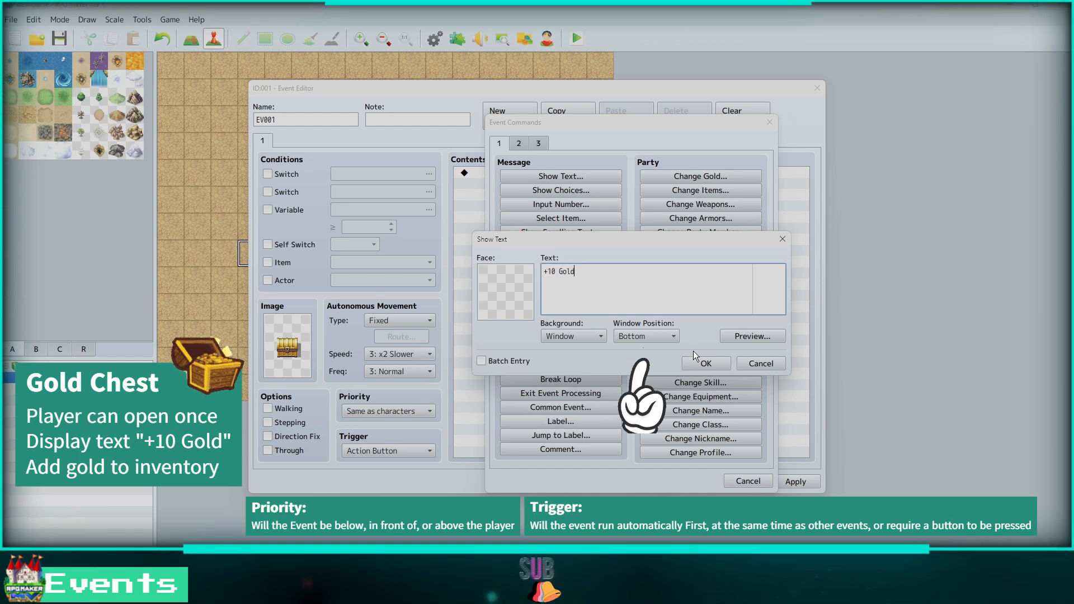
pyautogui.click(706, 362)
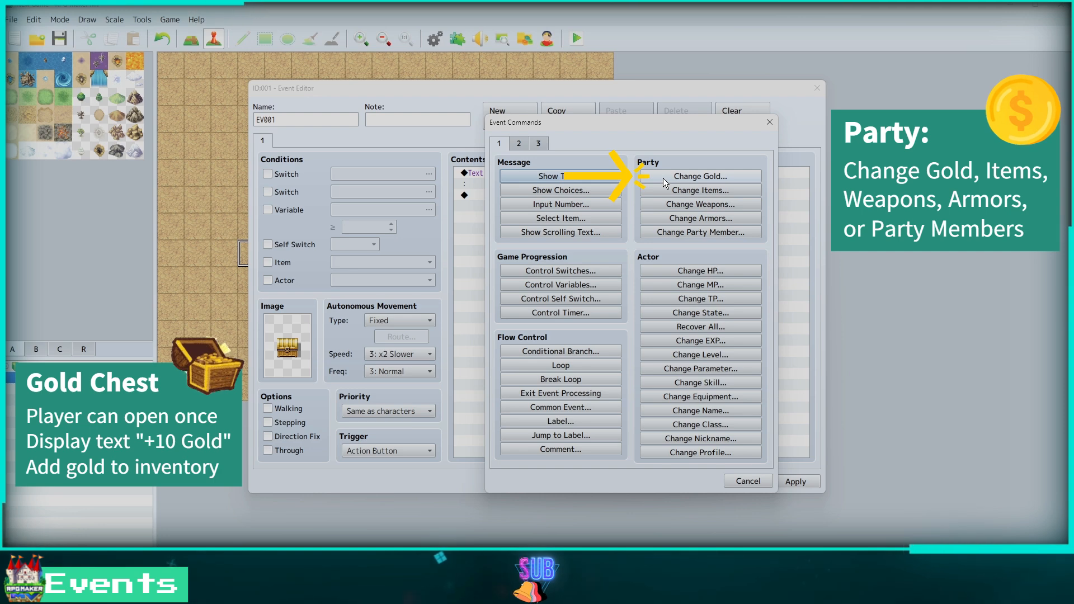
# Step: Add Change Gold +10 and Control Self Switch A ON commands after the message
pyautogui.click(698, 175)
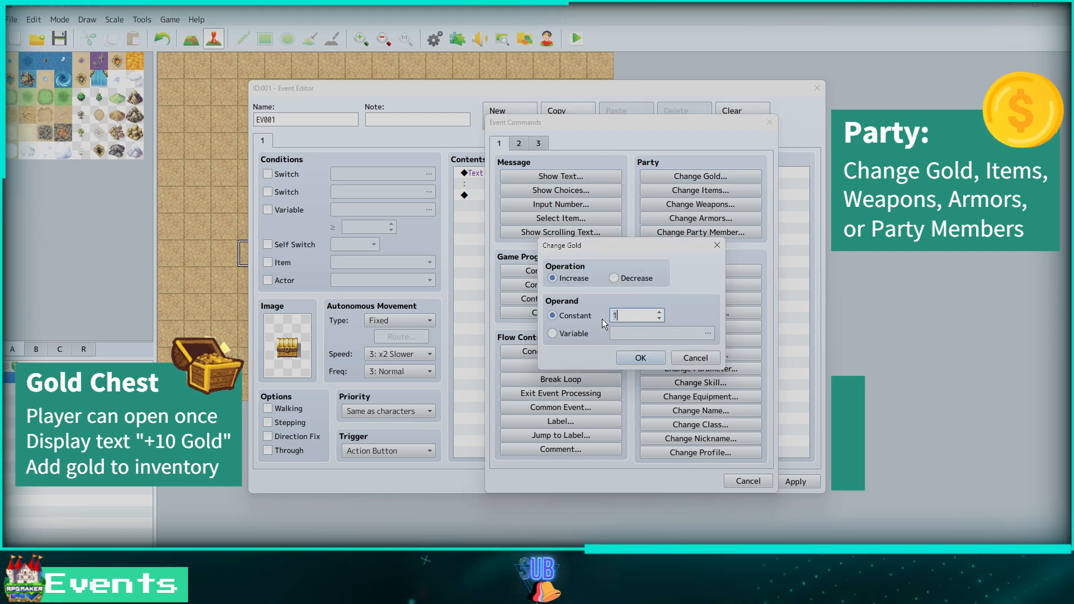
pyautogui.write('10')
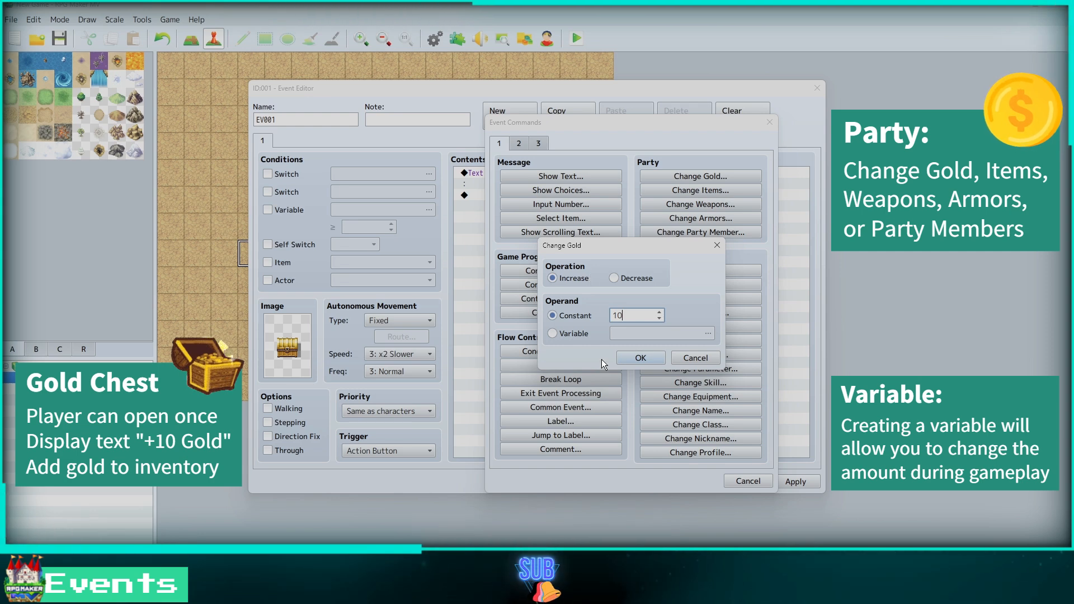
pyautogui.click(638, 357)
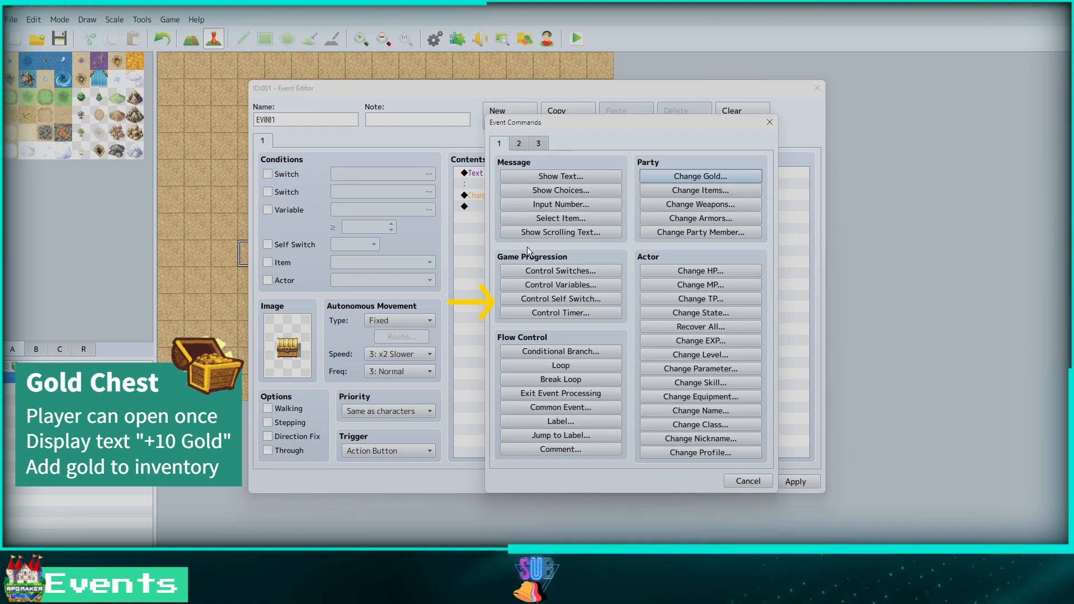
pyautogui.click(560, 298)
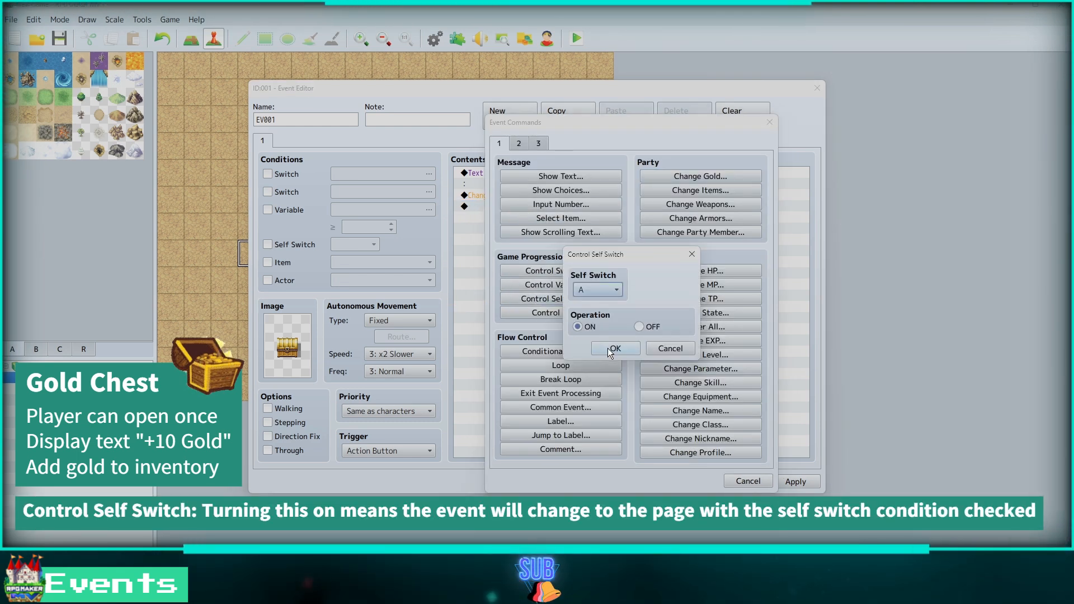
pyautogui.click(614, 349)
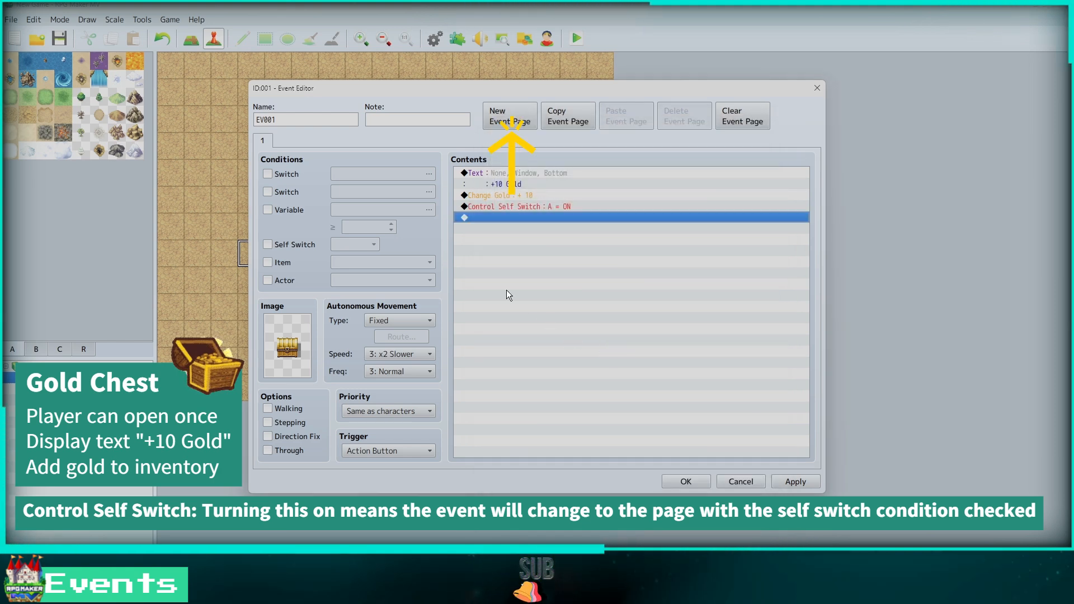
# Step: Add event page 2 conditioned on Self Switch A with a non-walking open-chest graphic
pyautogui.click(509, 115)
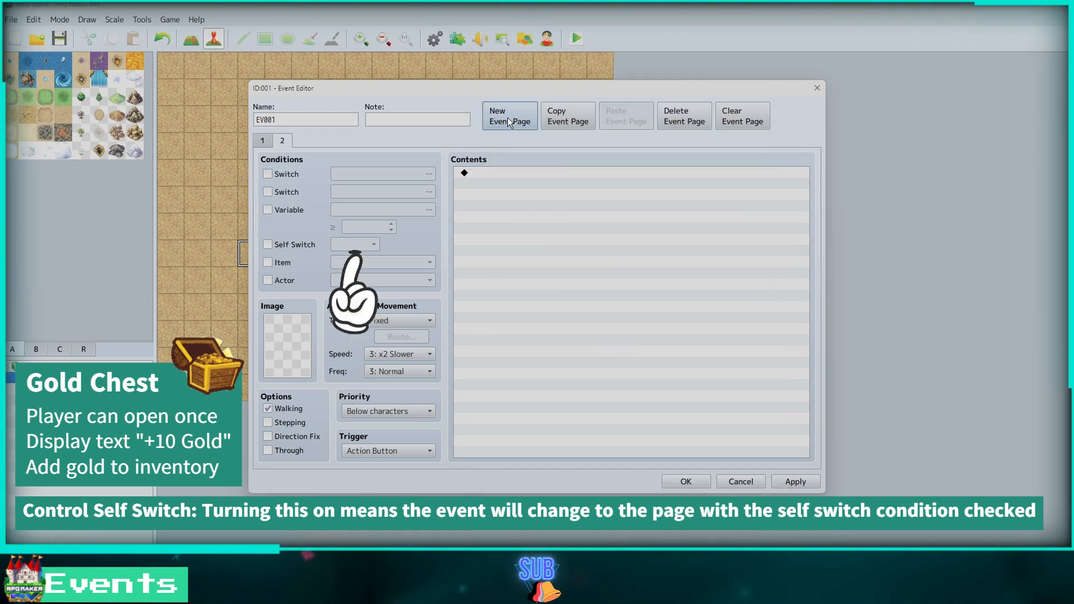
pyautogui.click(268, 244)
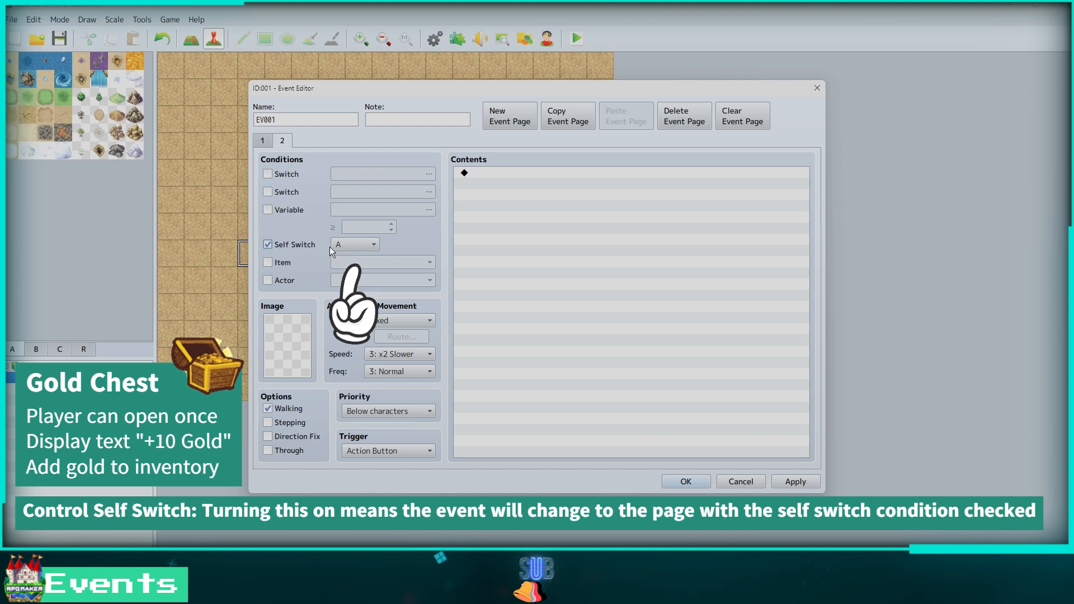
pyautogui.click(286, 343)
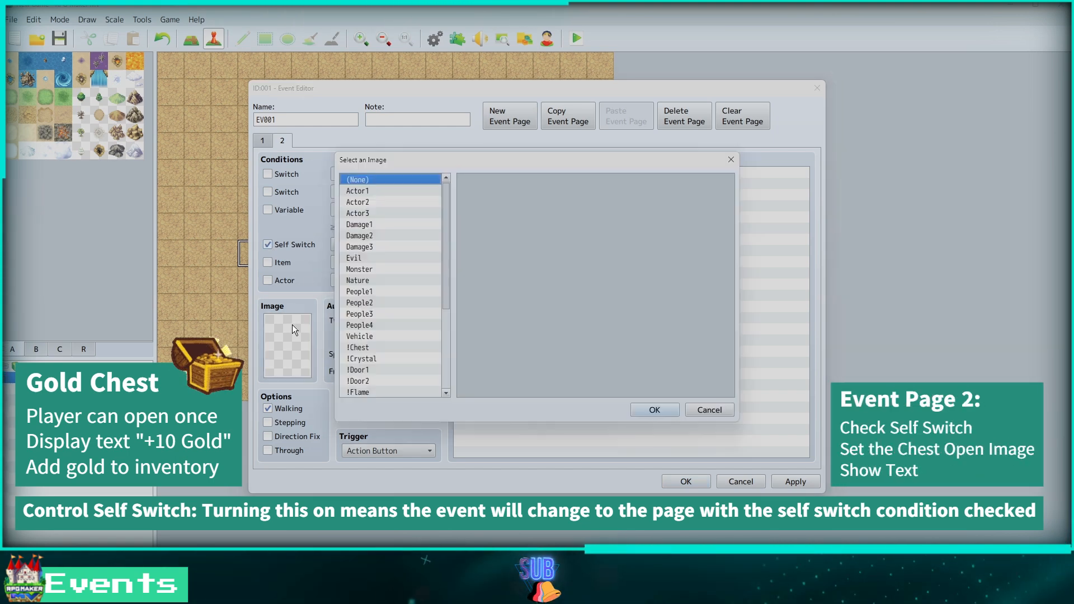
pyautogui.scroll(-3)
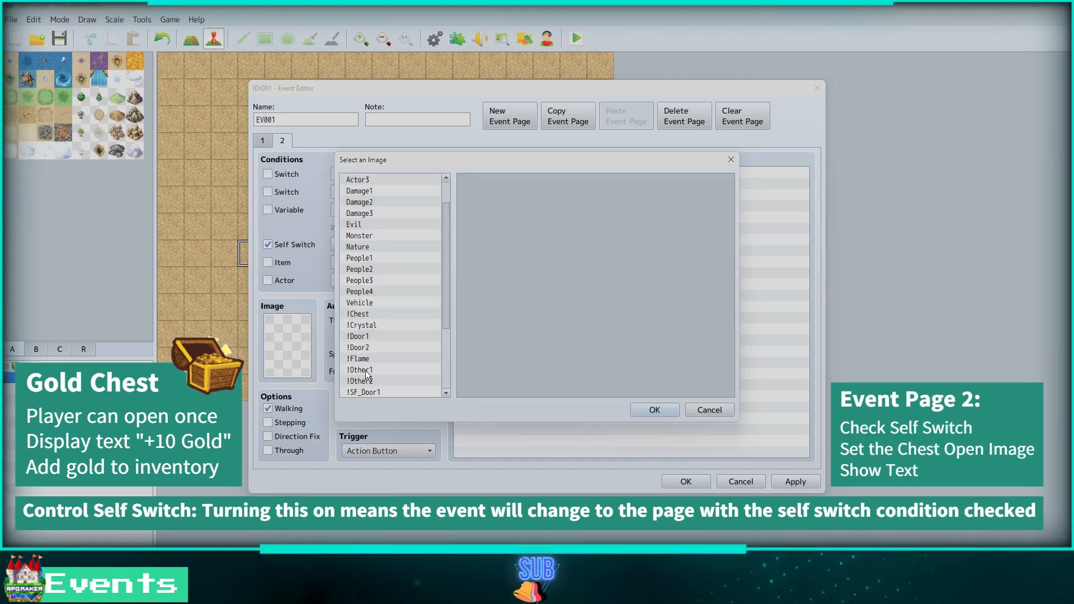
pyautogui.click(358, 313)
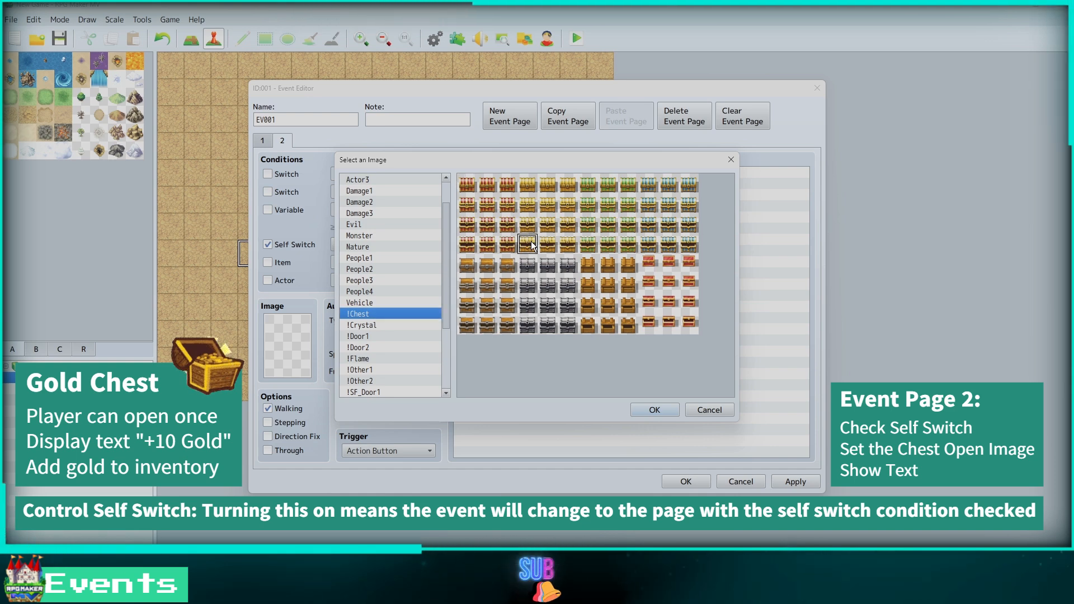
pyautogui.click(652, 409)
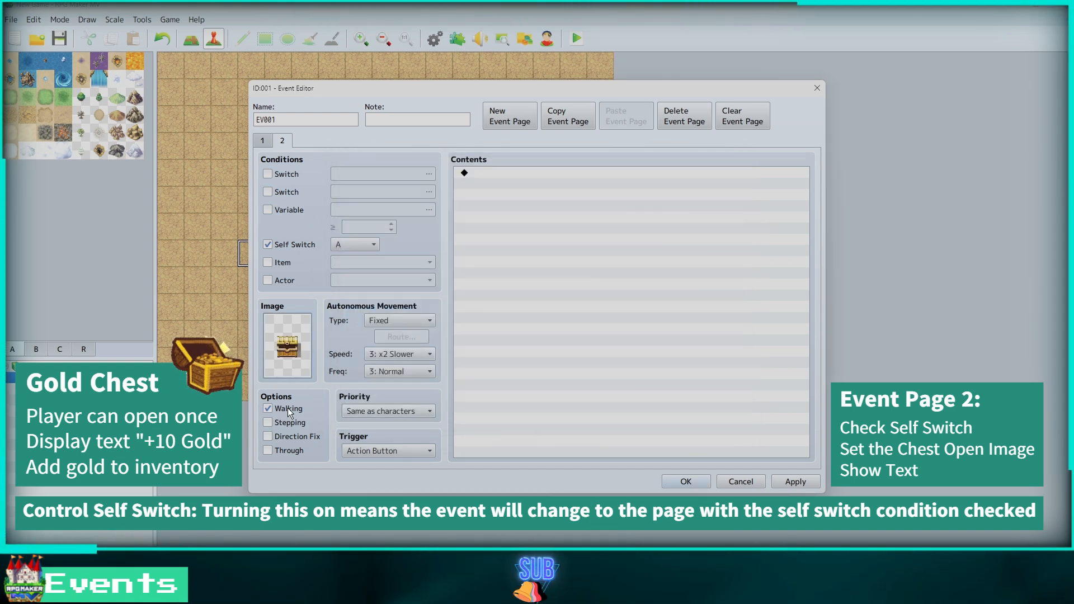
pyautogui.click(268, 408)
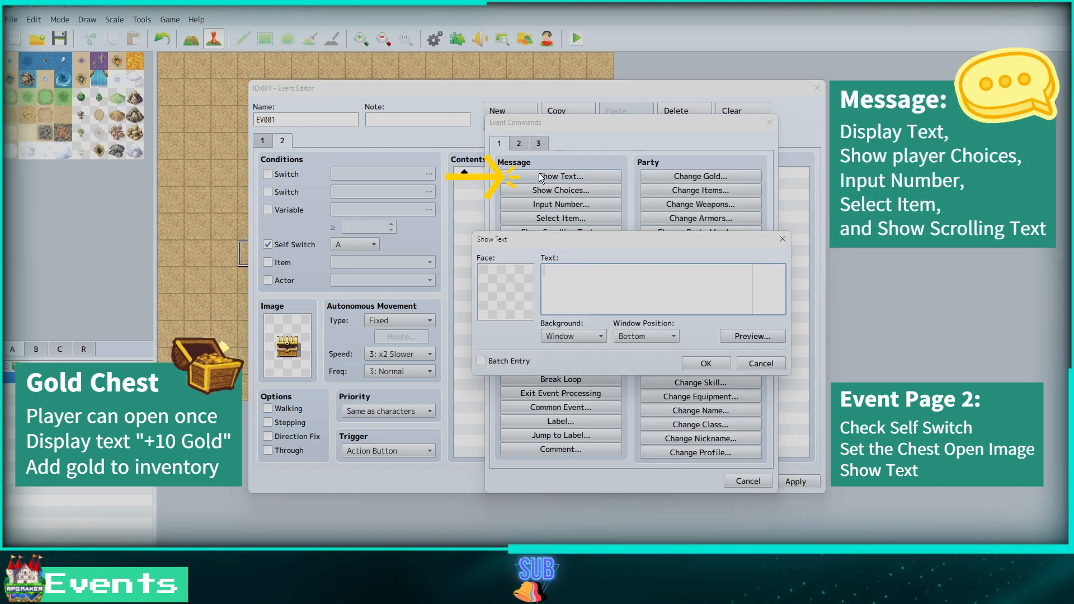
# Step: Give page 2 a Show Text message reading "The chest is empty..."
pyautogui.write('T')
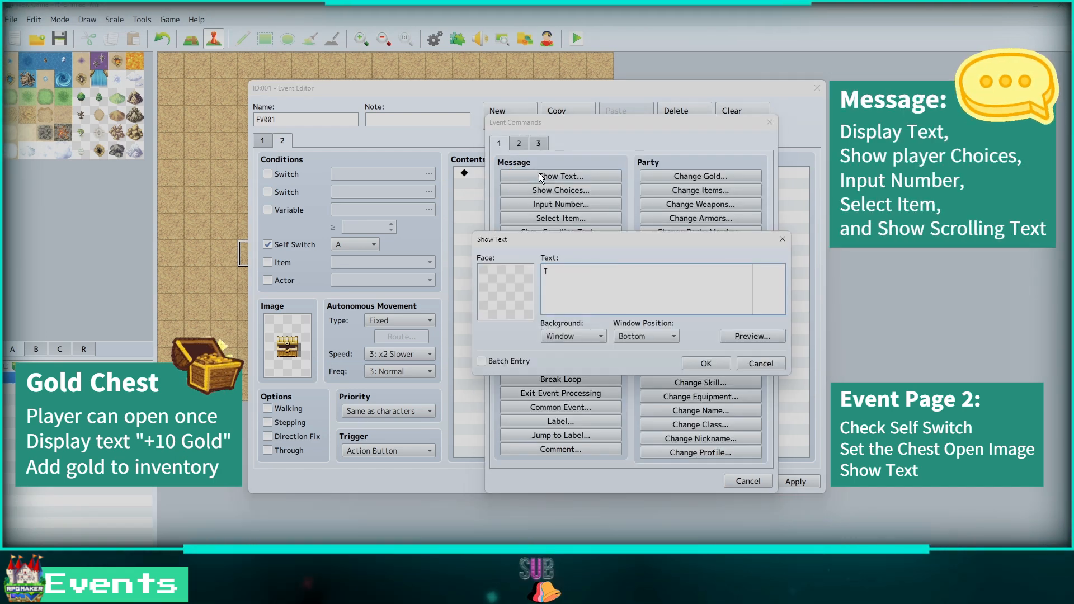
pyautogui.write('he chest')
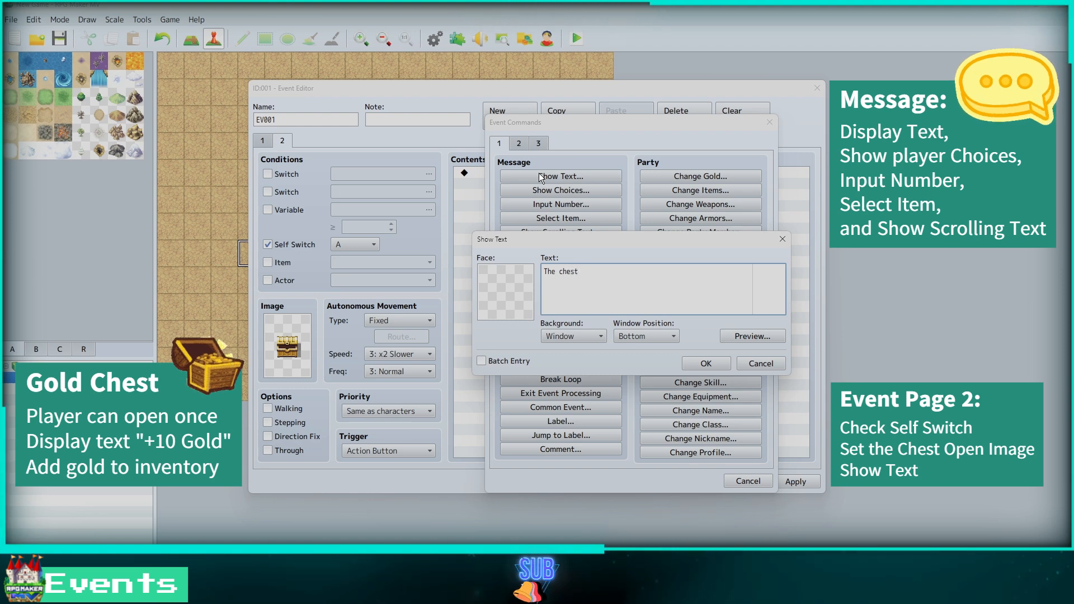
pyautogui.write('is empty')
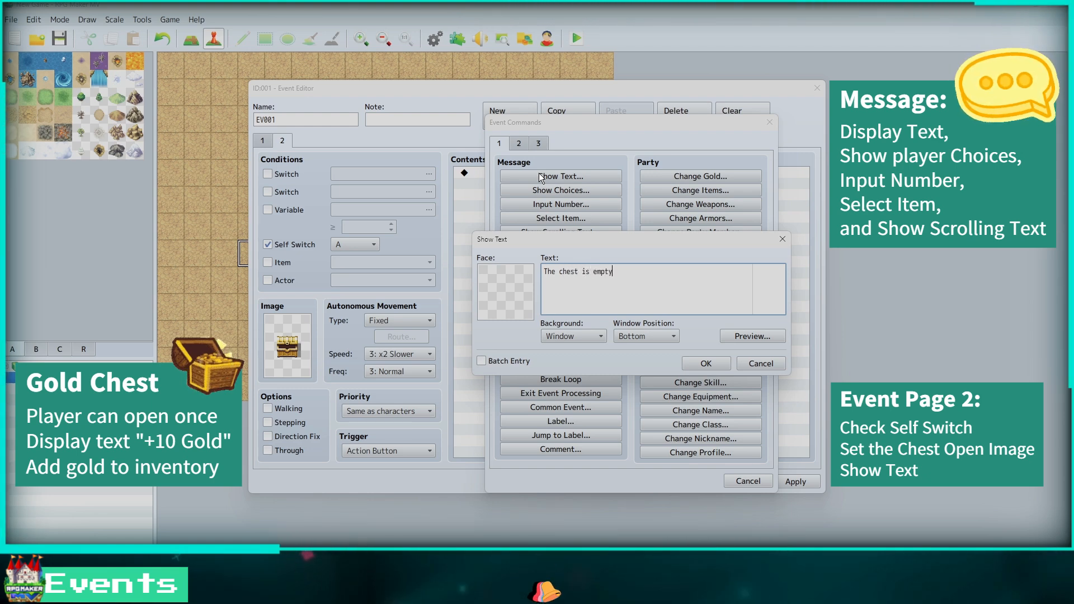
pyautogui.write('...')
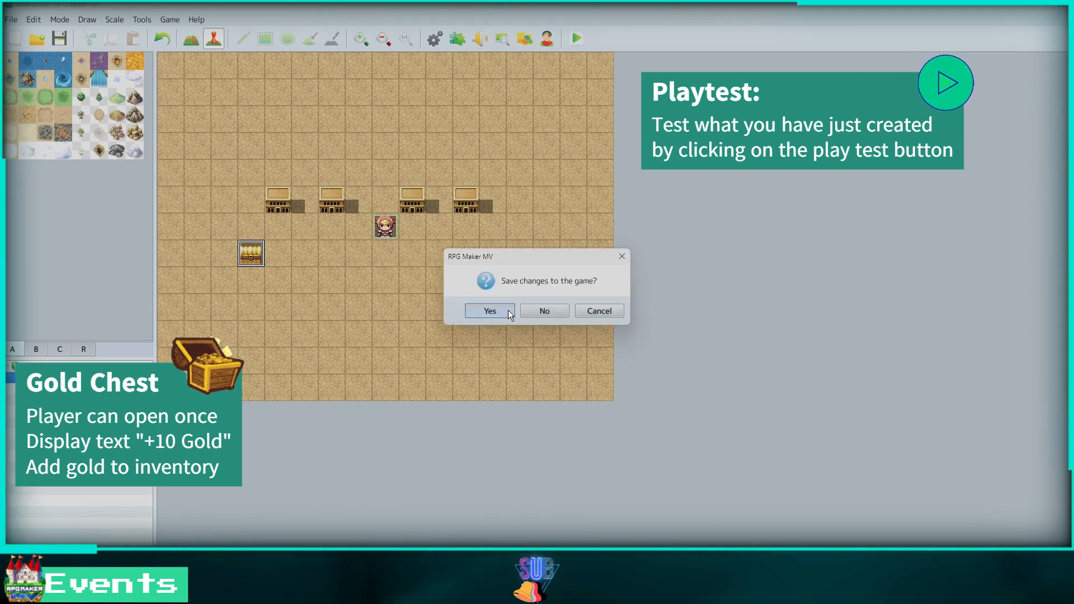
# Step: Save changes, playtest a New Game and walk the party up to the chest
pyautogui.click(489, 310)
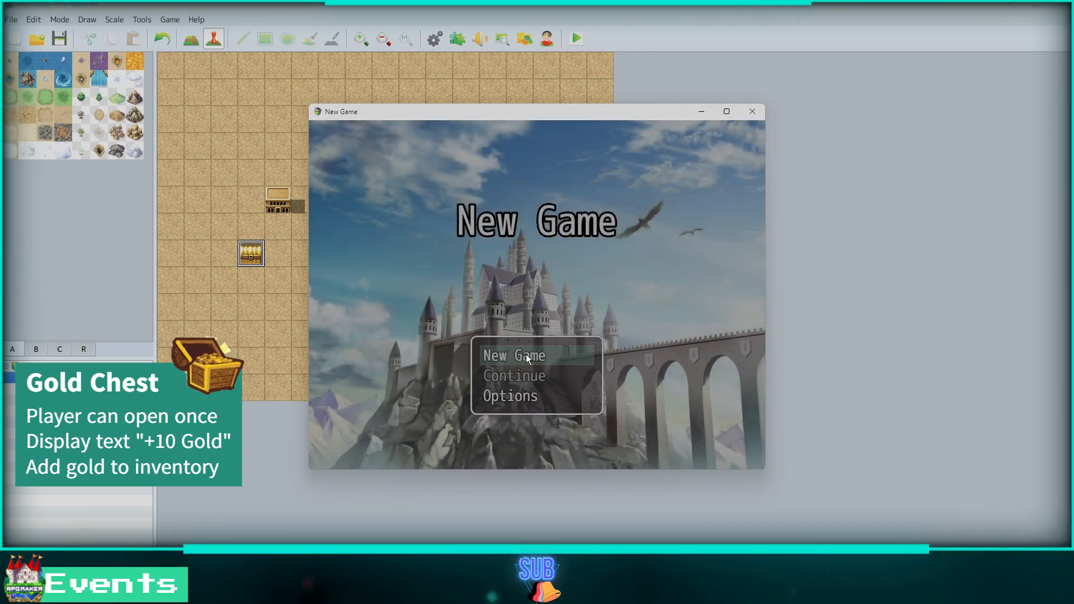
pyautogui.click(514, 356)
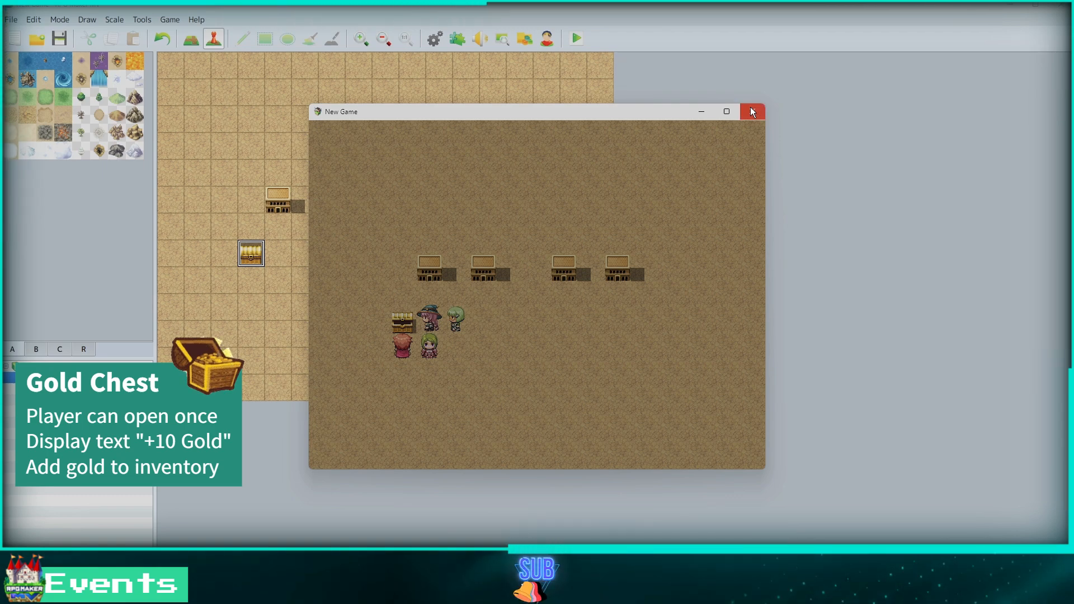
# Step: Close the playtest and browse the Database through Actors, Classes, Skills to Items
pyautogui.click(752, 111)
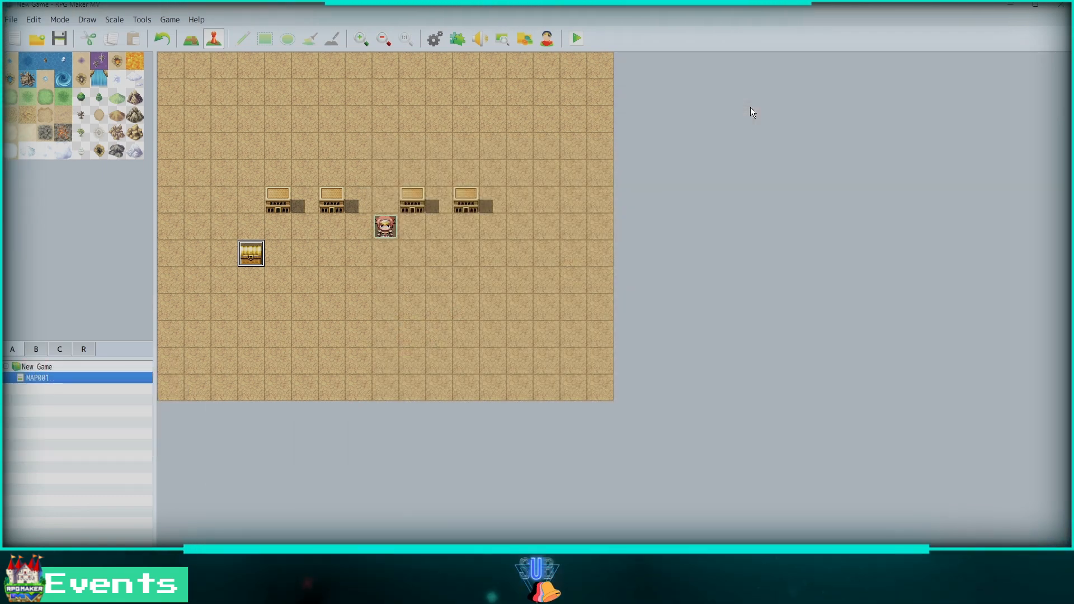
pyautogui.click(433, 38)
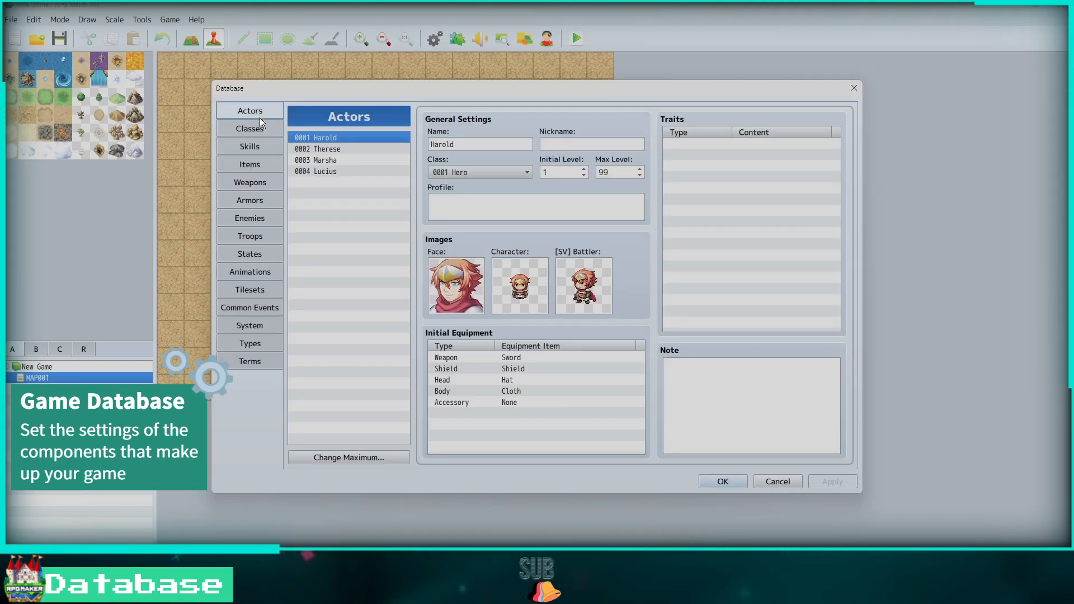
pyautogui.moveTo(250, 111)
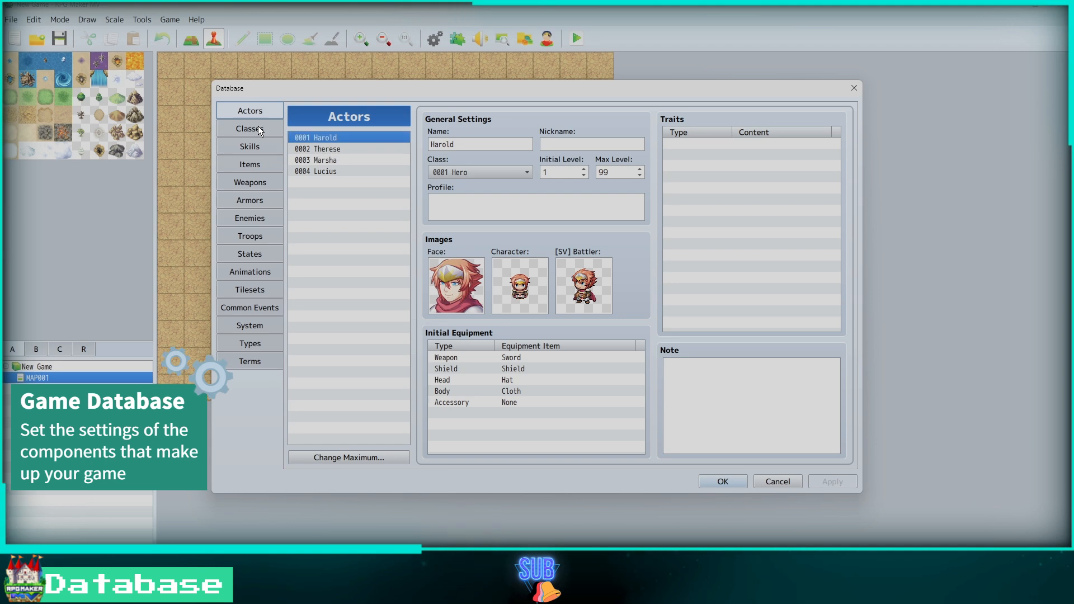
pyautogui.click(250, 128)
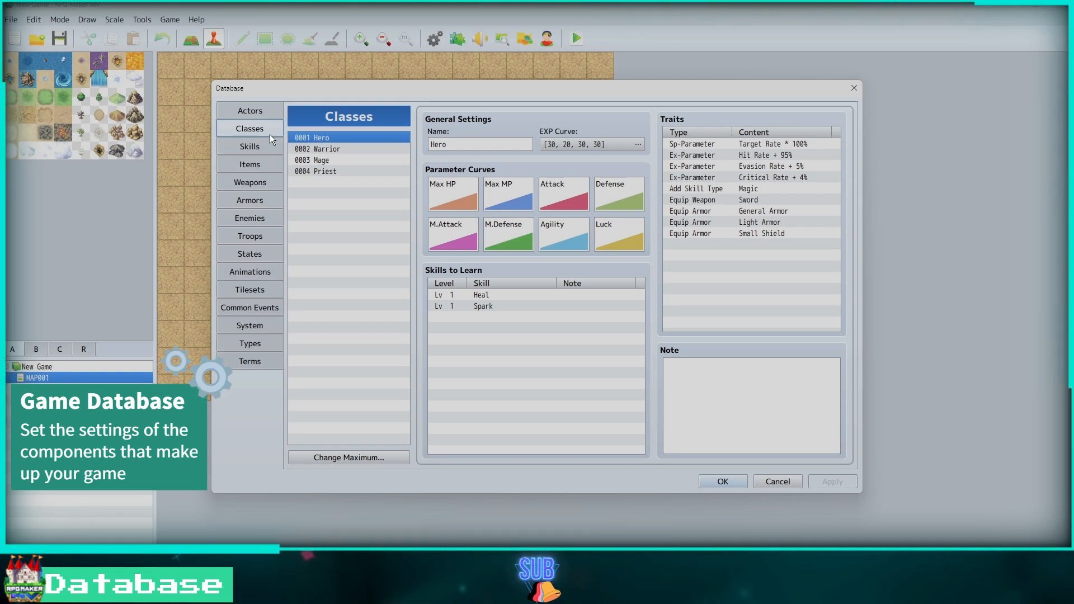
pyautogui.moveTo(250, 129)
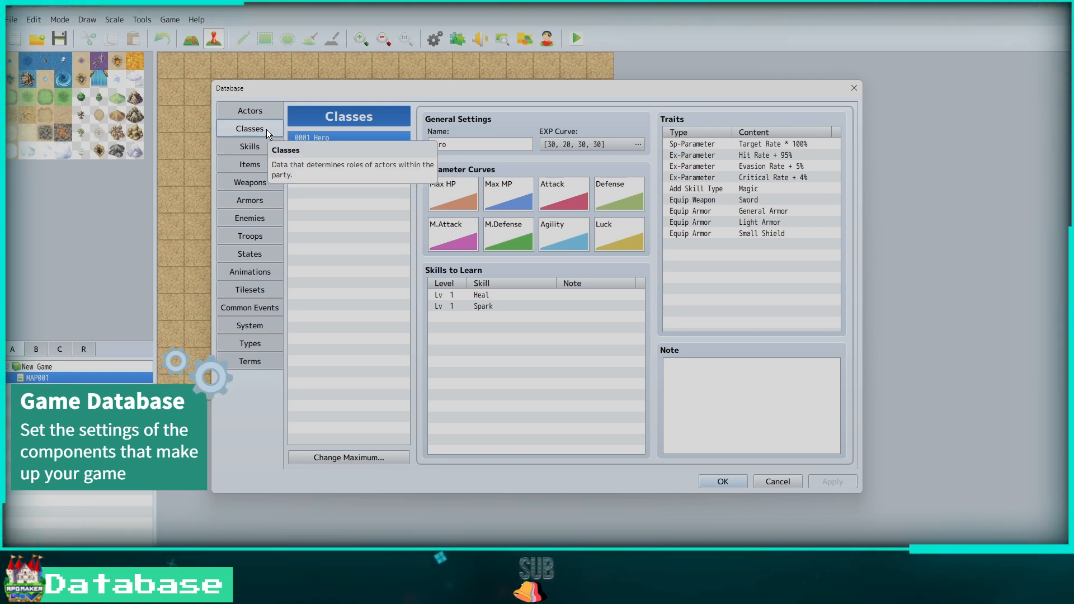
pyautogui.click(249, 146)
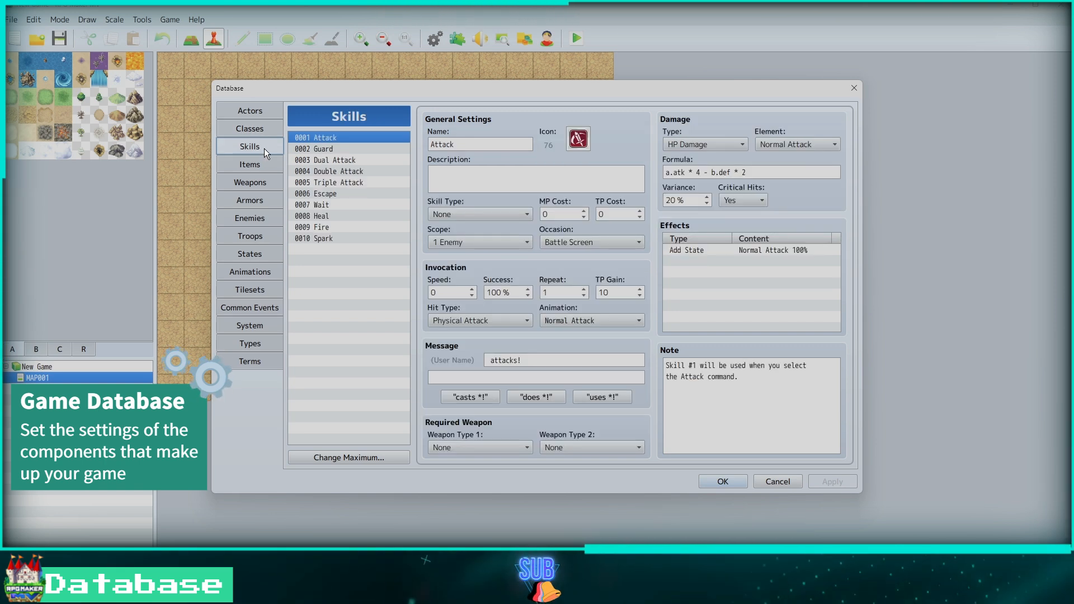
pyautogui.moveTo(279, 153)
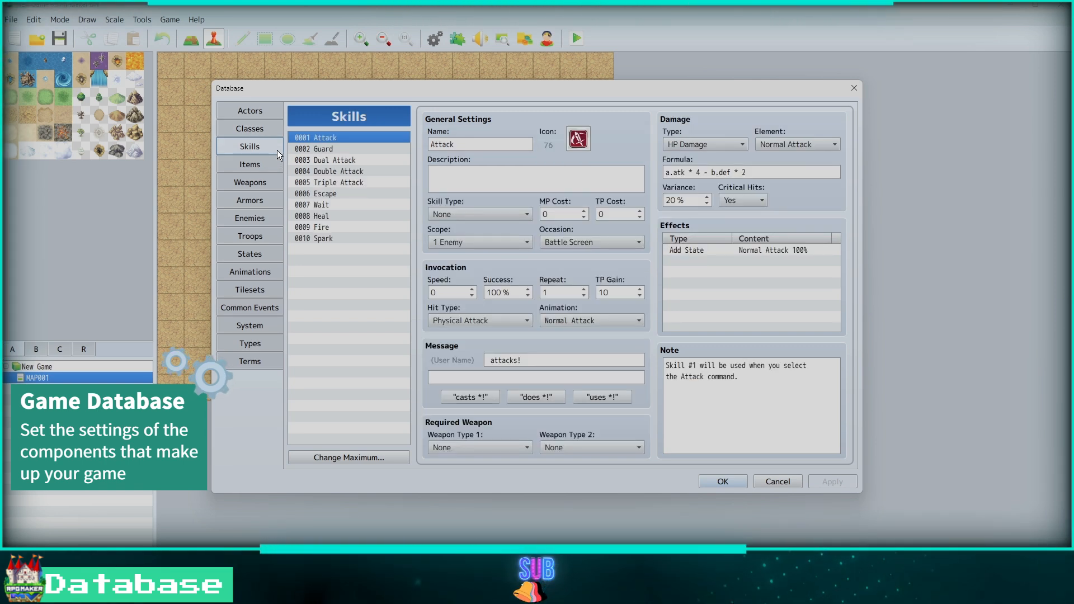
pyautogui.moveTo(248, 145)
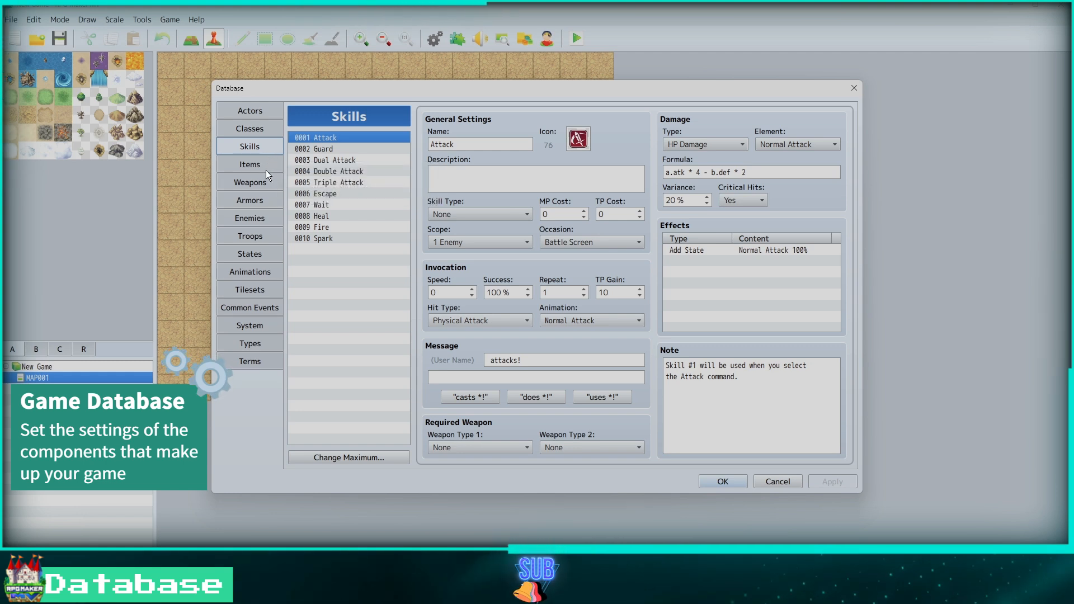
pyautogui.click(249, 163)
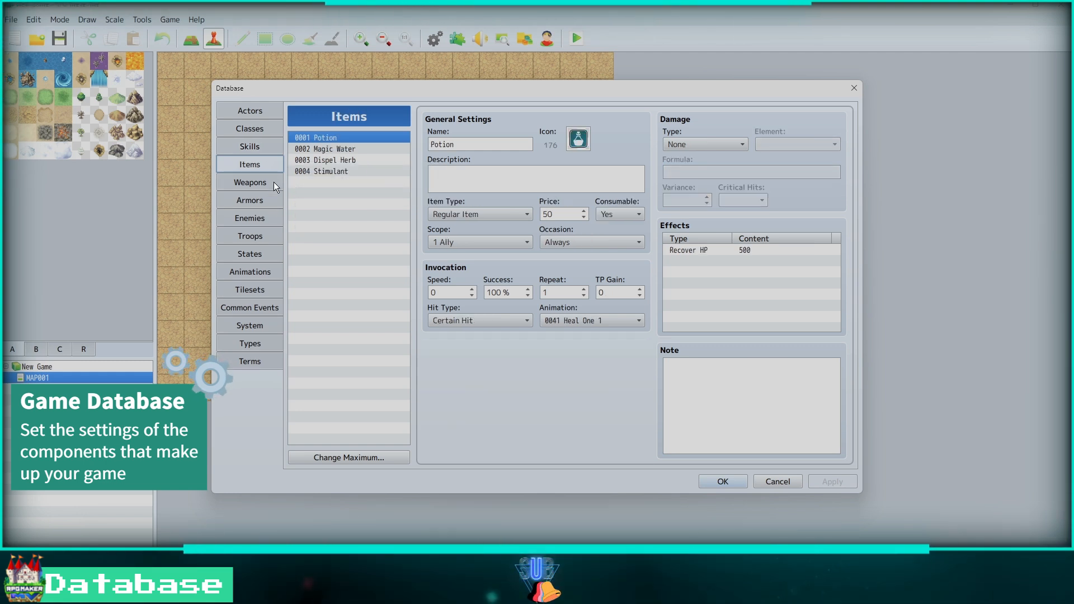
pyautogui.moveTo(250, 164)
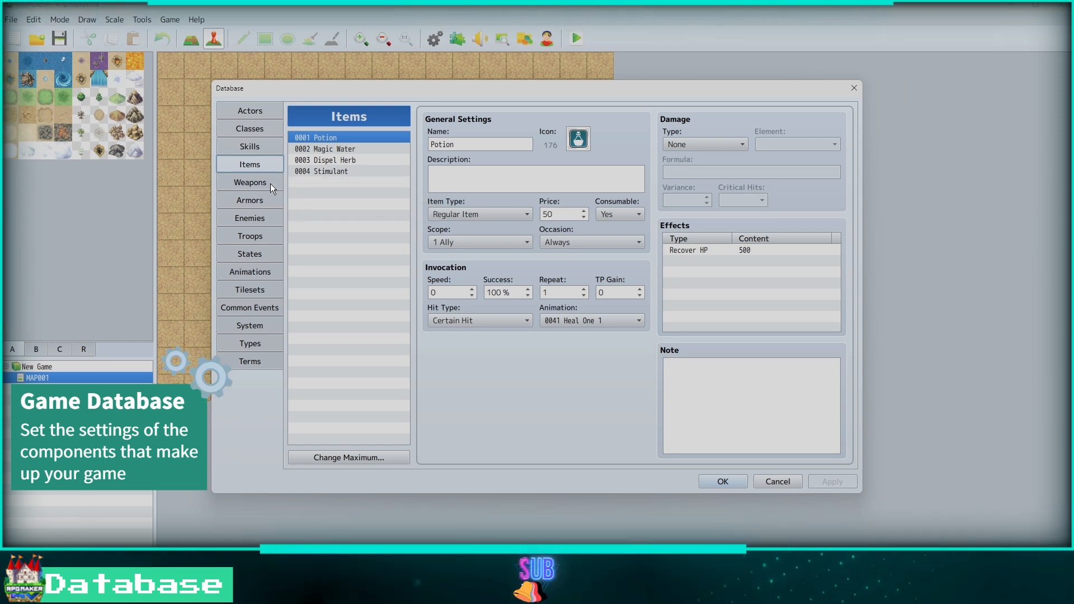
# Step: Browse the Weapons, Armors, Enemies, Troops and States pages of the Database
pyautogui.click(250, 182)
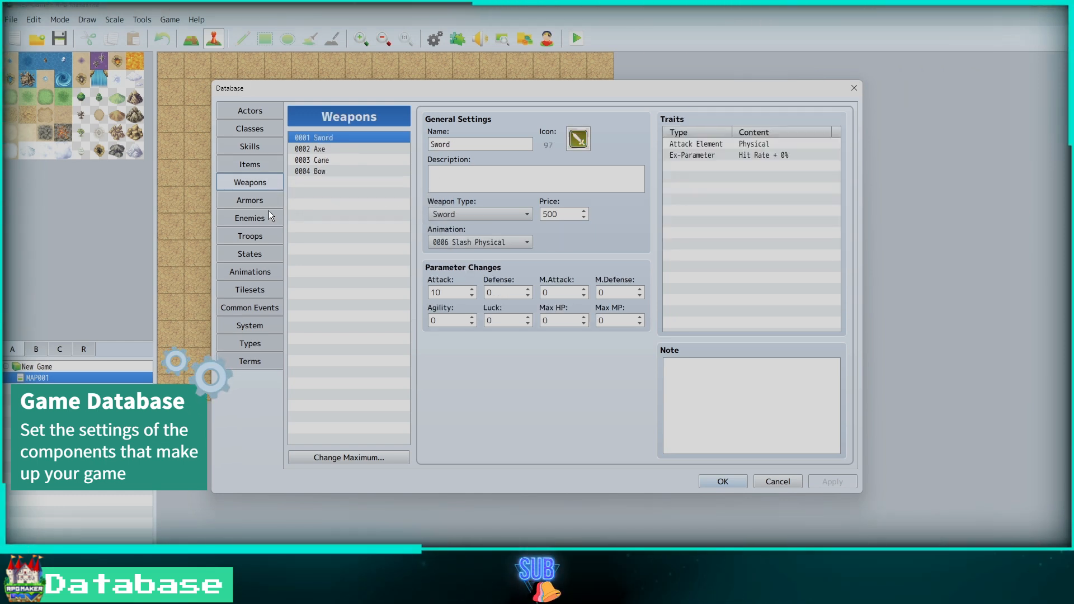
pyautogui.moveTo(274, 184)
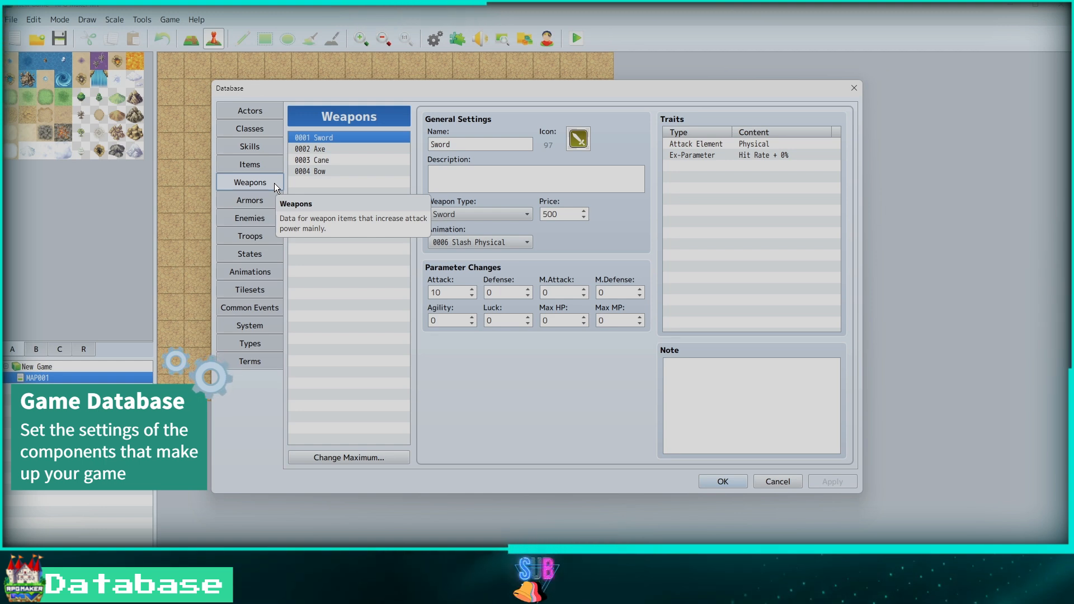
pyautogui.click(249, 199)
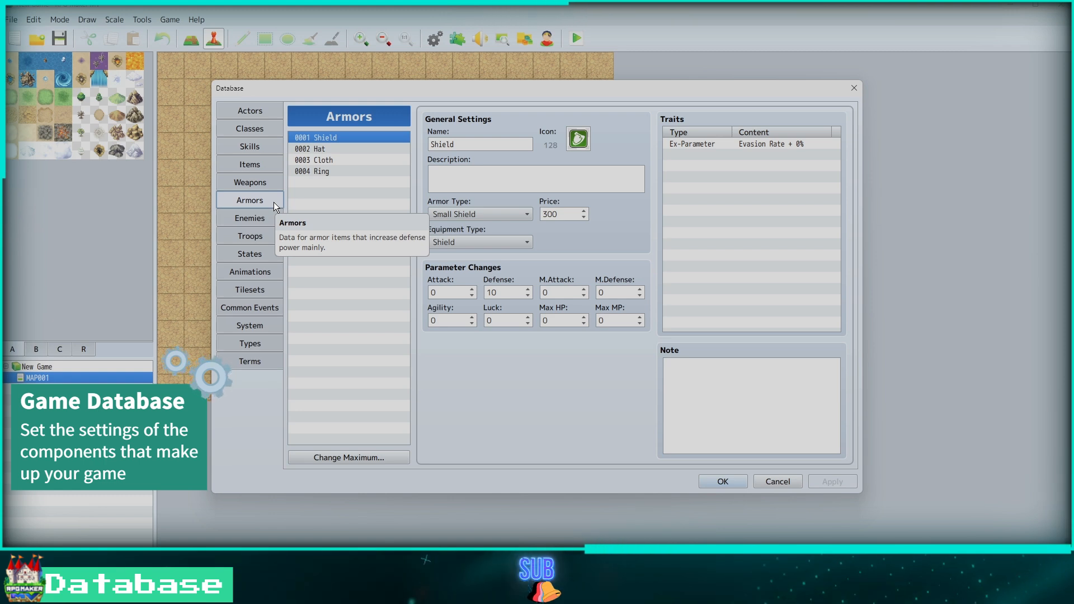
pyautogui.click(249, 219)
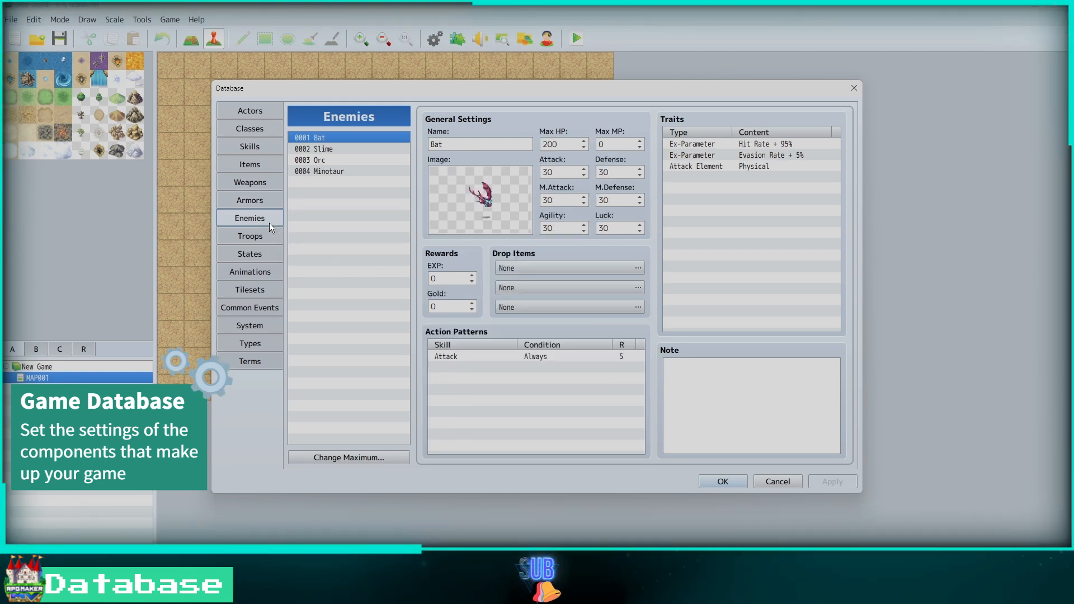
pyautogui.moveTo(250, 218)
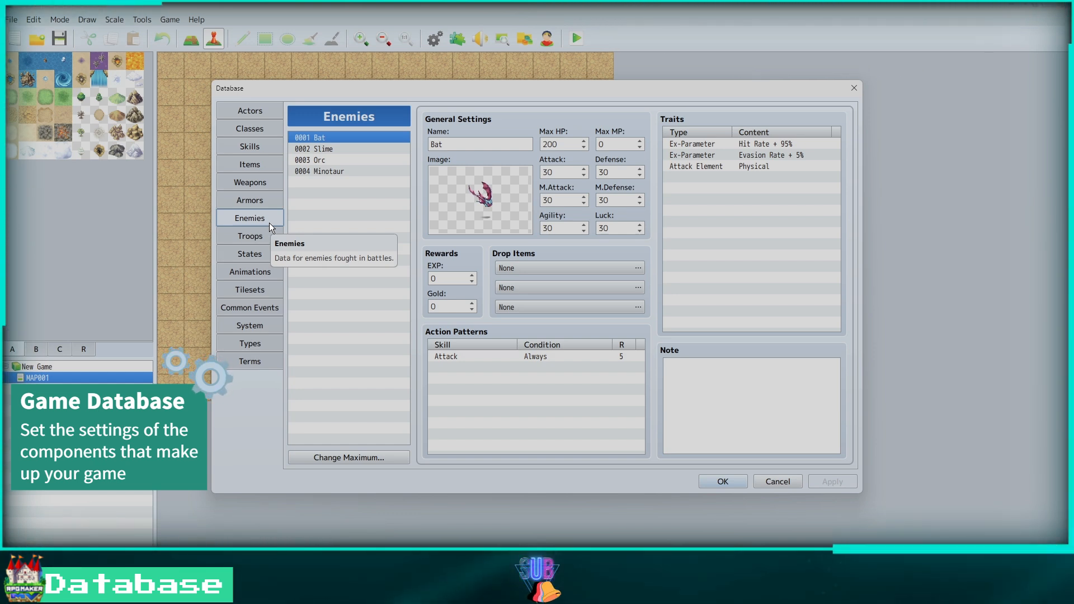
pyautogui.click(250, 237)
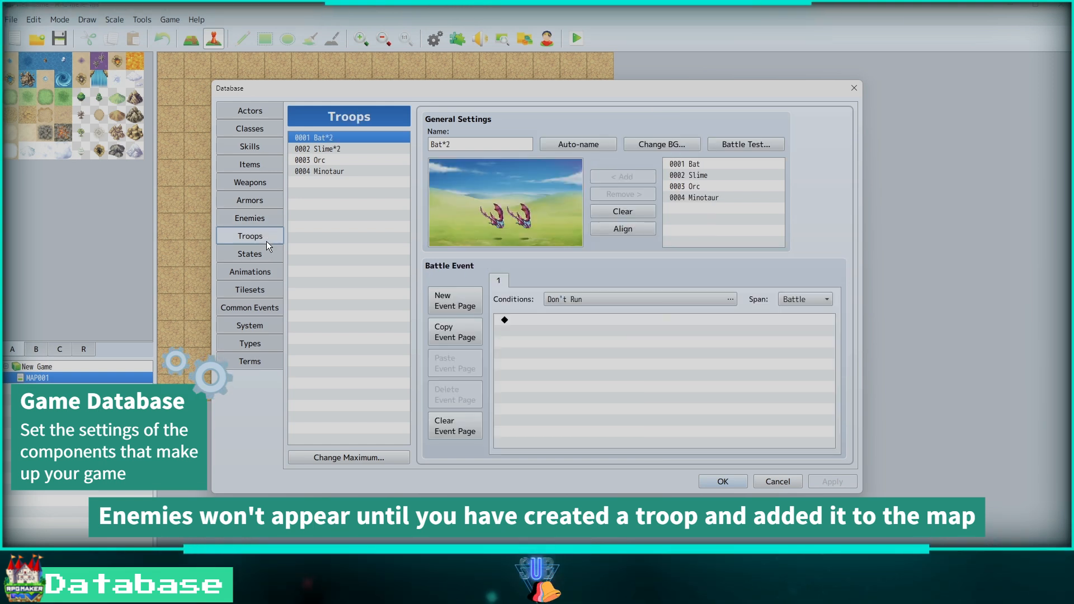
pyautogui.moveTo(249, 236)
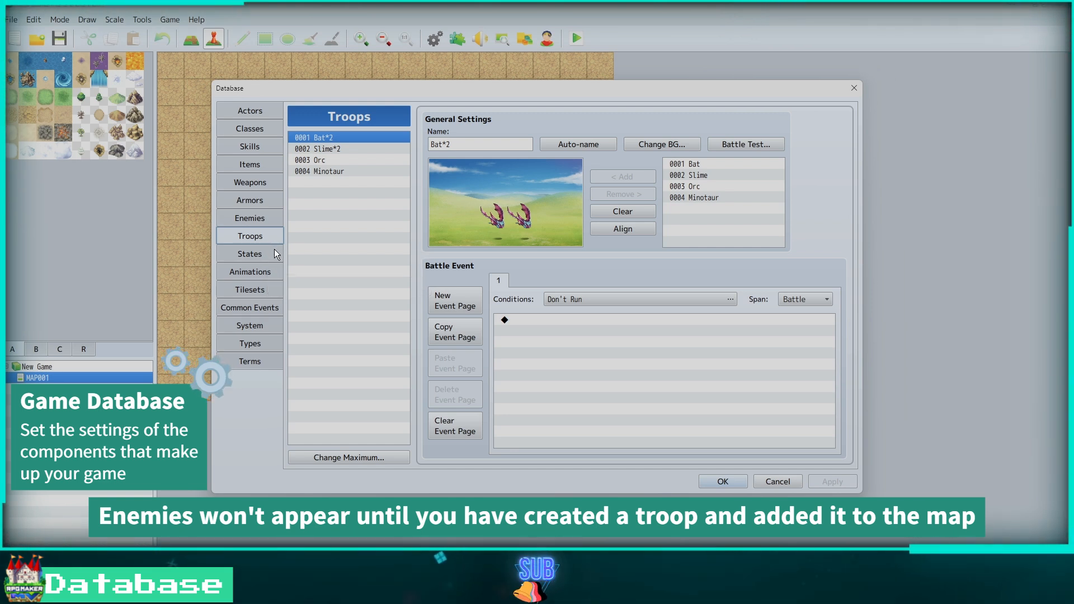
pyautogui.moveTo(249, 254)
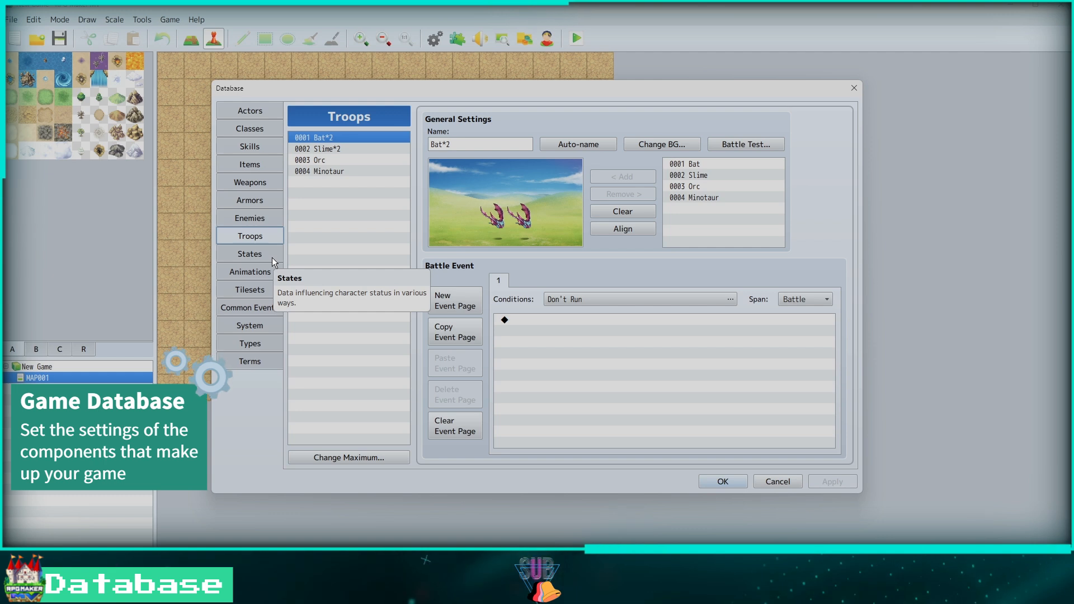
pyautogui.click(250, 254)
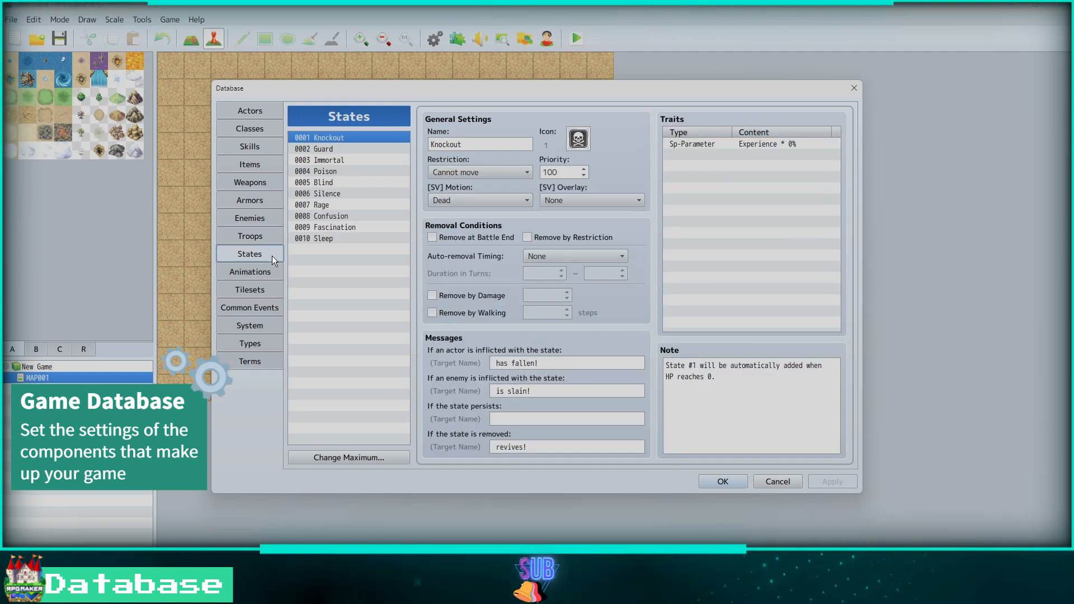
pyautogui.moveTo(249, 254)
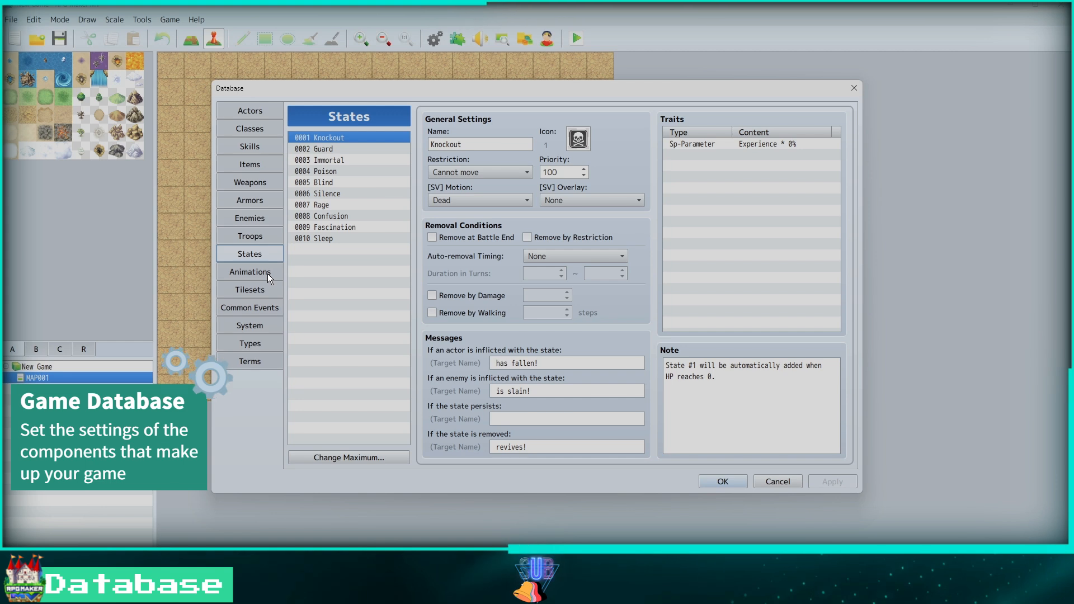
# Step: Browse the Animations, Tilesets, Common Events, System and Types pages of the Database
pyautogui.click(250, 271)
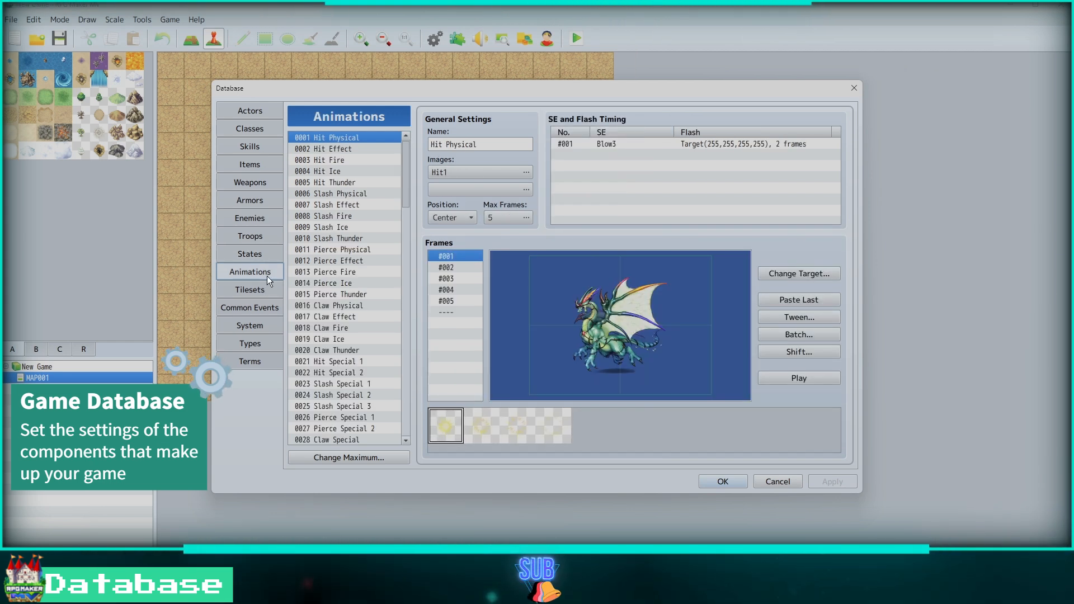
pyautogui.moveTo(251, 270)
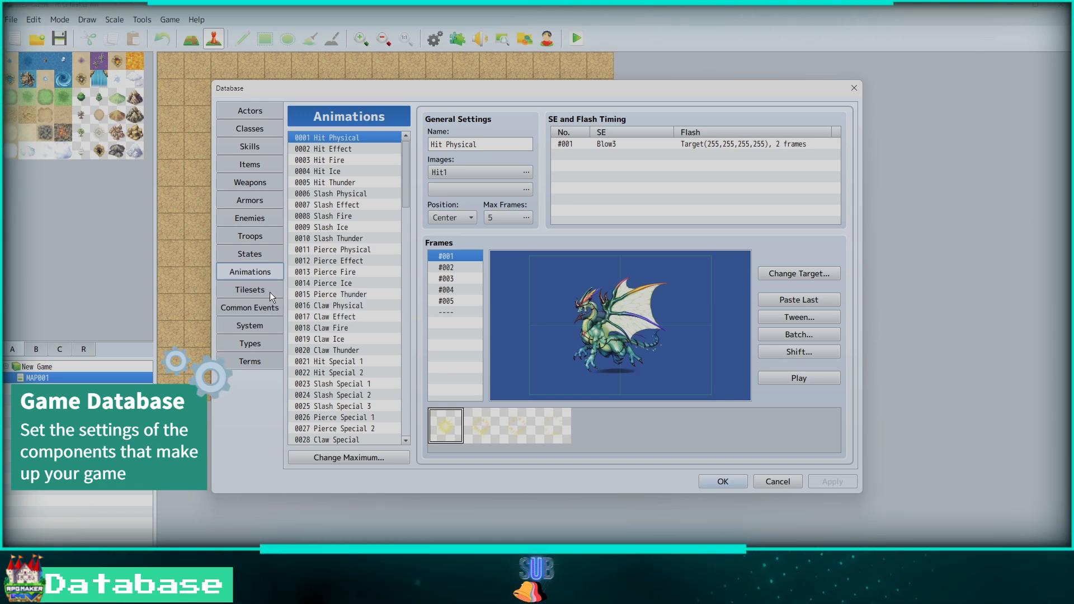
pyautogui.click(249, 289)
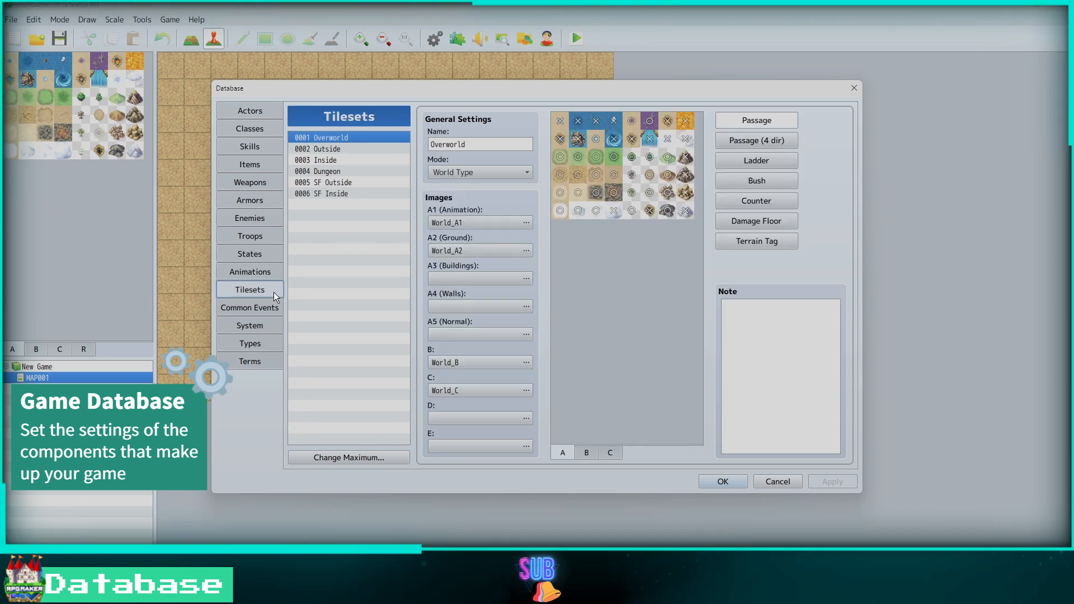
pyautogui.moveTo(273, 296)
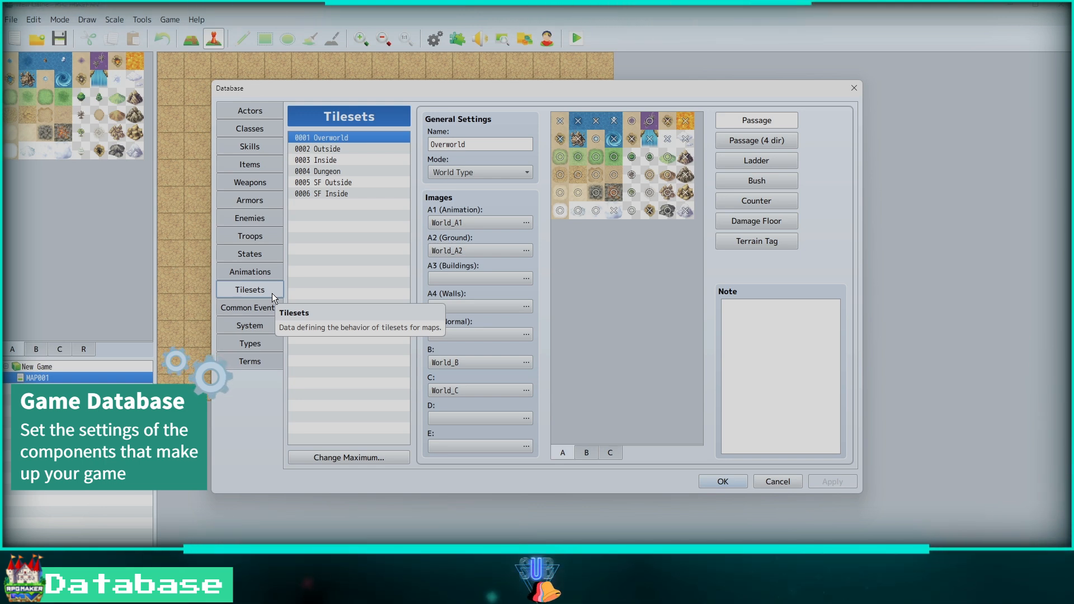
pyautogui.click(249, 306)
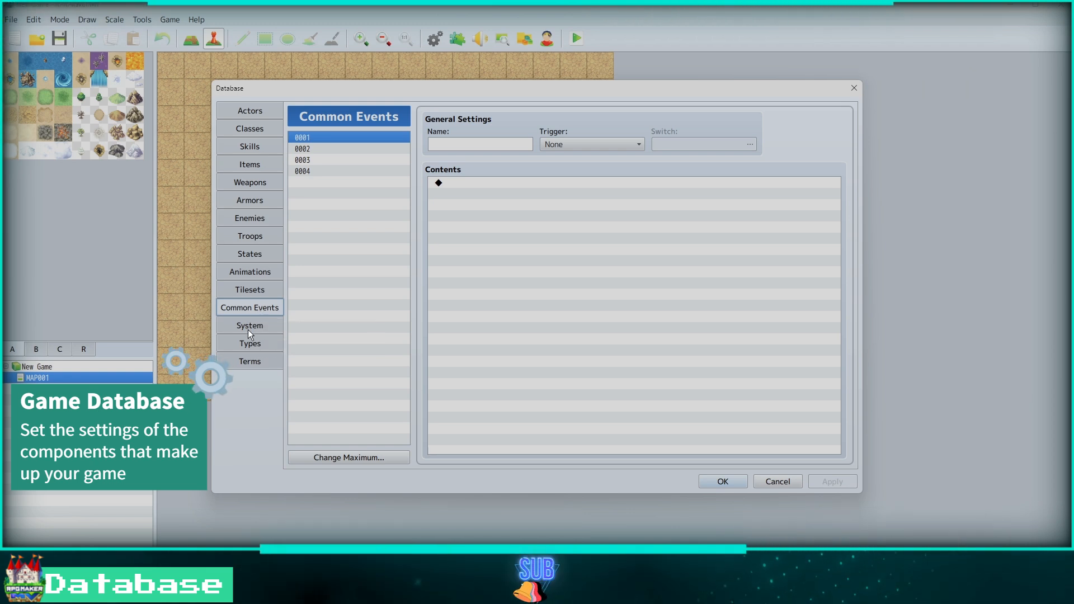
pyautogui.click(250, 326)
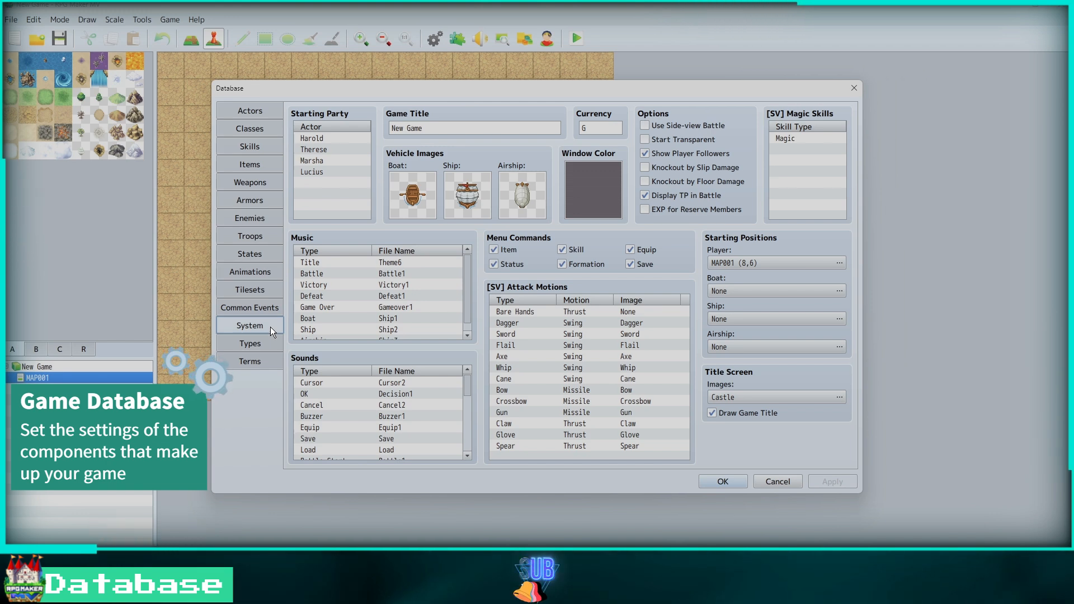
pyautogui.moveTo(249, 326)
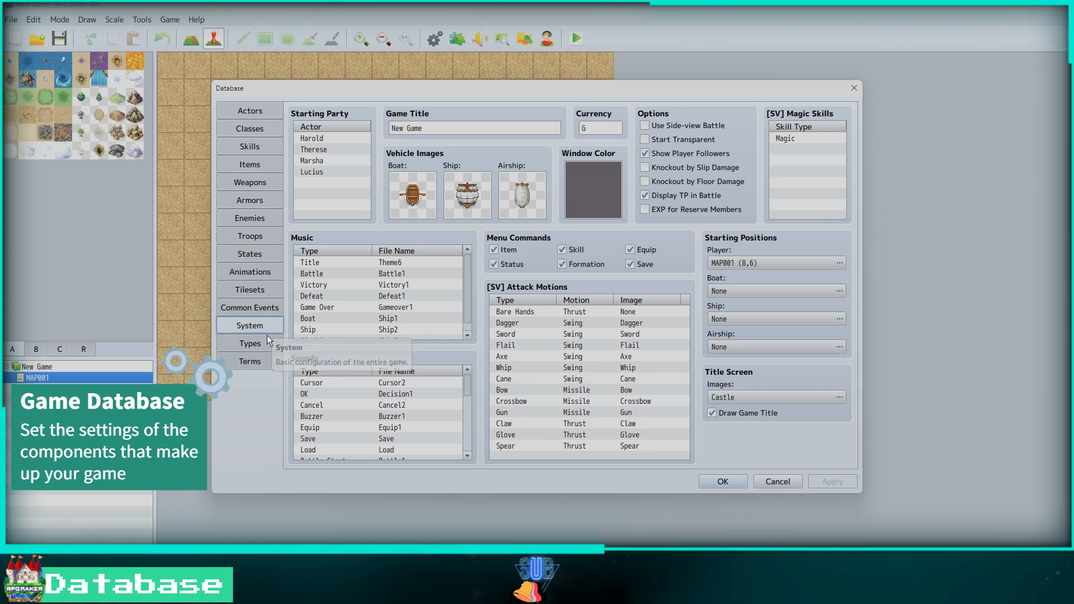
pyautogui.click(249, 343)
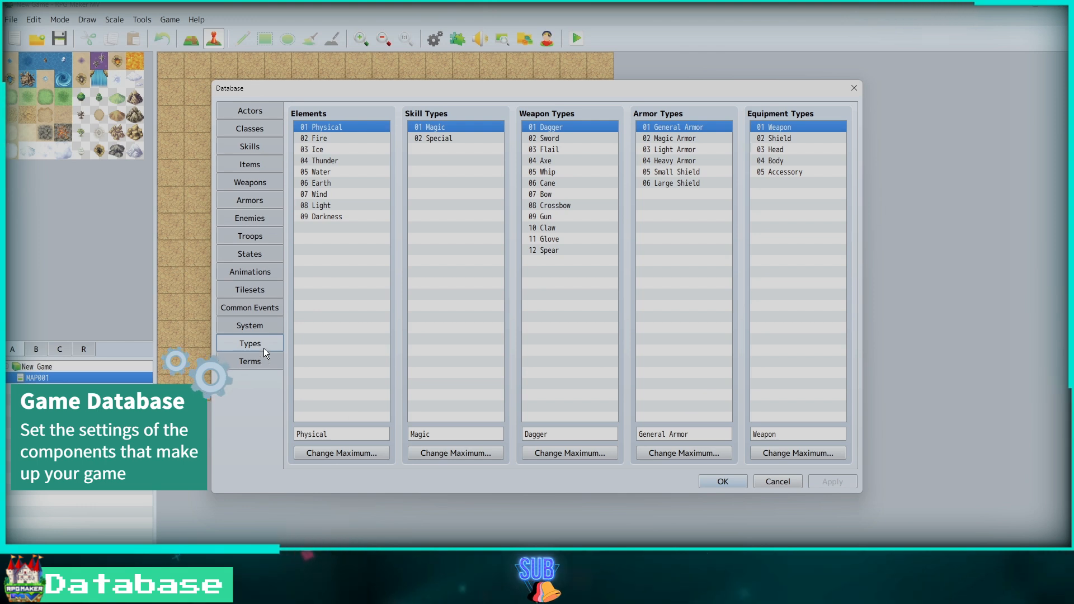
pyautogui.moveTo(249, 343)
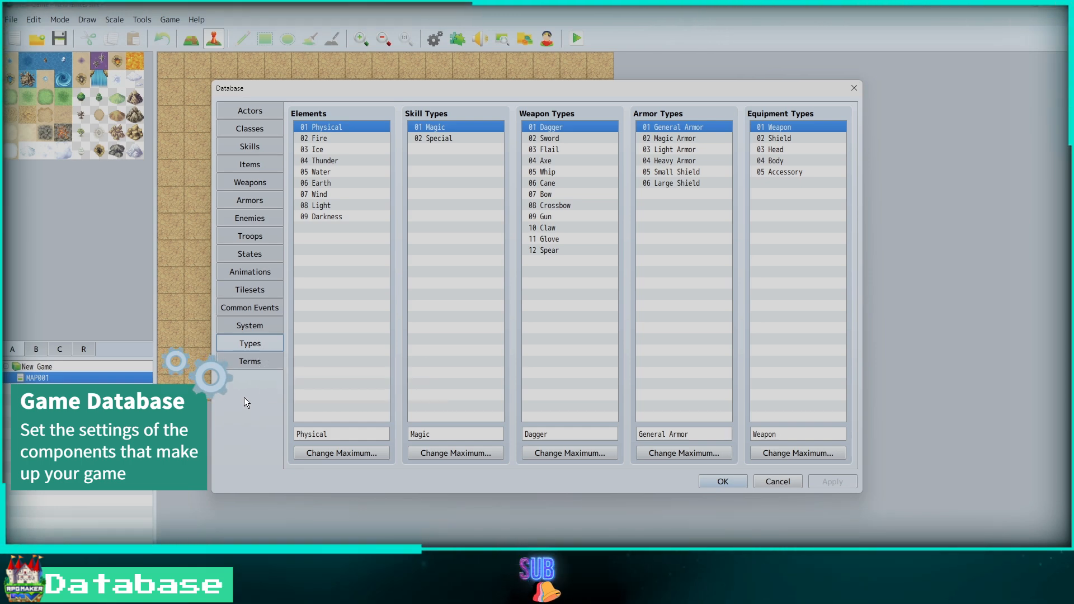
pyautogui.click(250, 362)
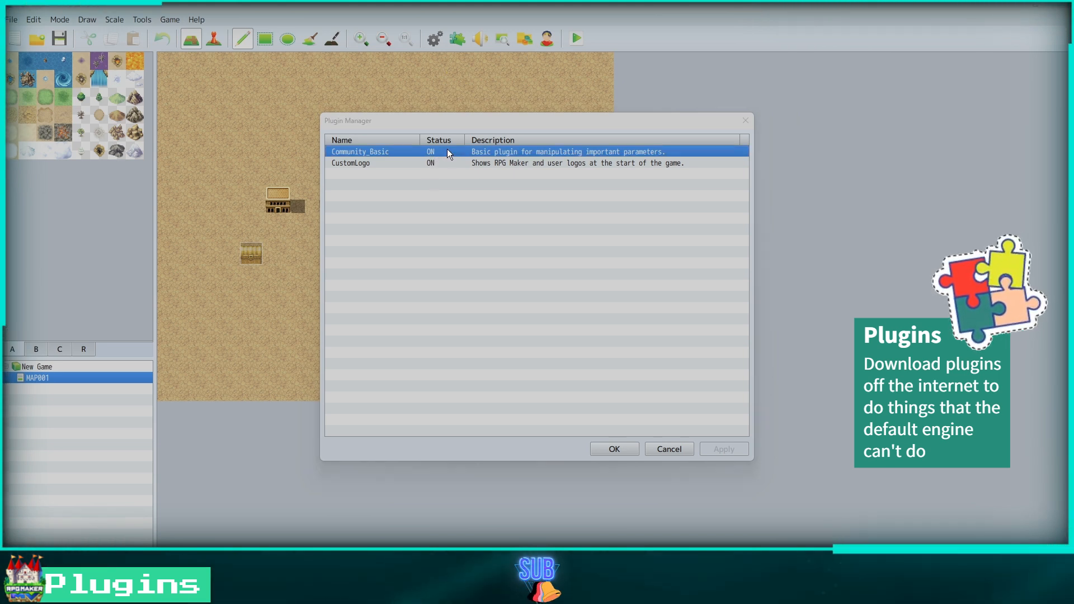
# Step: Add the AltMenuScreen plugin with status ON in the Plugin Manager and confirm
pyautogui.doubleClick(359, 151)
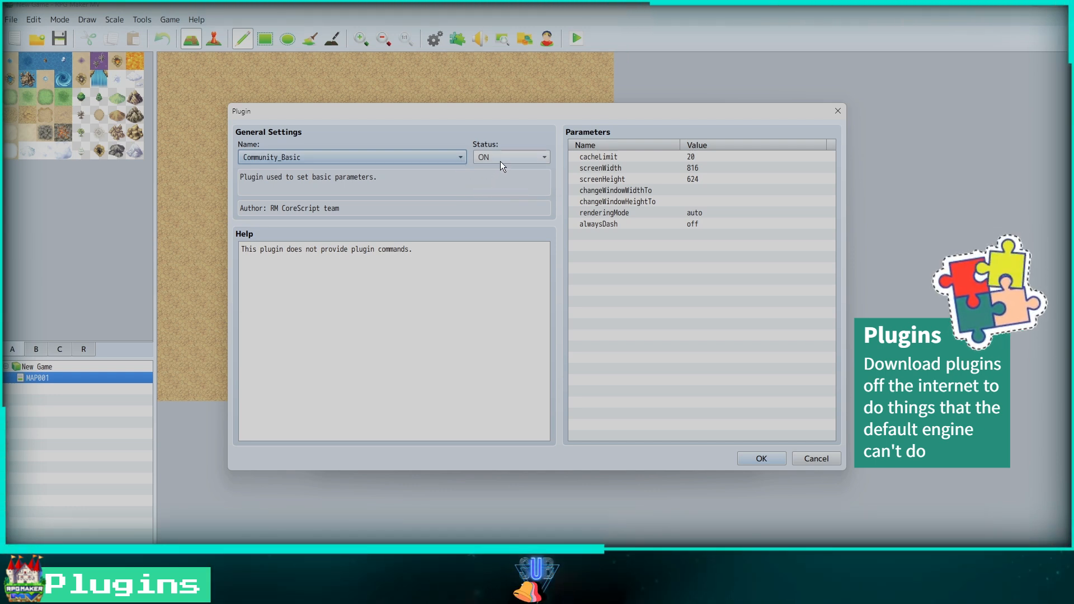
pyautogui.moveTo(501, 164)
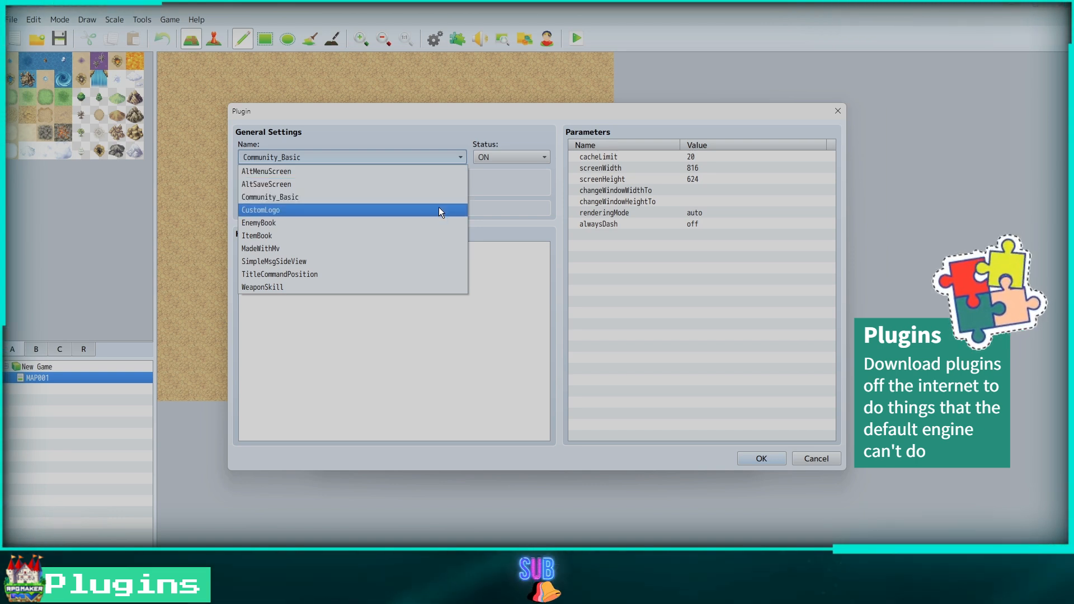
pyautogui.moveTo(435, 236)
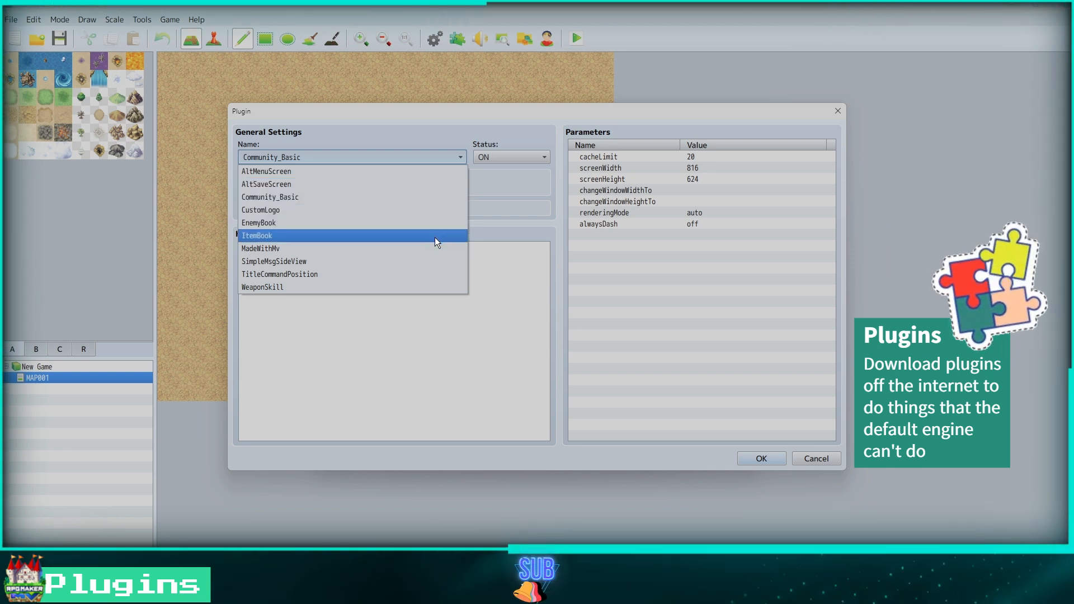
pyautogui.moveTo(432, 274)
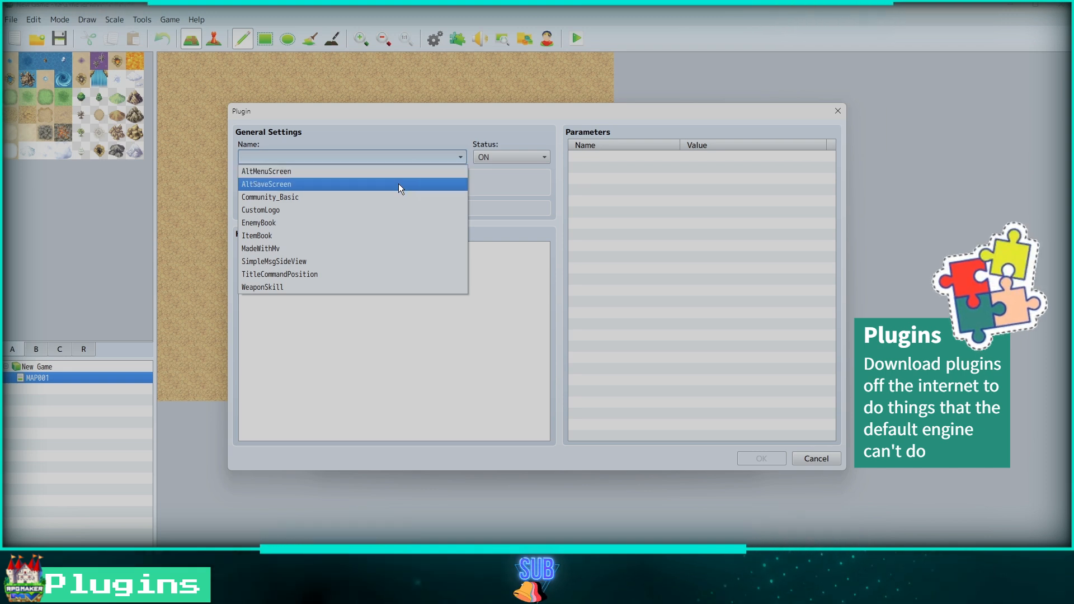
pyautogui.moveTo(404, 288)
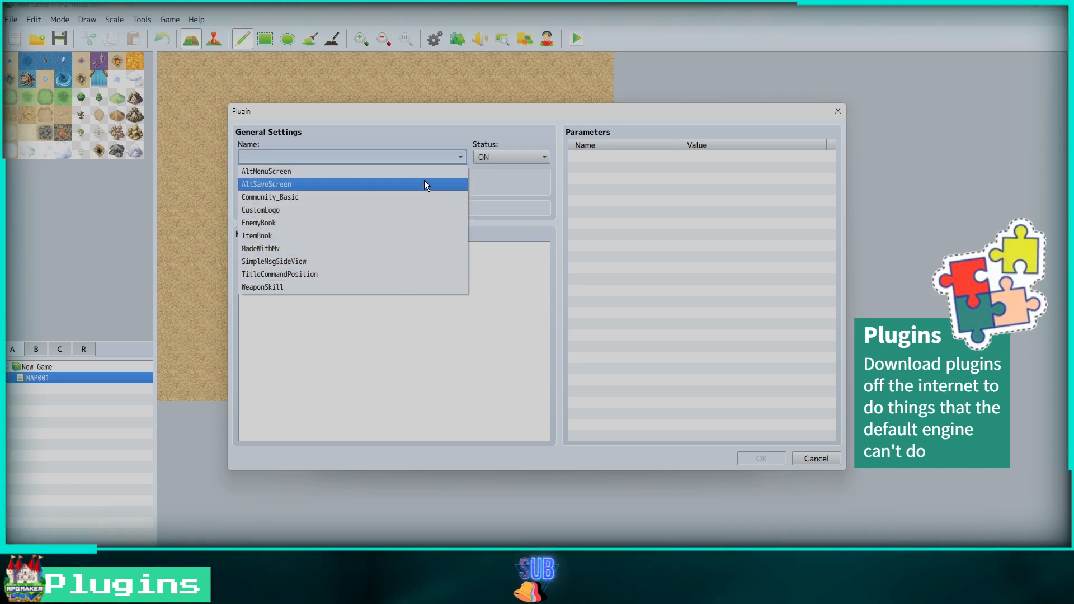
pyautogui.click(266, 172)
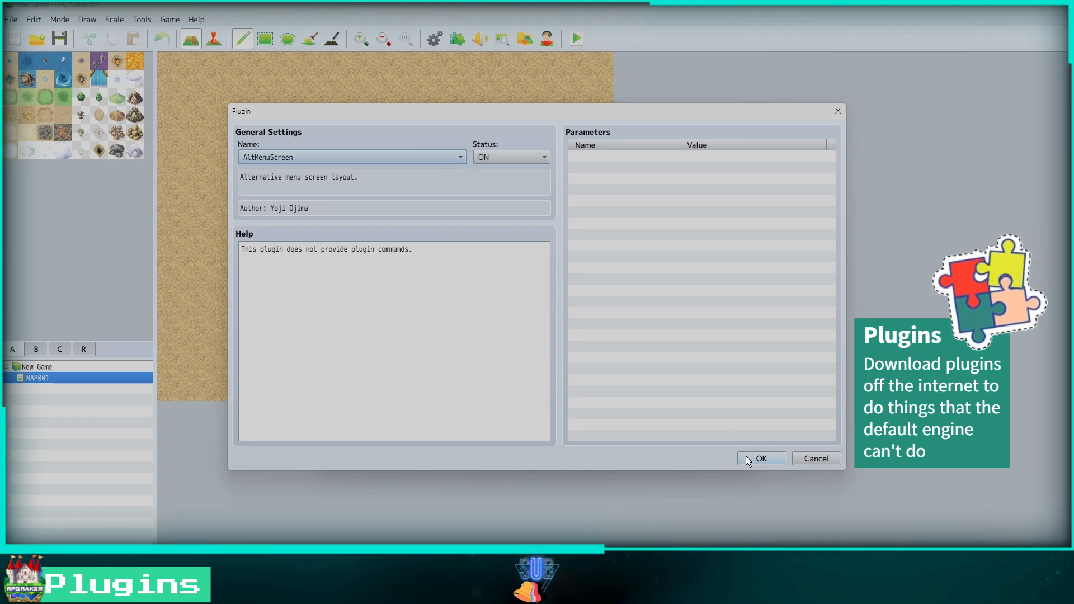
pyautogui.click(761, 459)
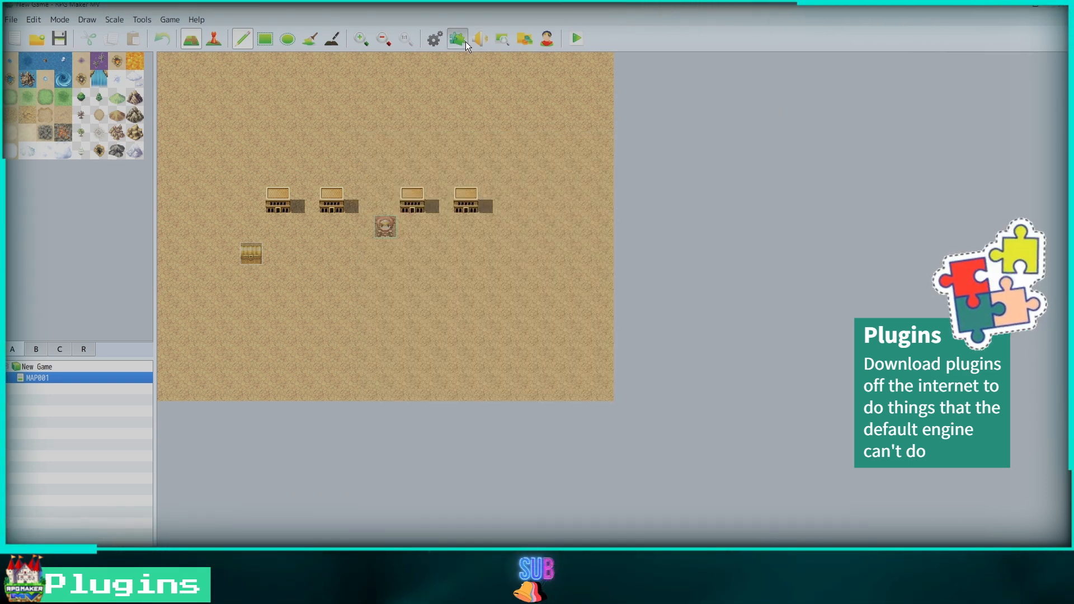
pyautogui.click(457, 38)
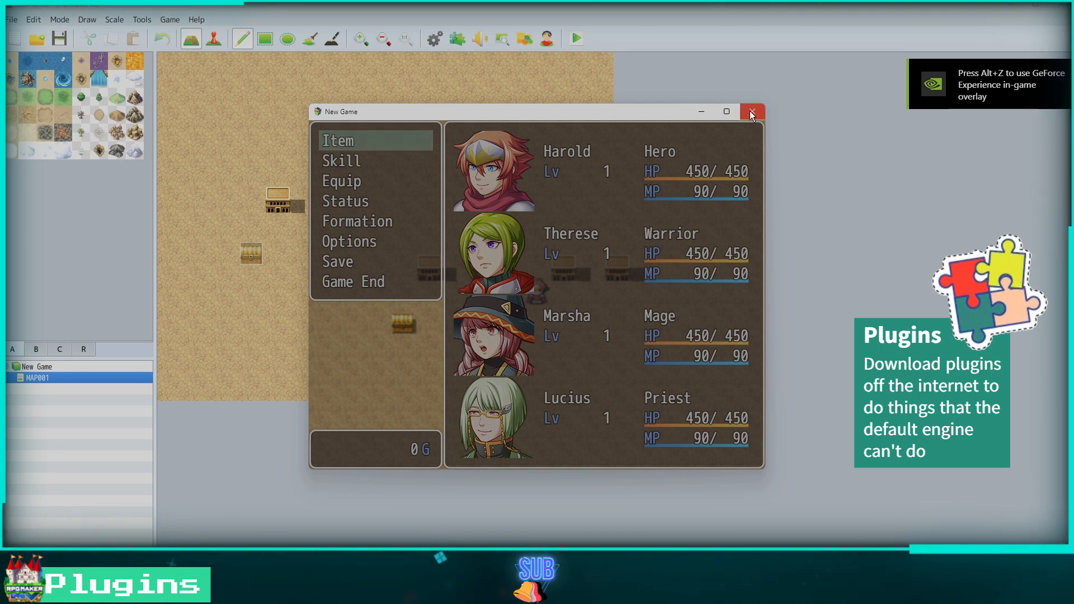
pyautogui.moveTo(751, 114)
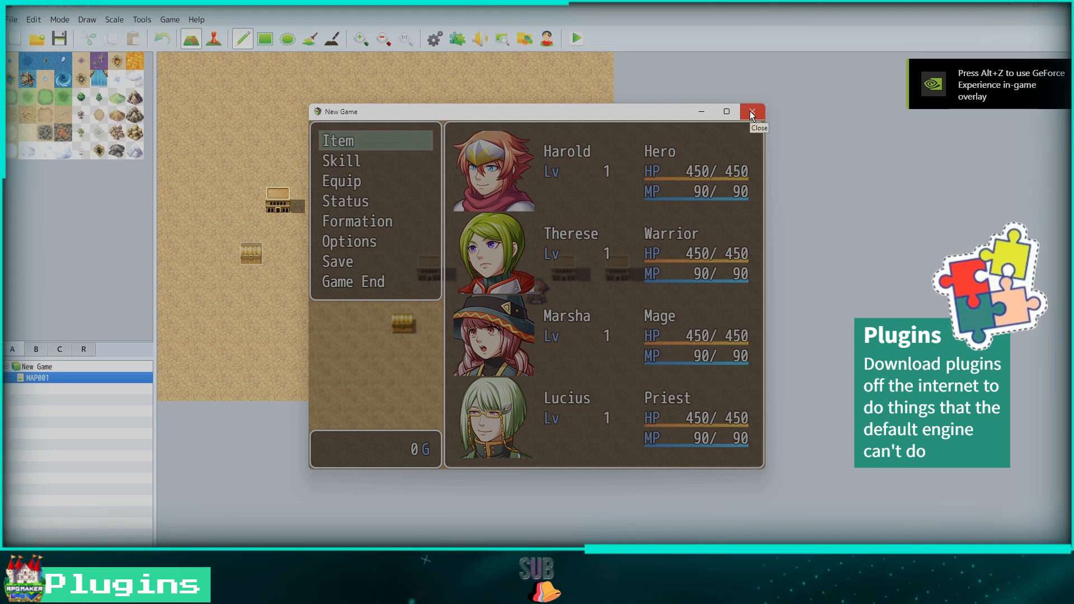
pyautogui.click(751, 112)
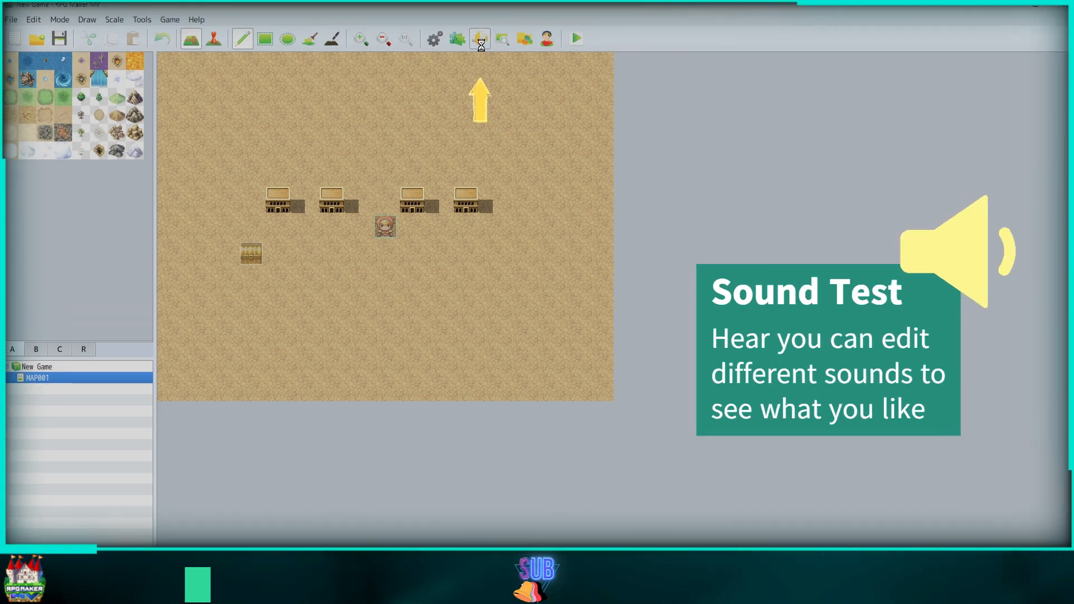
pyautogui.click(480, 38)
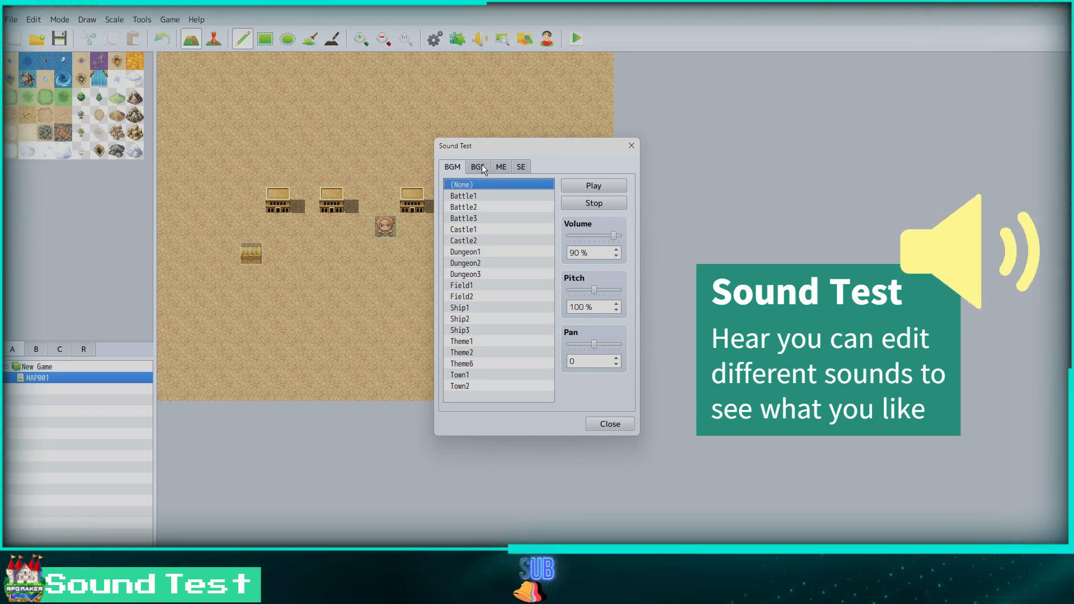
pyautogui.click(478, 166)
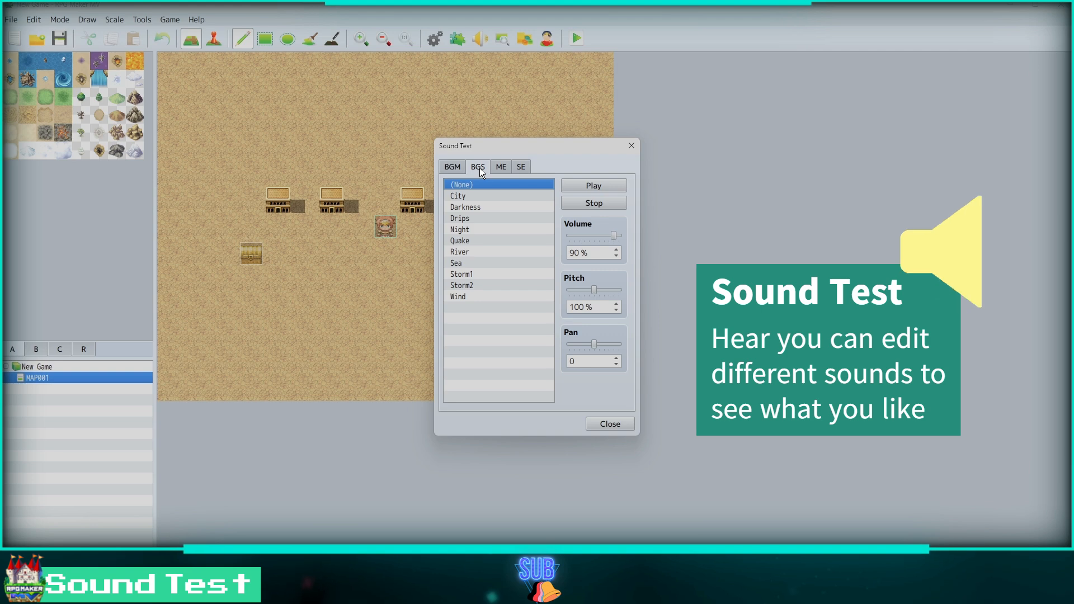
pyautogui.click(501, 167)
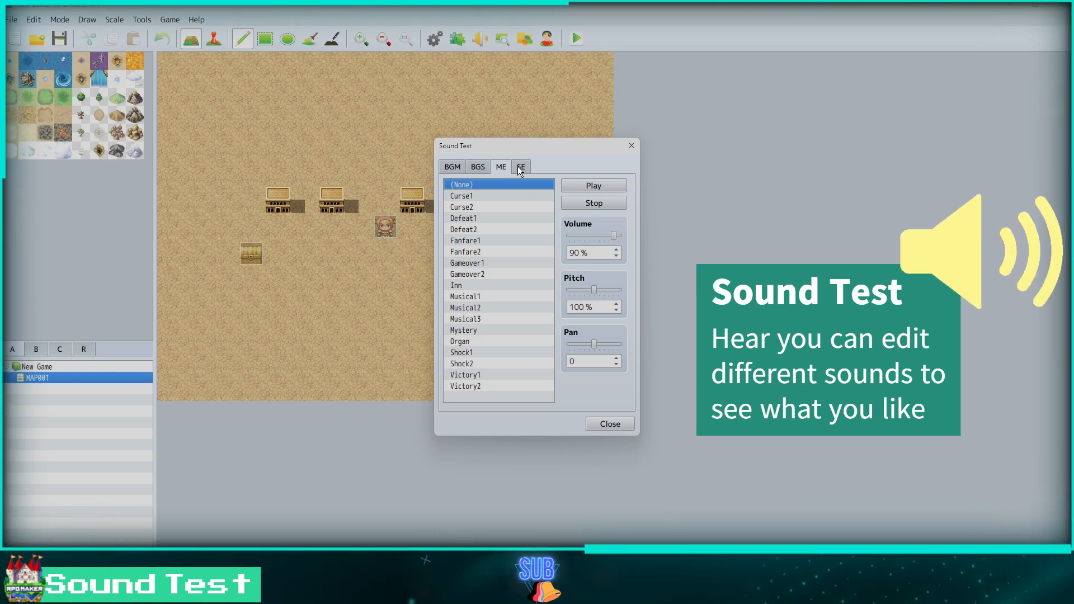
pyautogui.click(520, 167)
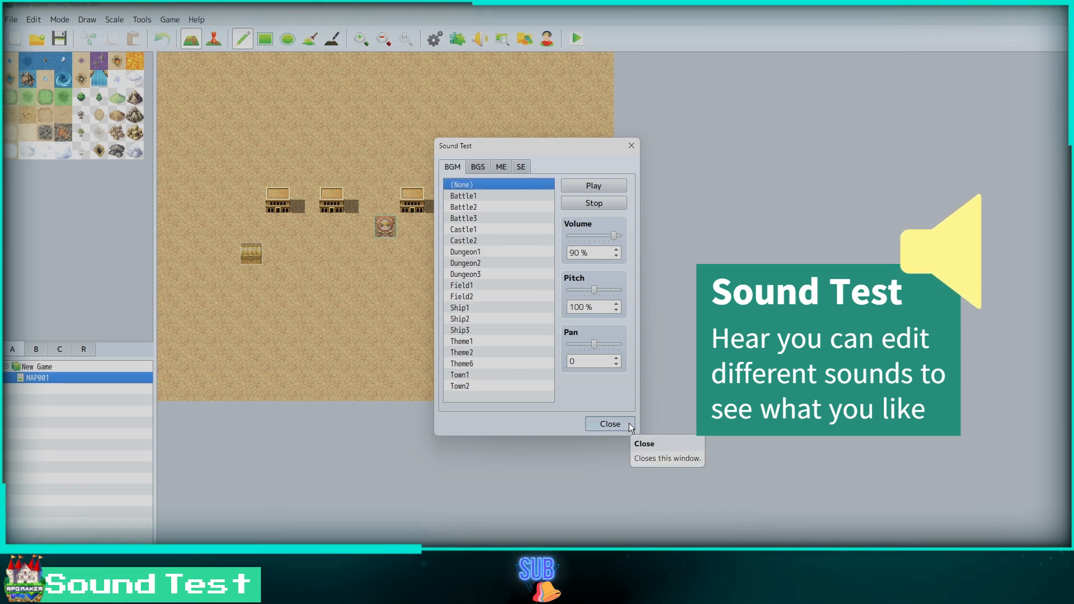
pyautogui.click(609, 423)
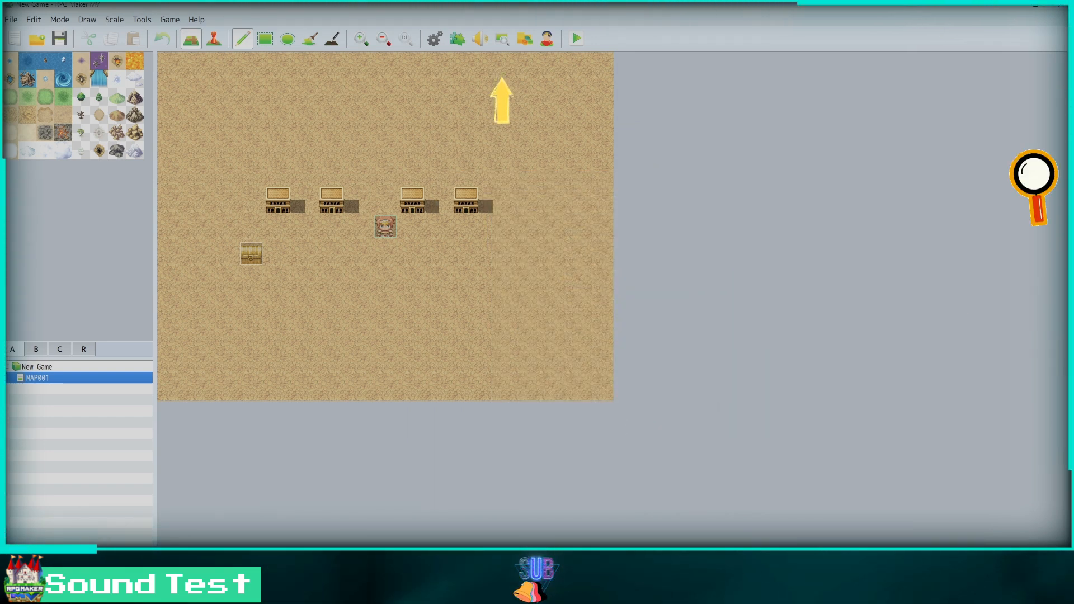
pyautogui.click(501, 38)
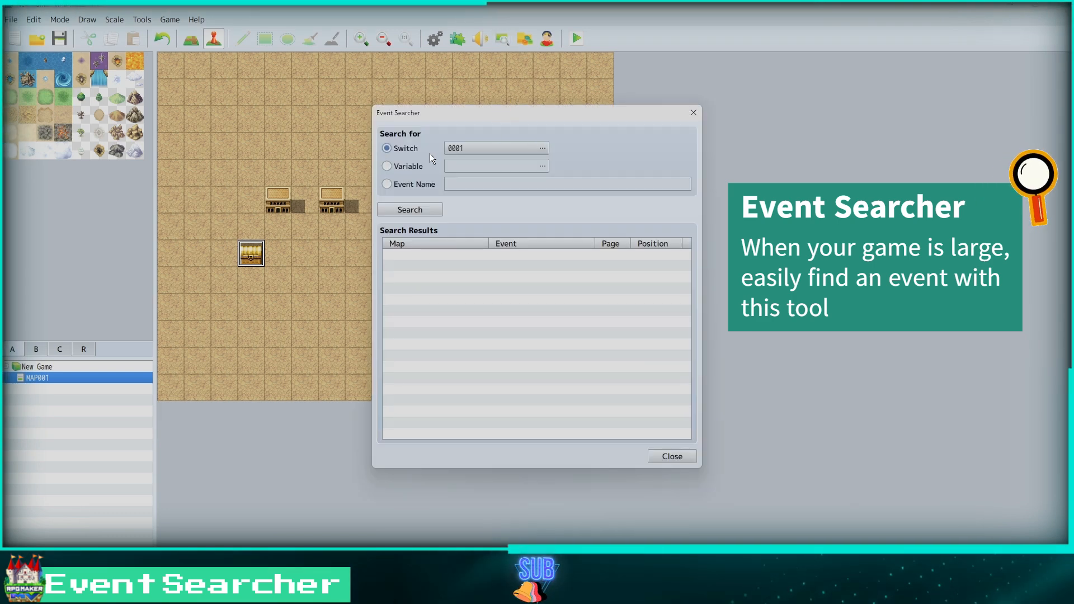
pyautogui.click(386, 166)
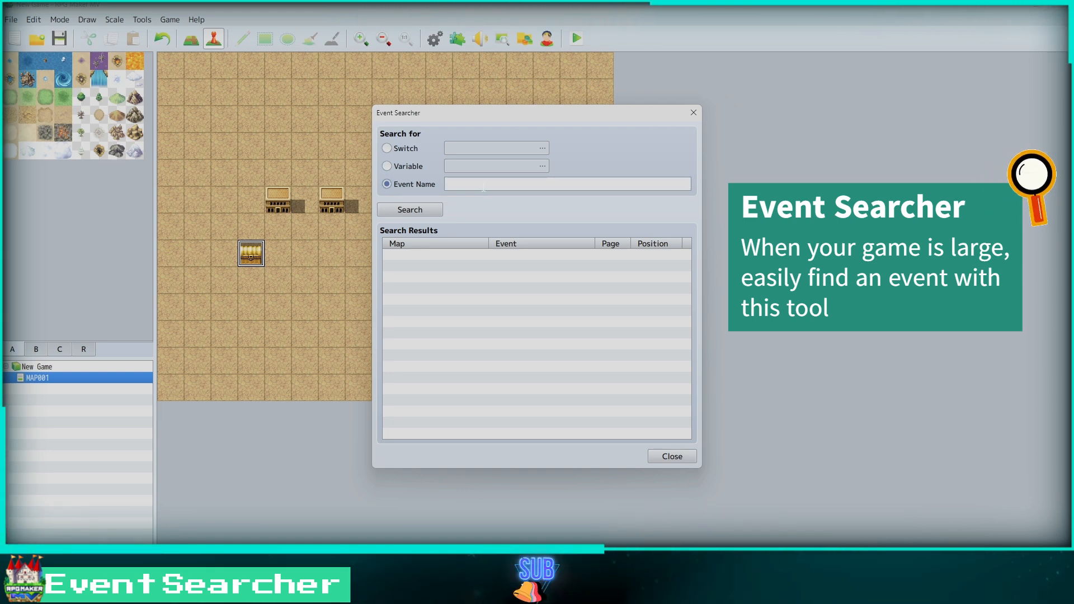
pyautogui.write('C')
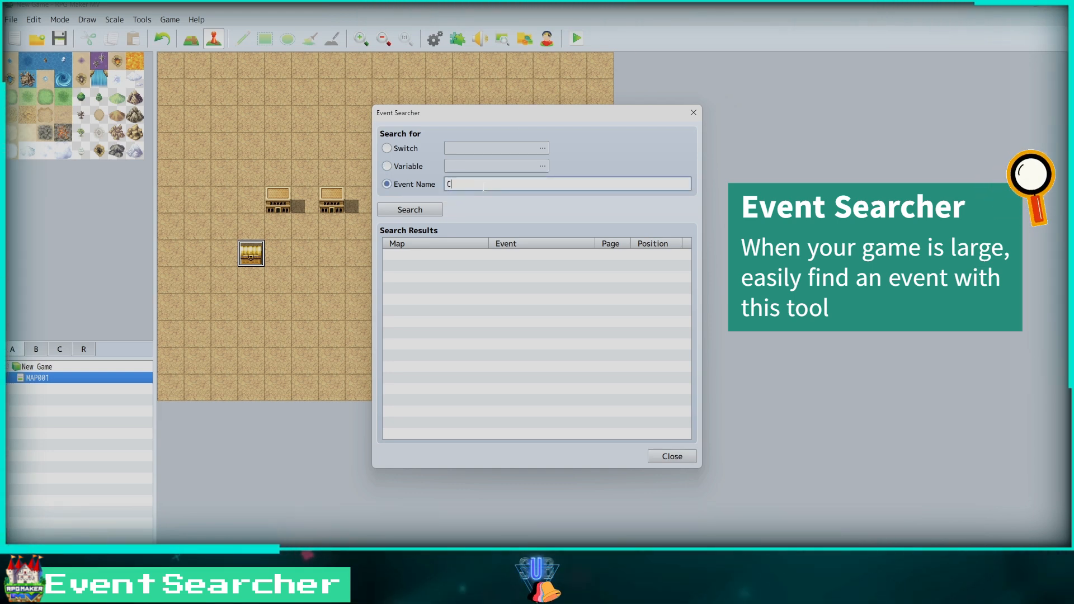
pyautogui.write('hest')
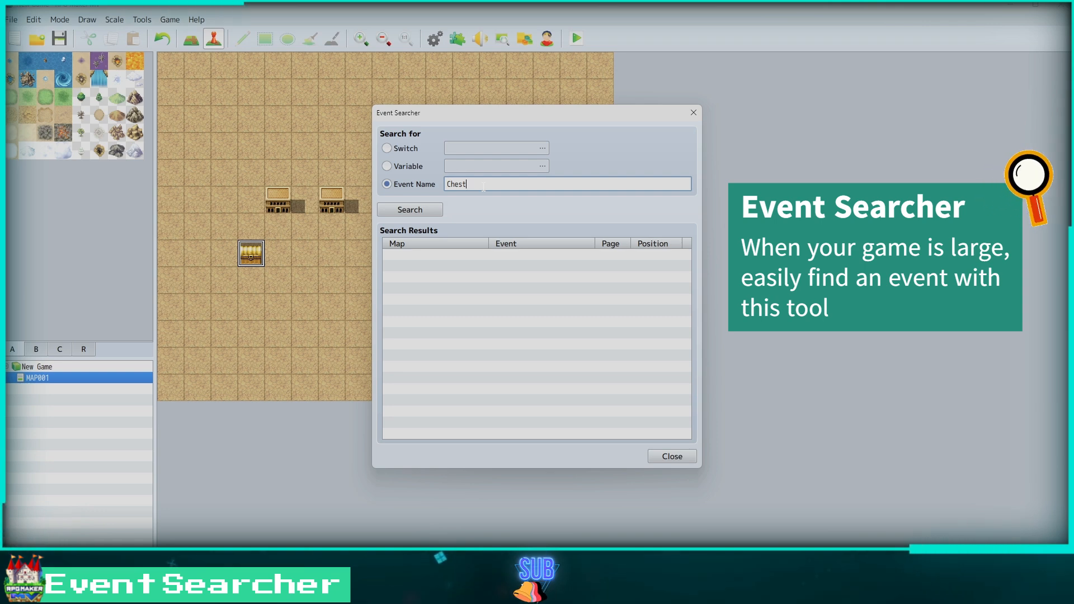
pyautogui.click(410, 210)
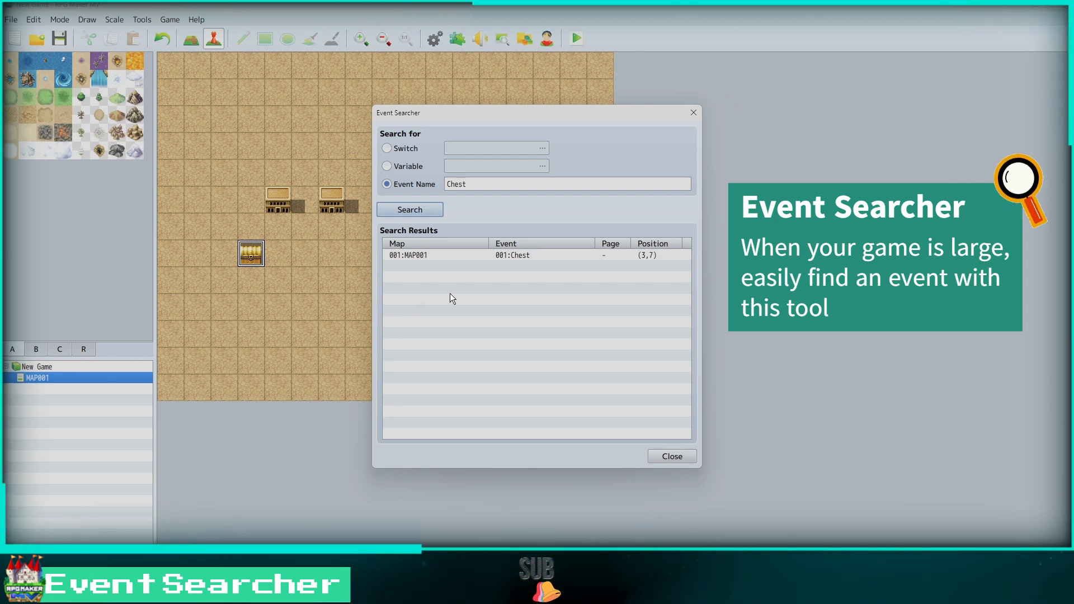
pyautogui.moveTo(554, 264)
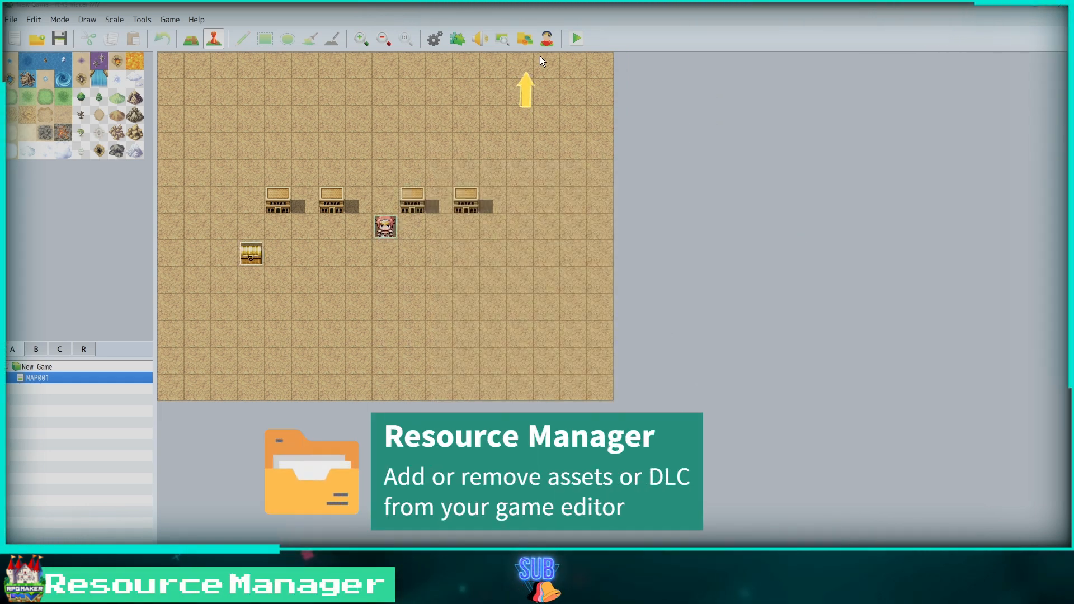
# Step: Browse the Resource Manager image folders and preview enemy images
pyautogui.click(524, 38)
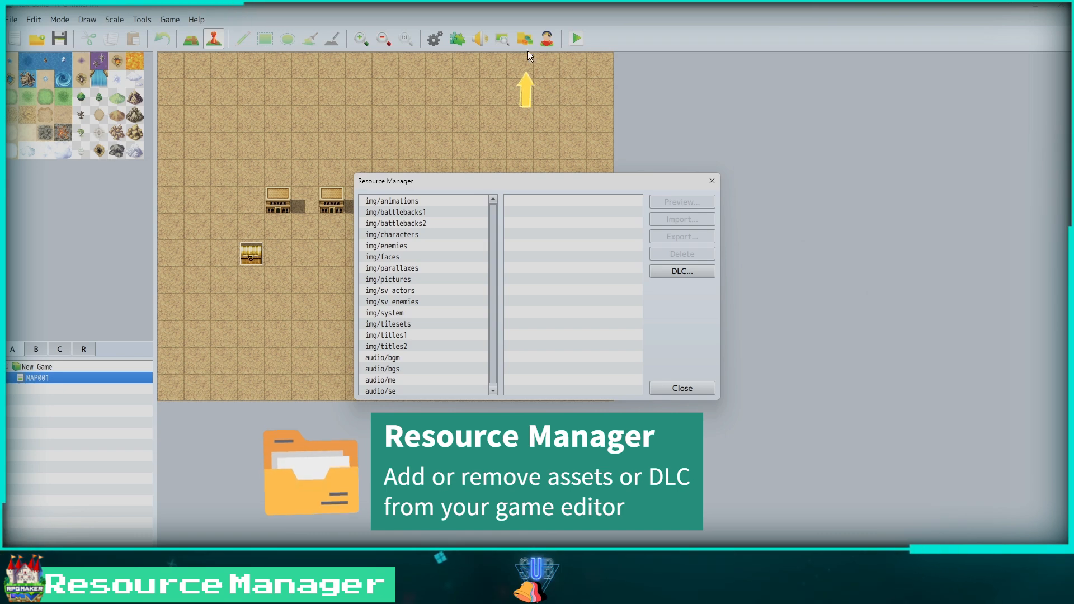
pyautogui.click(392, 200)
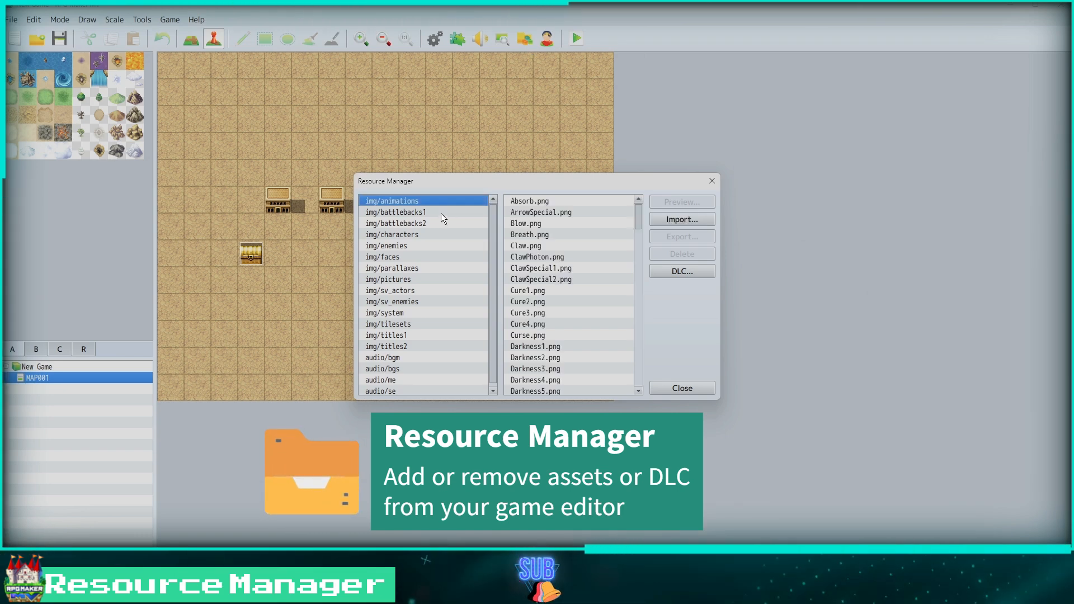
pyautogui.click(392, 245)
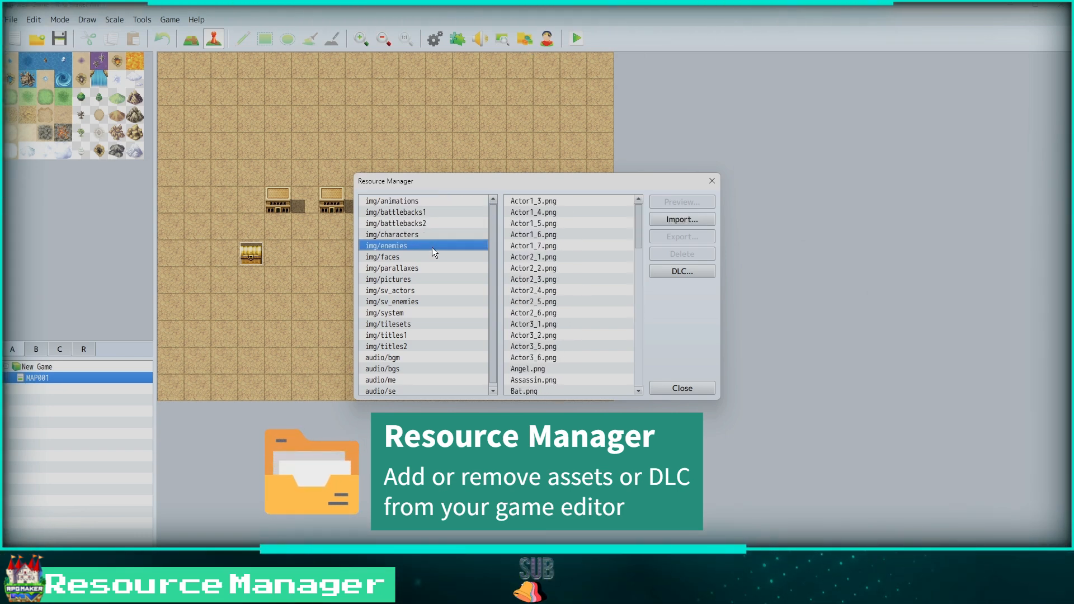
pyautogui.click(534, 200)
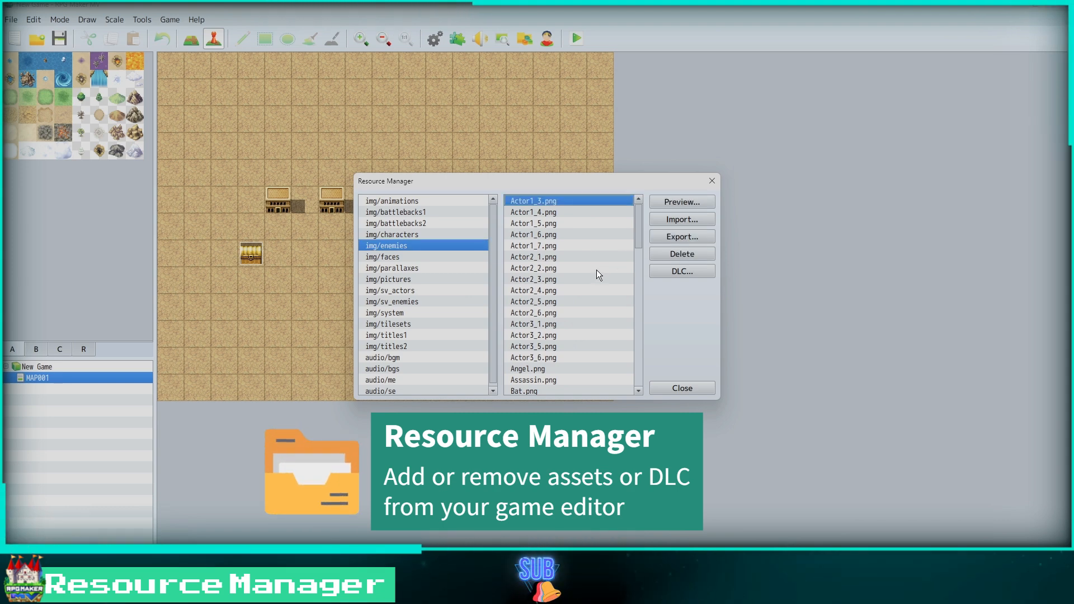
pyautogui.click(681, 202)
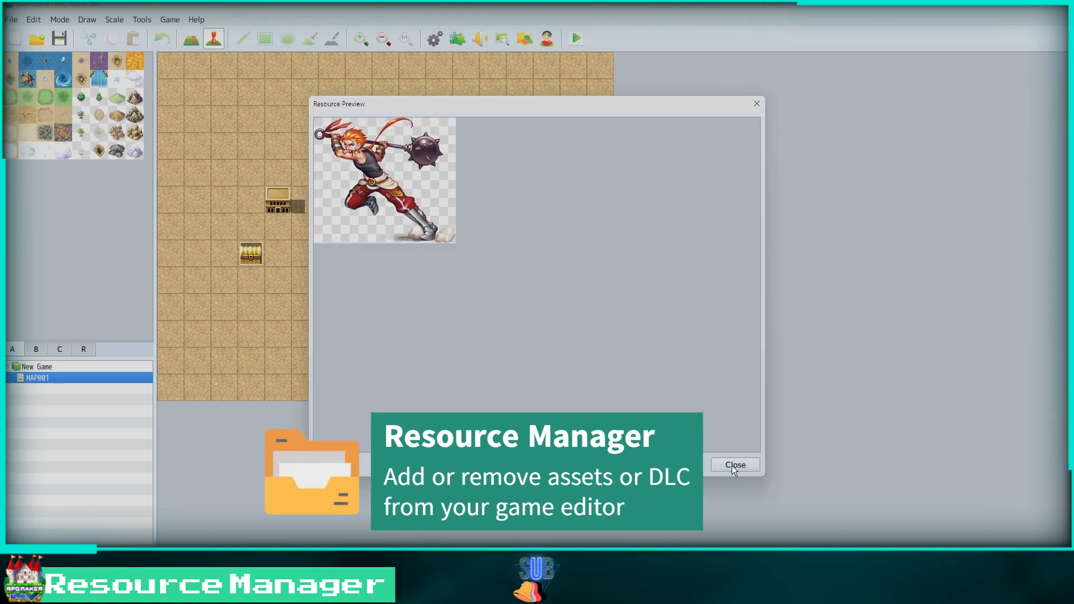
pyautogui.click(734, 464)
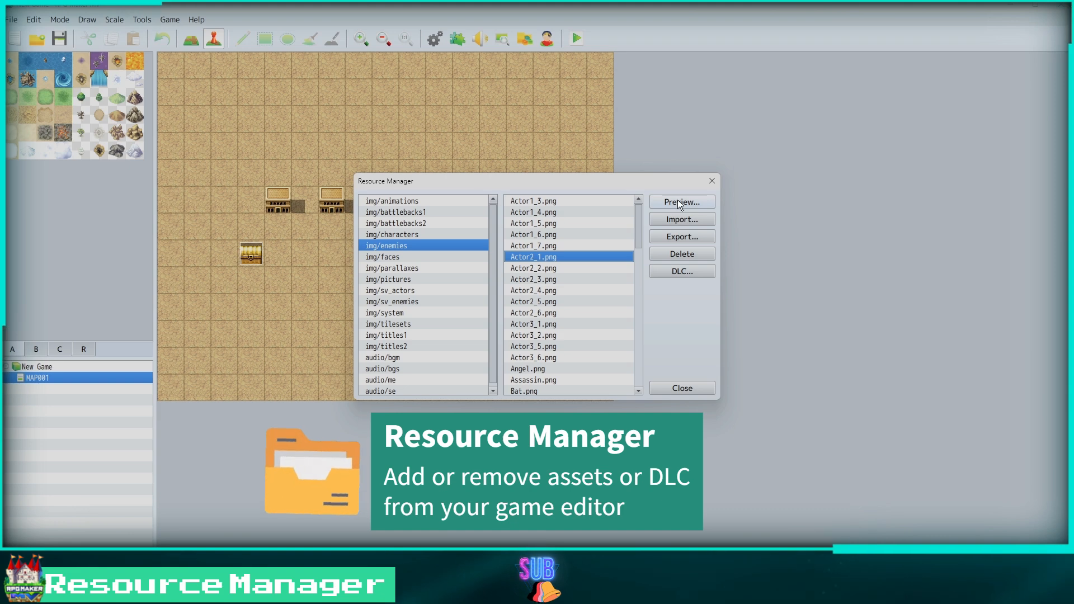
pyautogui.click(682, 201)
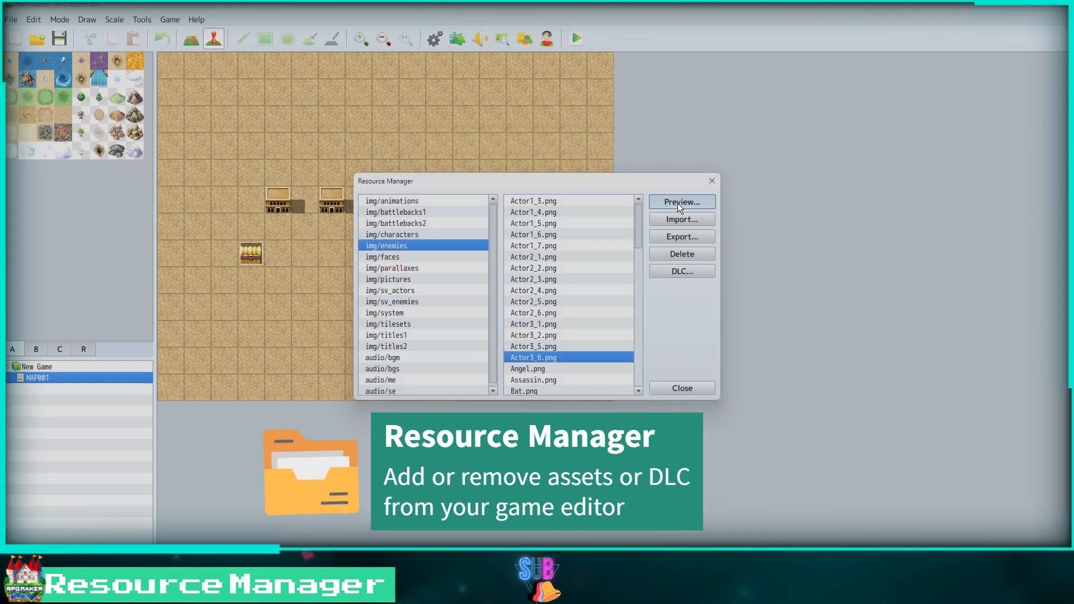
pyautogui.moveTo(733, 468)
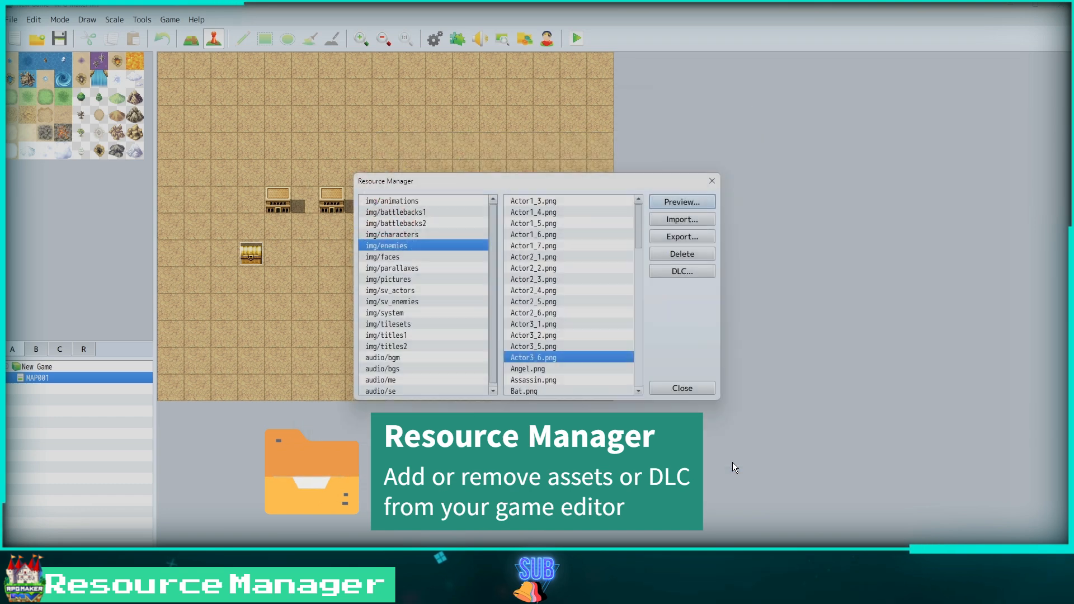
# Step: Show the img/system files and select Shadow2.png and IconSet.png
pyautogui.click(383, 312)
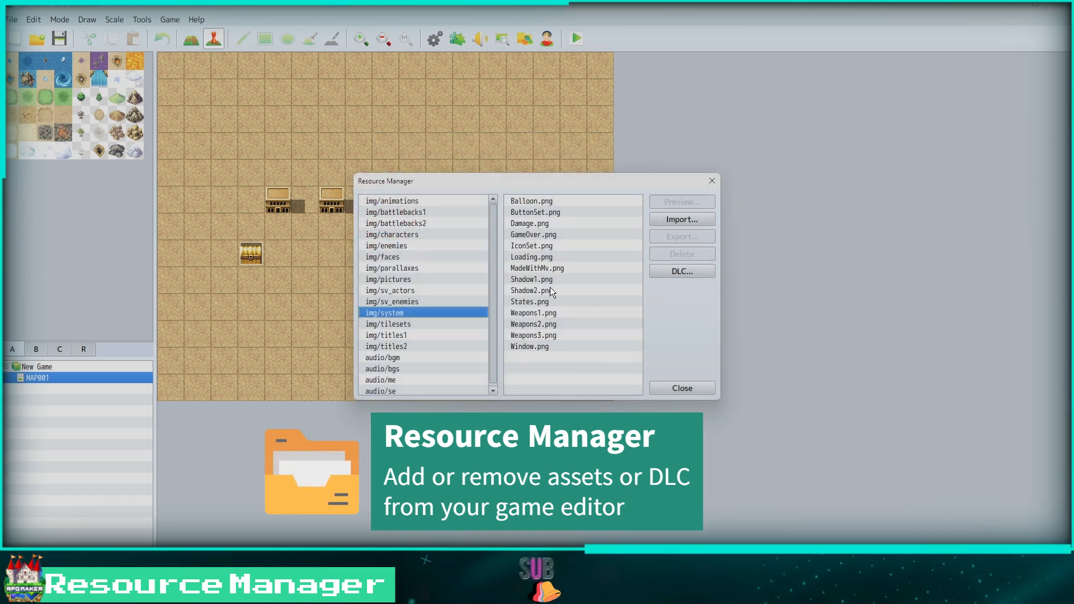
pyautogui.click(531, 290)
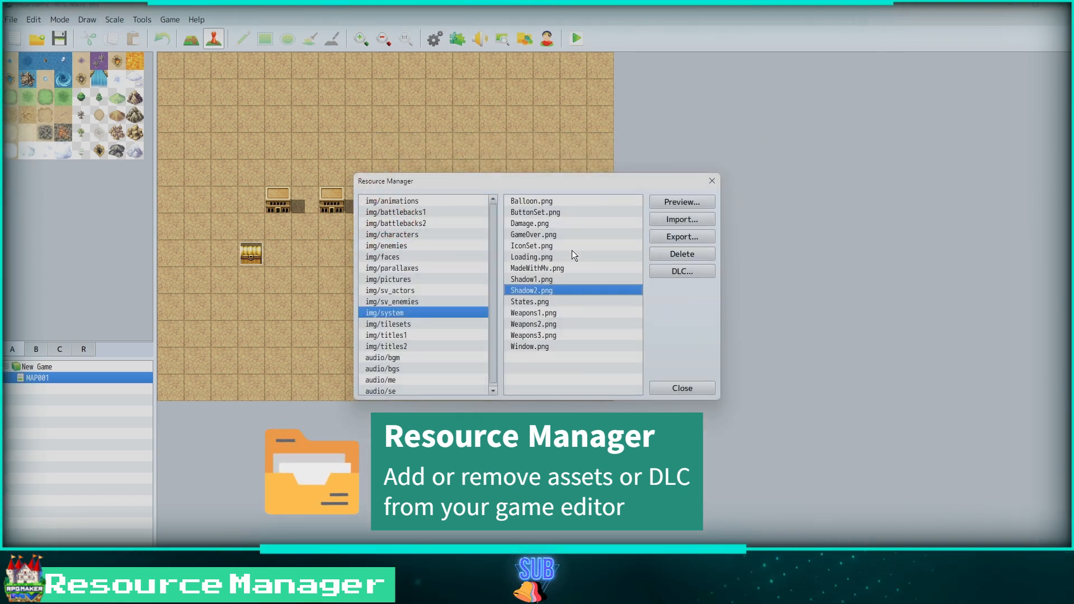
pyautogui.click(532, 245)
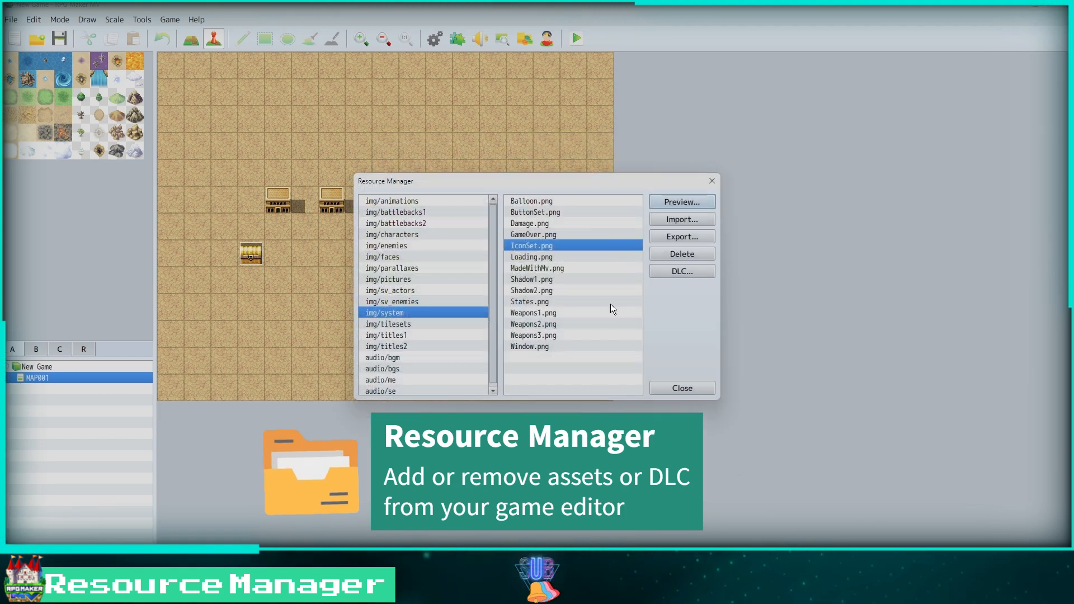
pyautogui.click(681, 388)
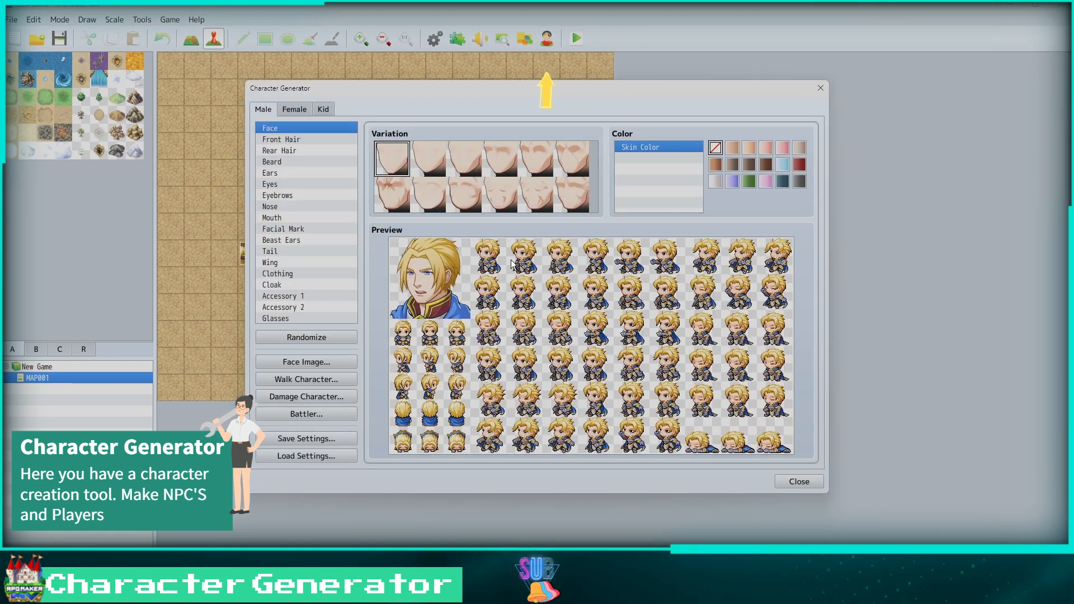
# Step: Try different face shapes and front hairstyles and make the hair green
pyautogui.click(499, 158)
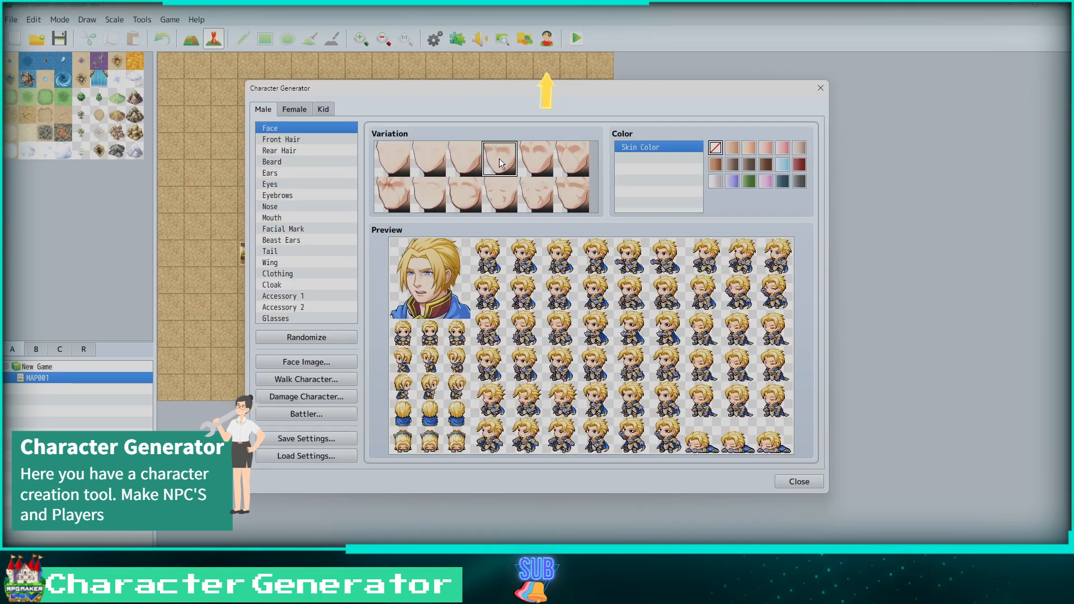
pyautogui.click(571, 158)
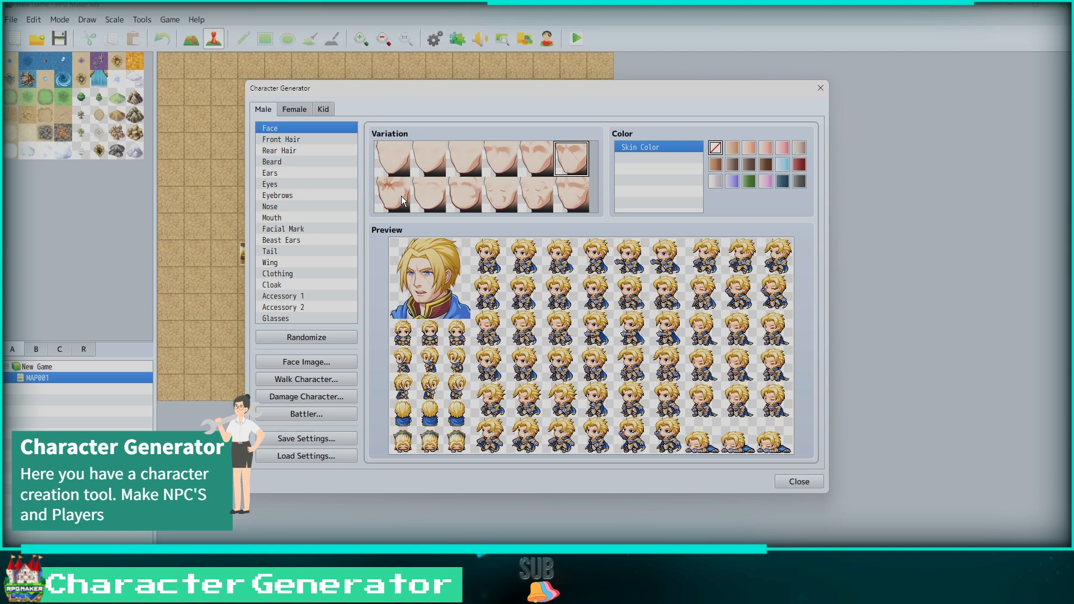
pyautogui.click(464, 194)
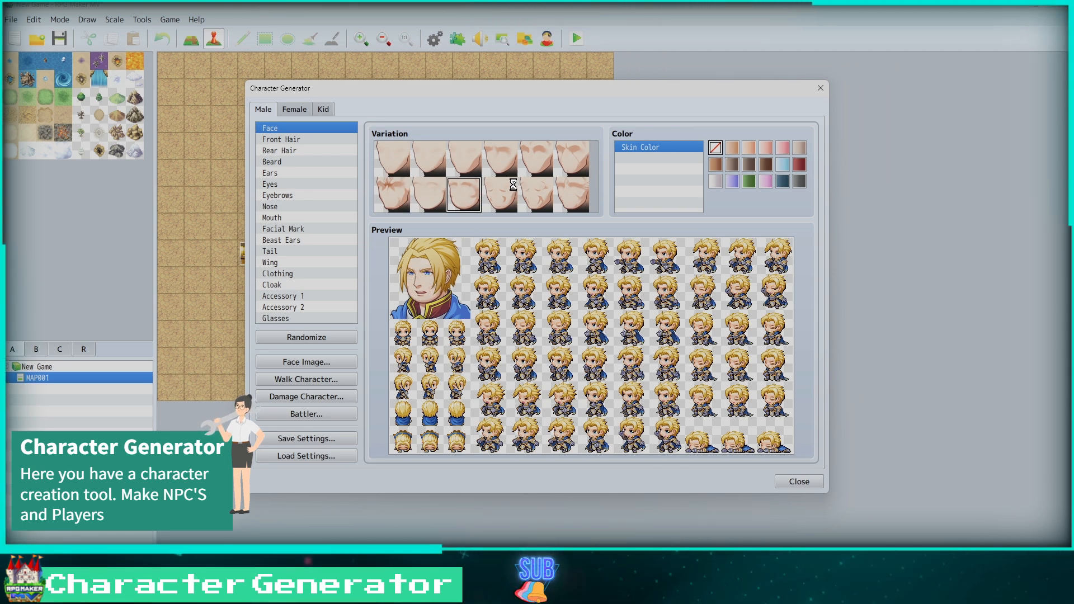
pyautogui.click(428, 159)
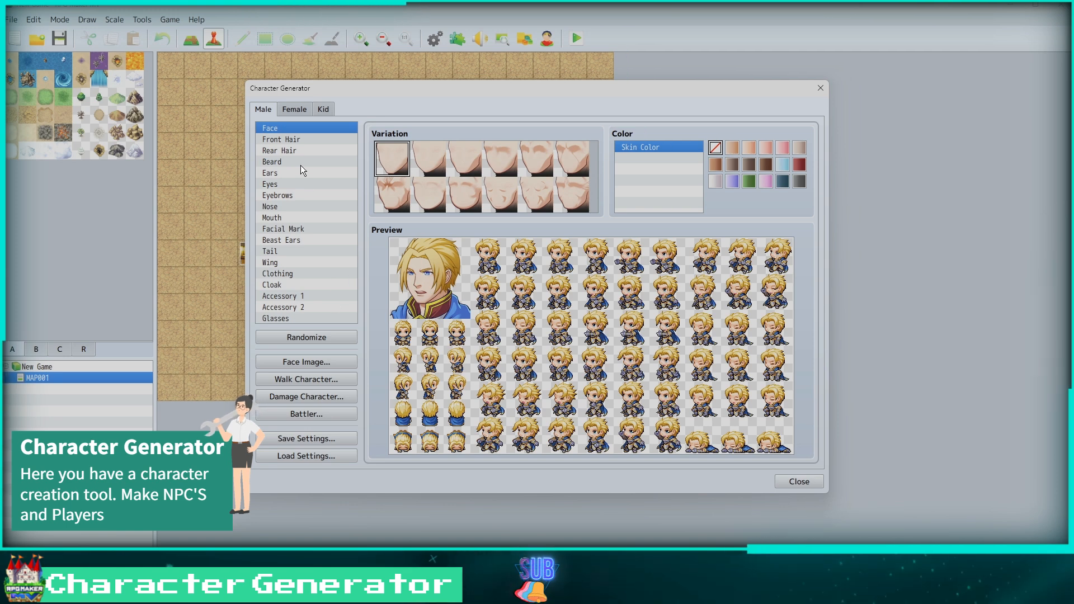
pyautogui.click(279, 138)
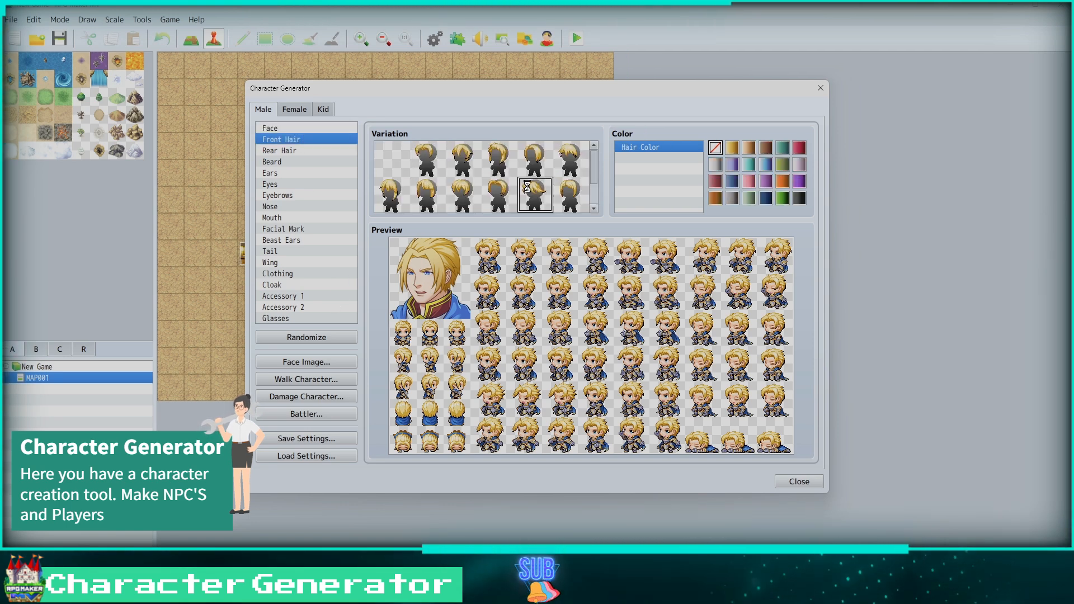
pyautogui.click(428, 194)
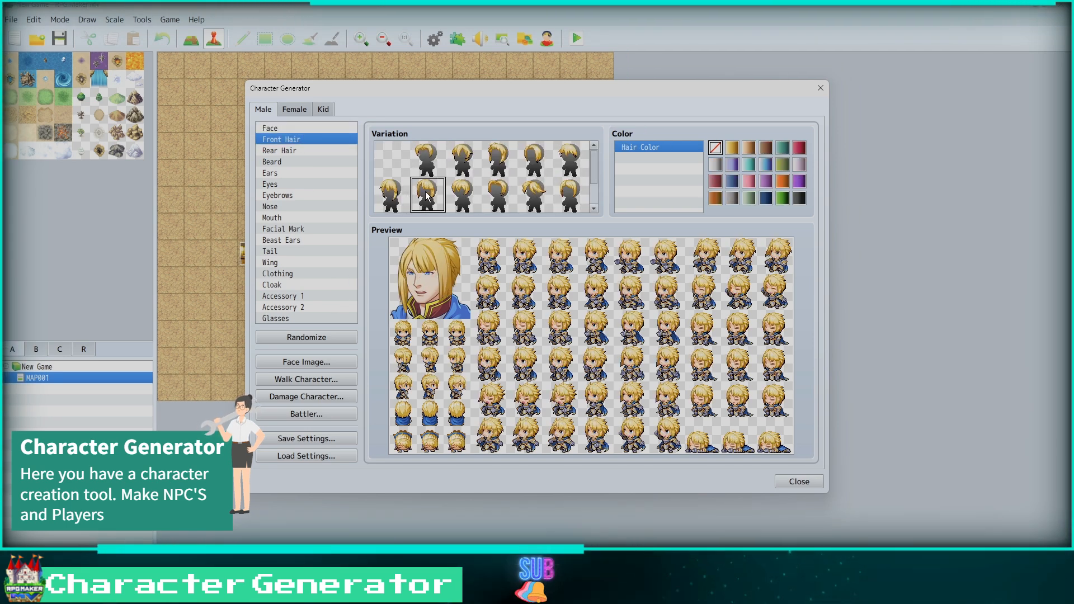
pyautogui.click(392, 195)
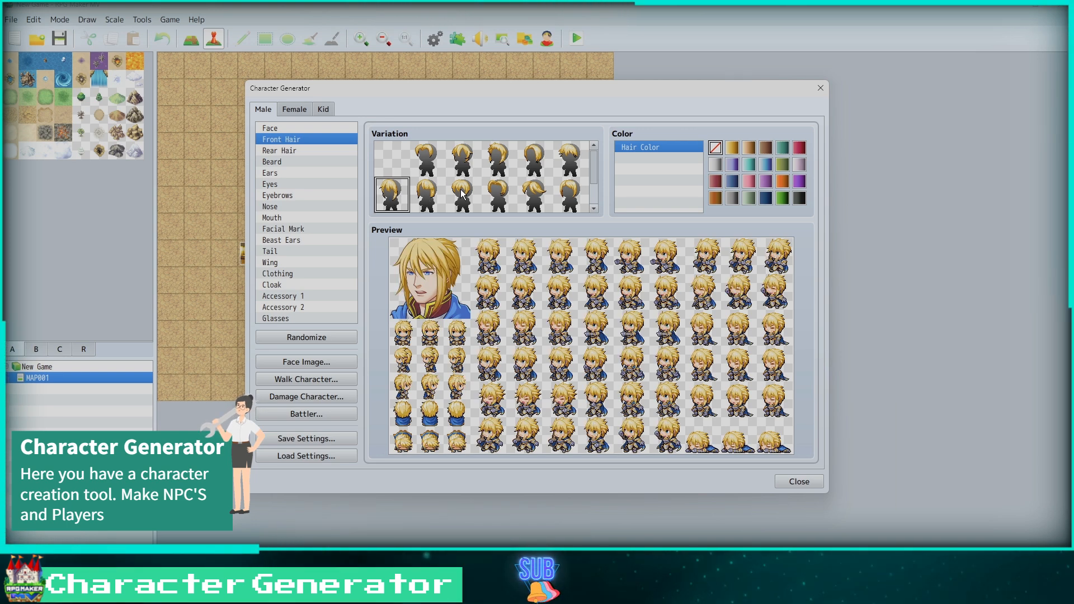
pyautogui.click(463, 157)
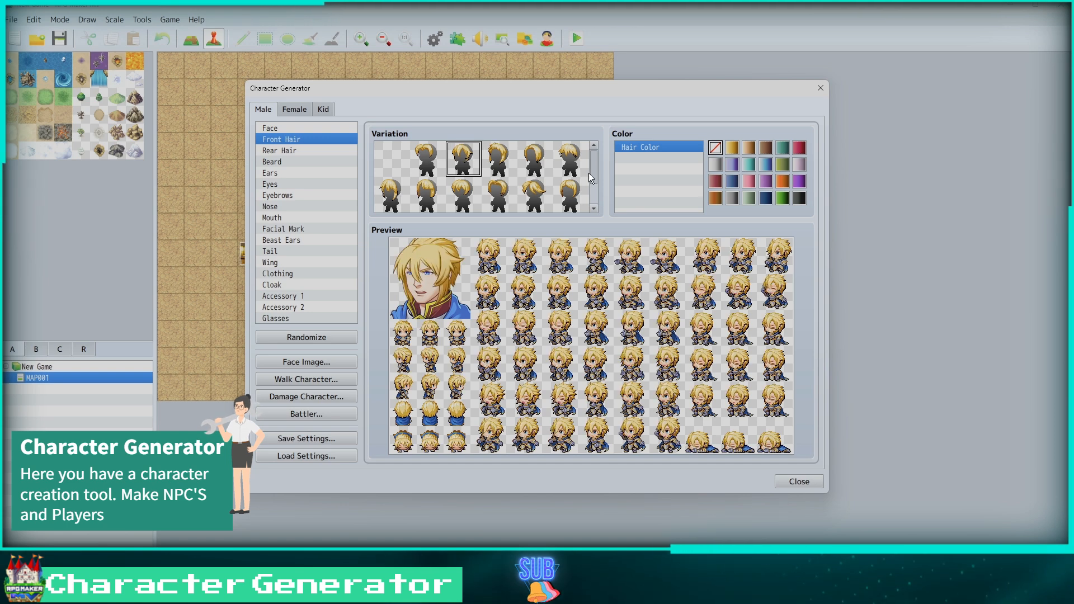
pyautogui.click(781, 147)
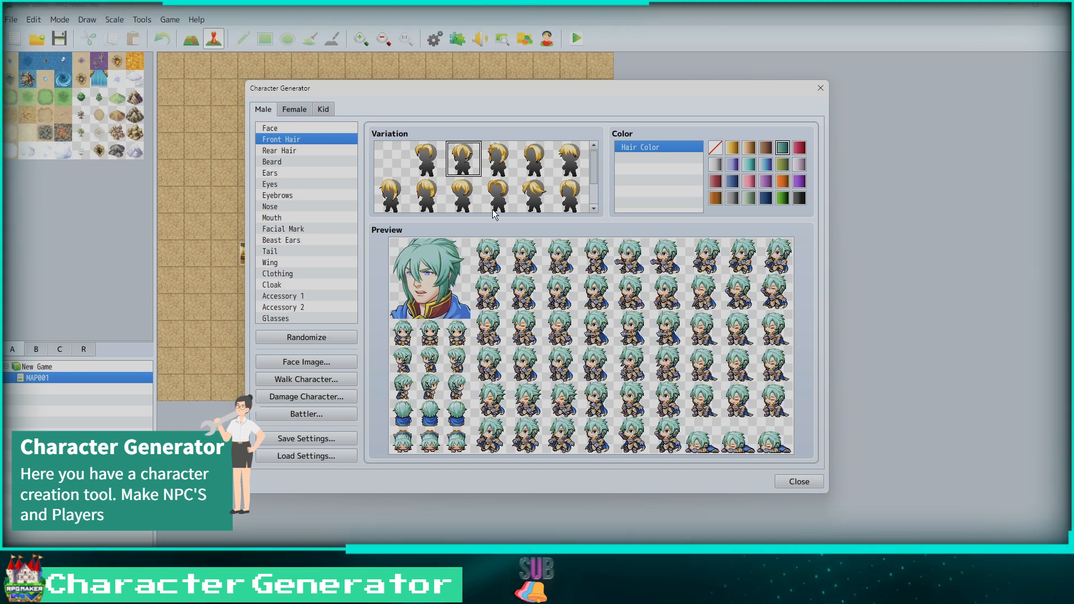
# Step: Change the rear hairstyle and look through facial marks, accessories and glasses
pyautogui.click(280, 150)
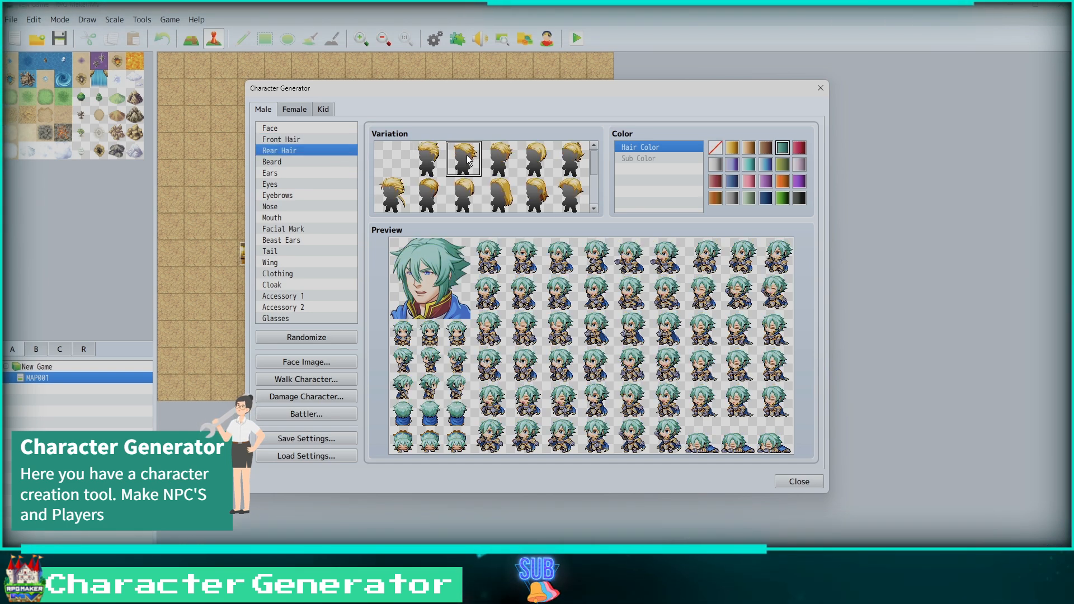
pyautogui.click(499, 158)
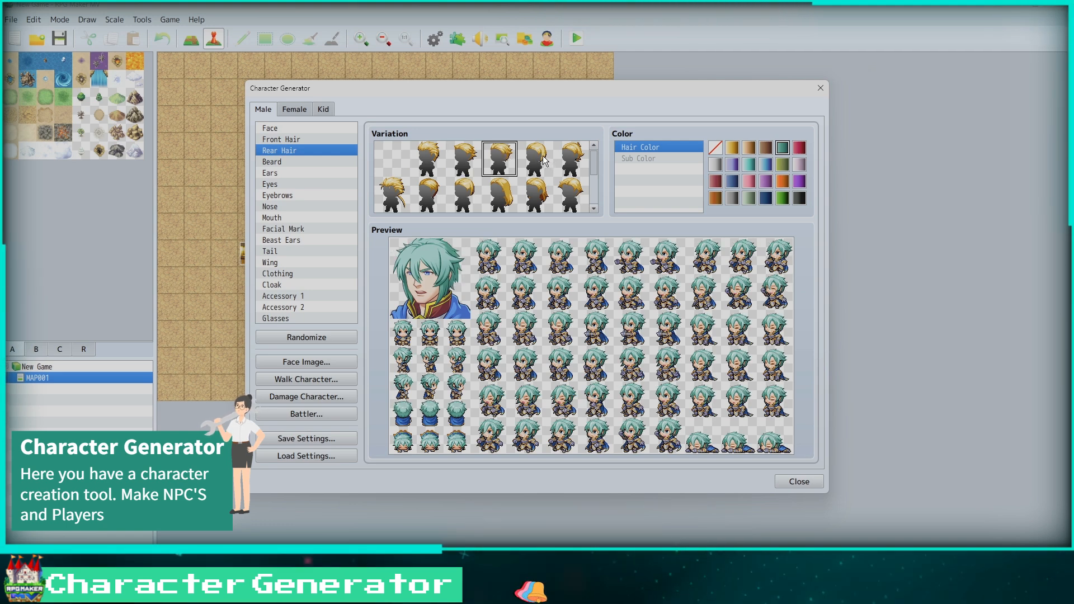
pyautogui.click(283, 228)
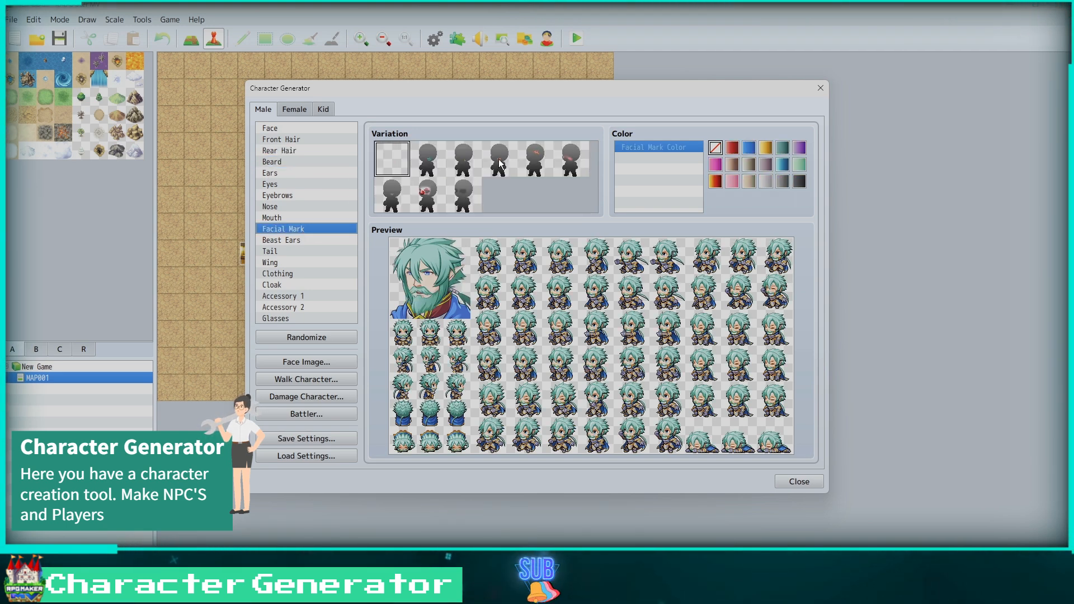
pyautogui.click(283, 295)
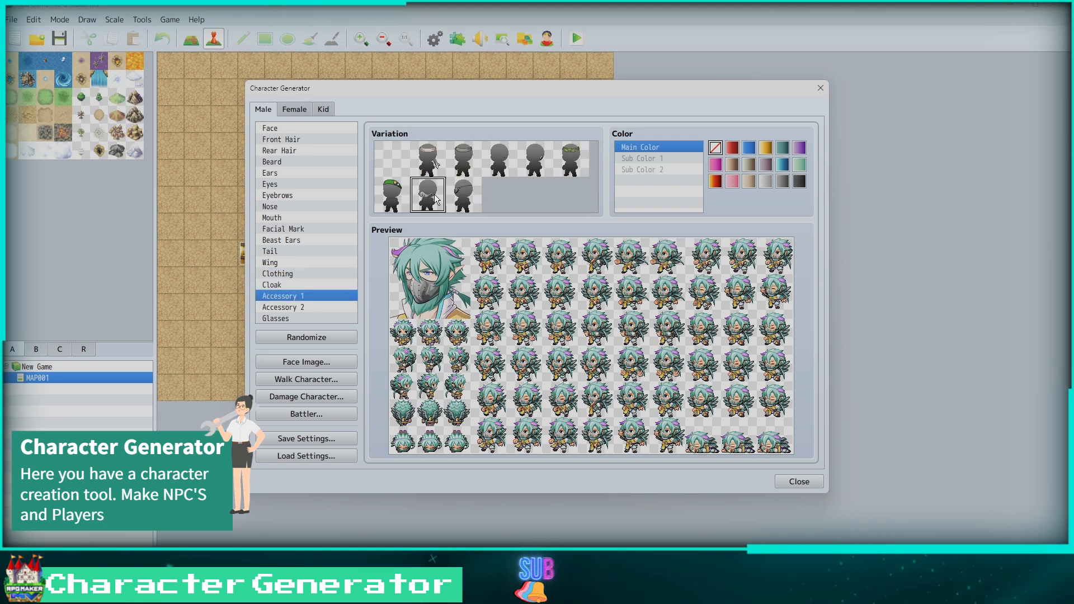
pyautogui.click(275, 318)
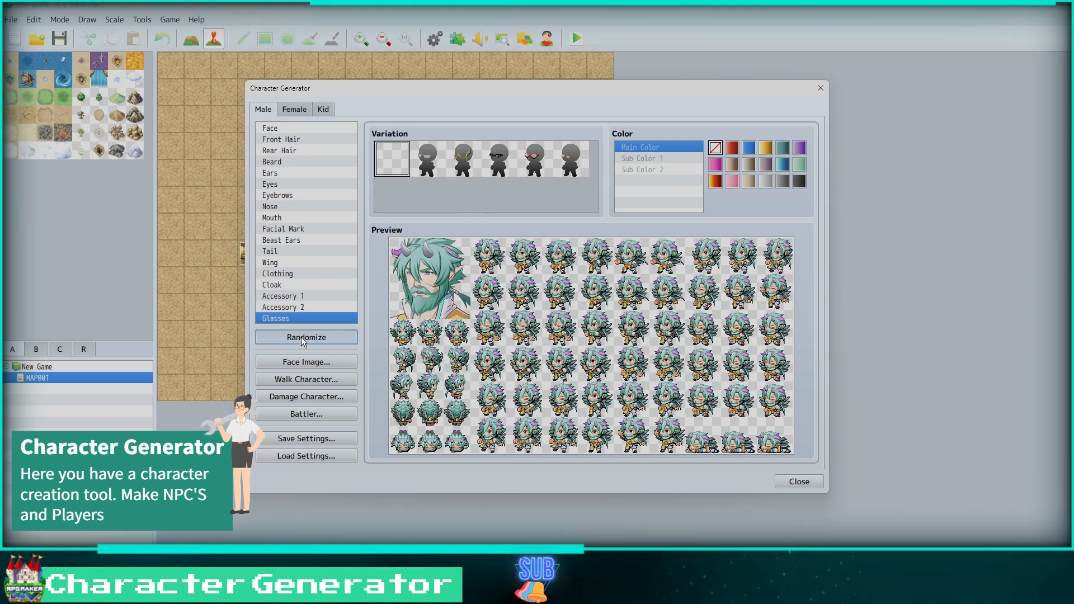
# Step: Randomize male, female and kid characters, try more generator options and close it
pyautogui.click(305, 337)
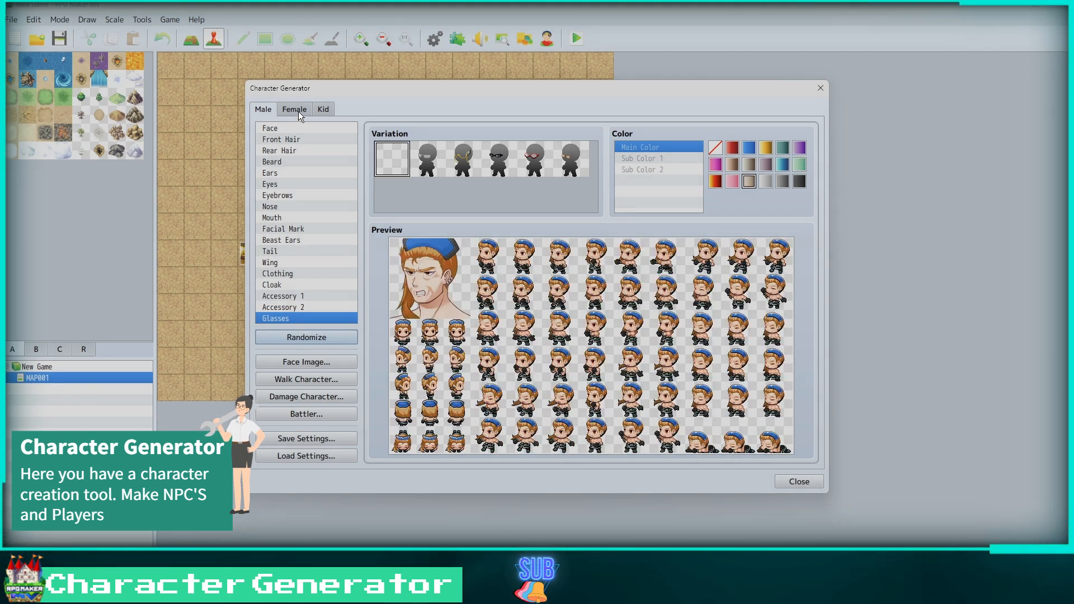
pyautogui.click(295, 109)
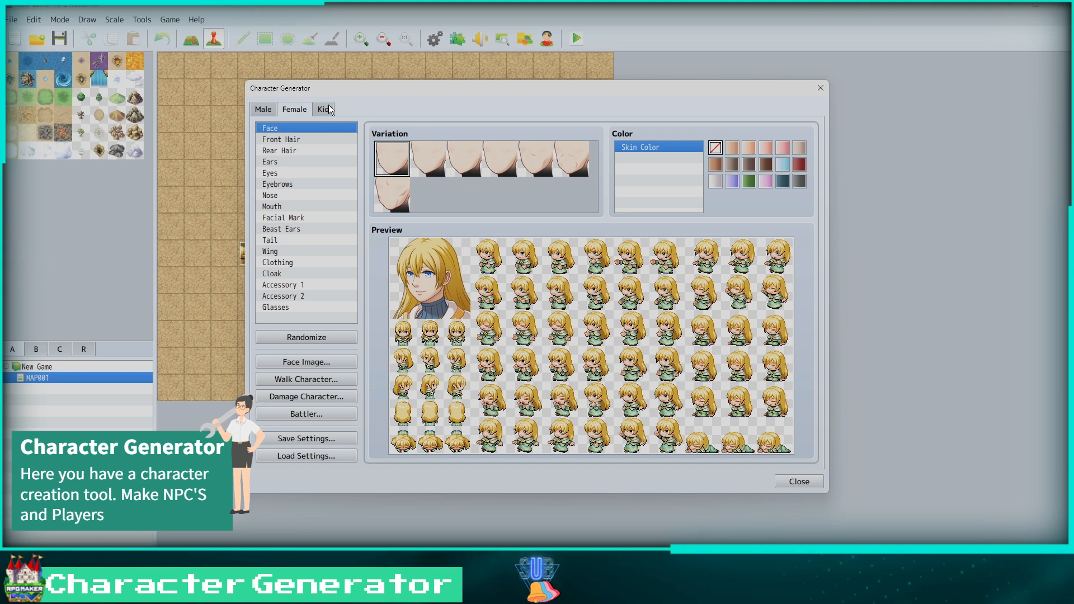
pyautogui.click(306, 337)
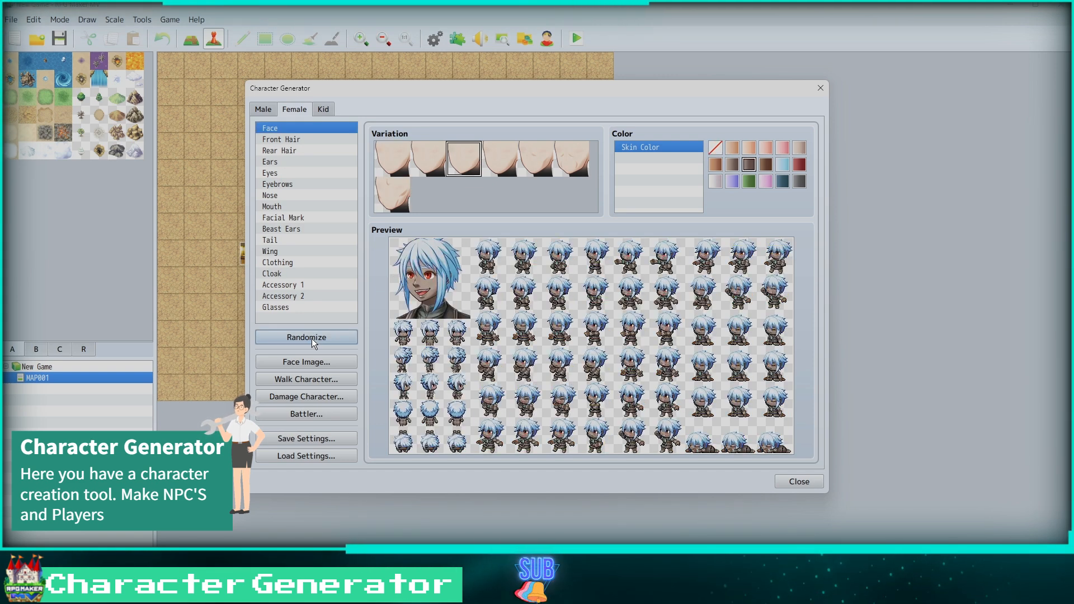
pyautogui.click(306, 337)
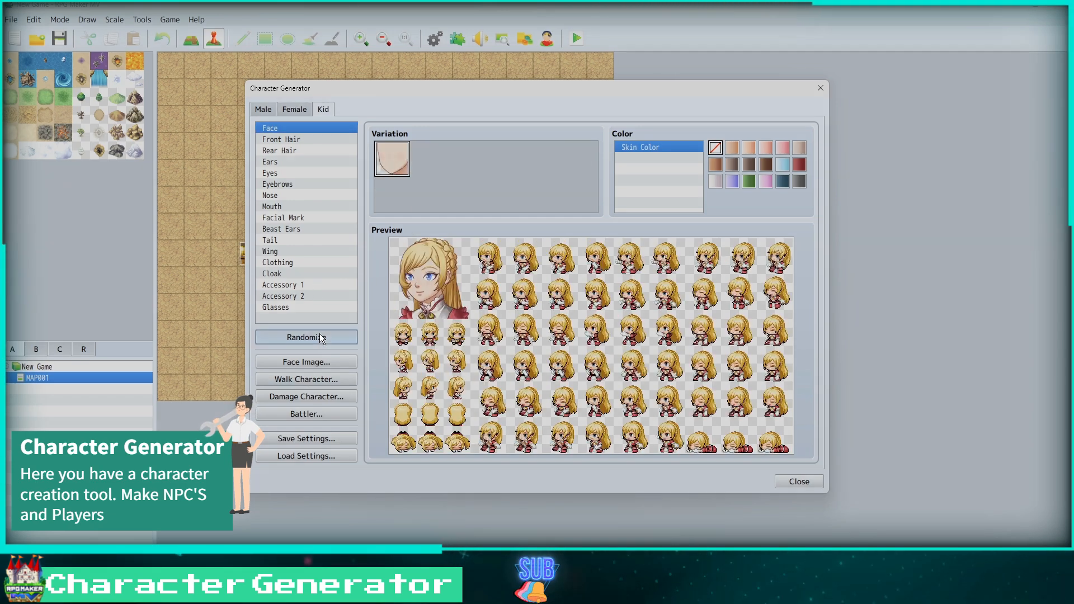
pyautogui.click(262, 108)
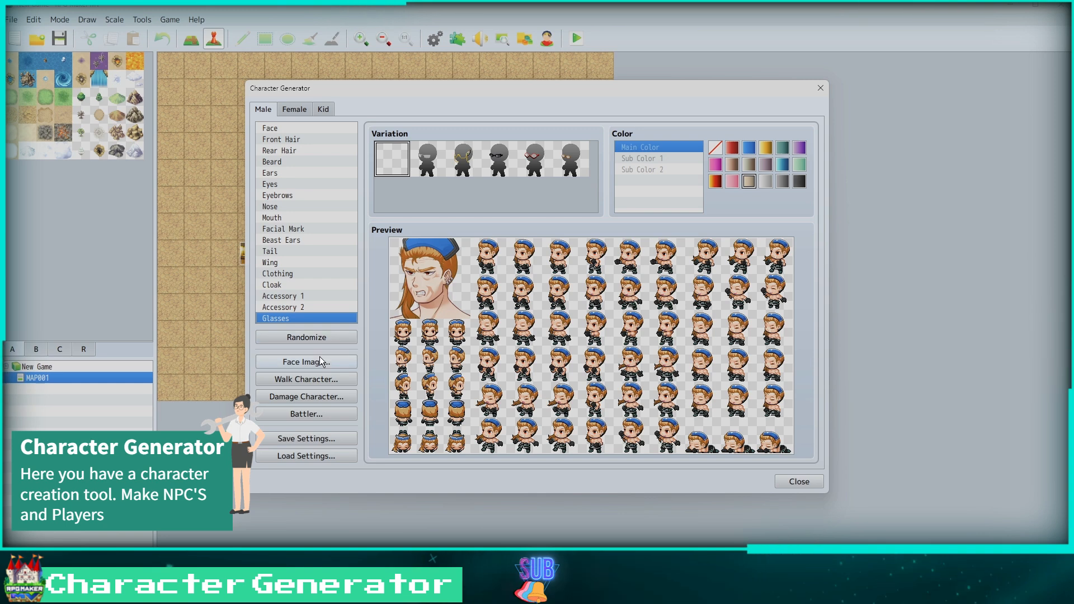
pyautogui.click(306, 361)
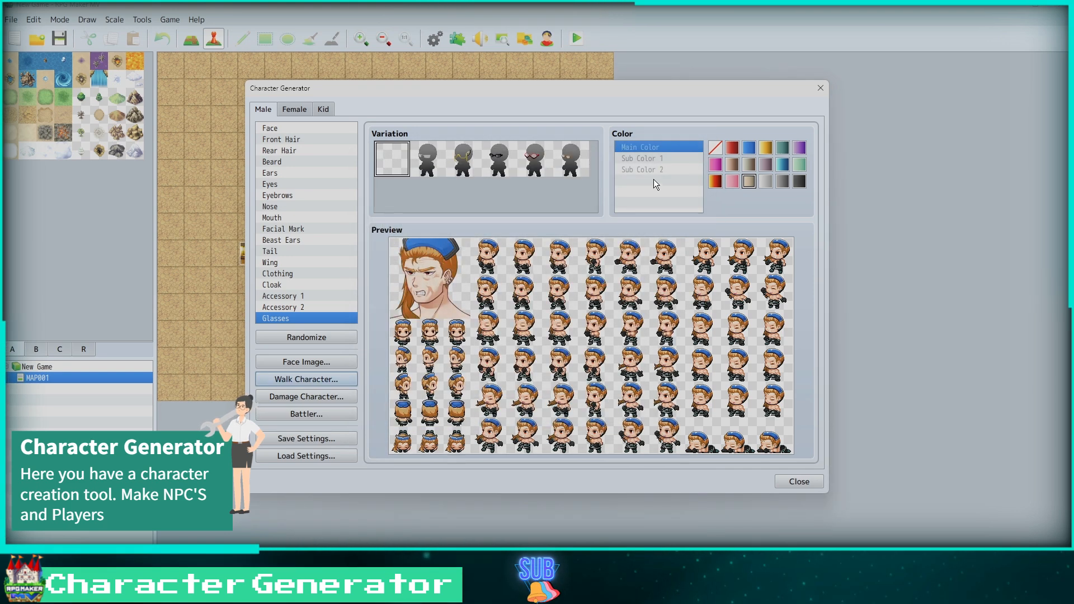
pyautogui.click(305, 397)
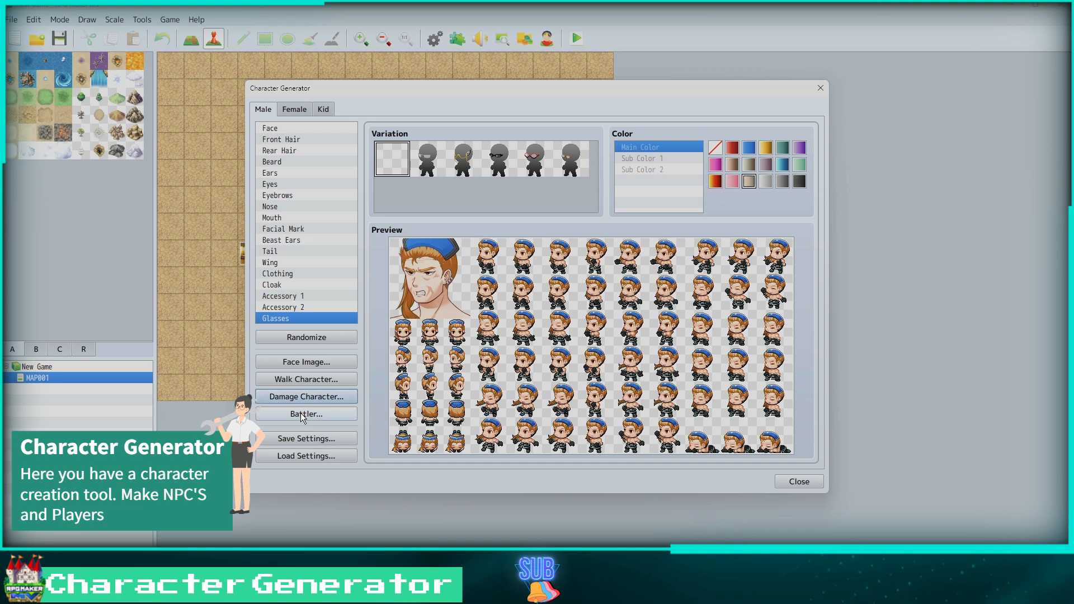
pyautogui.click(305, 414)
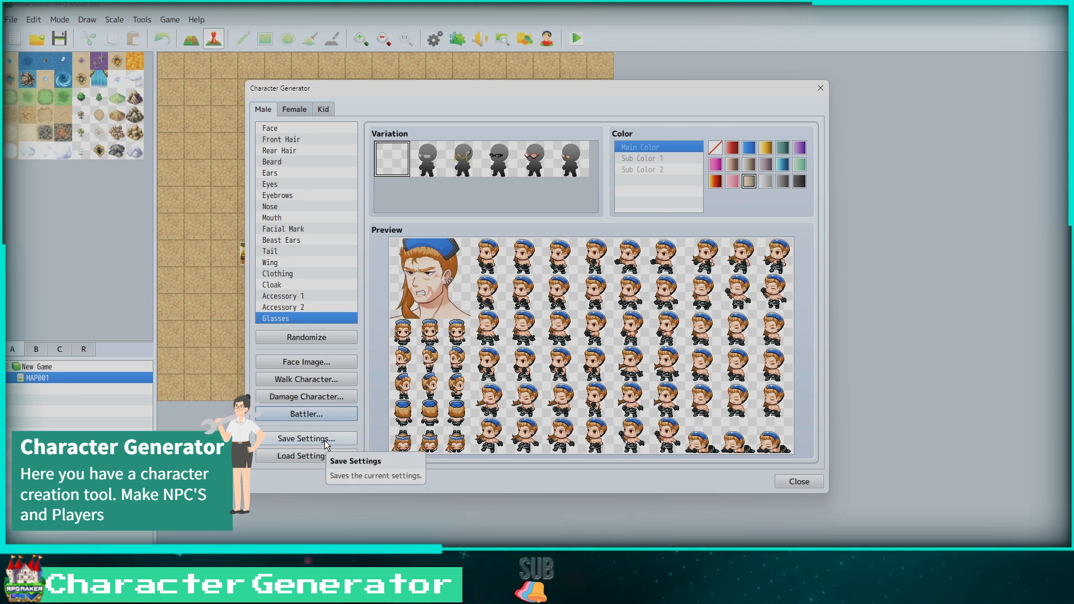
pyautogui.click(798, 481)
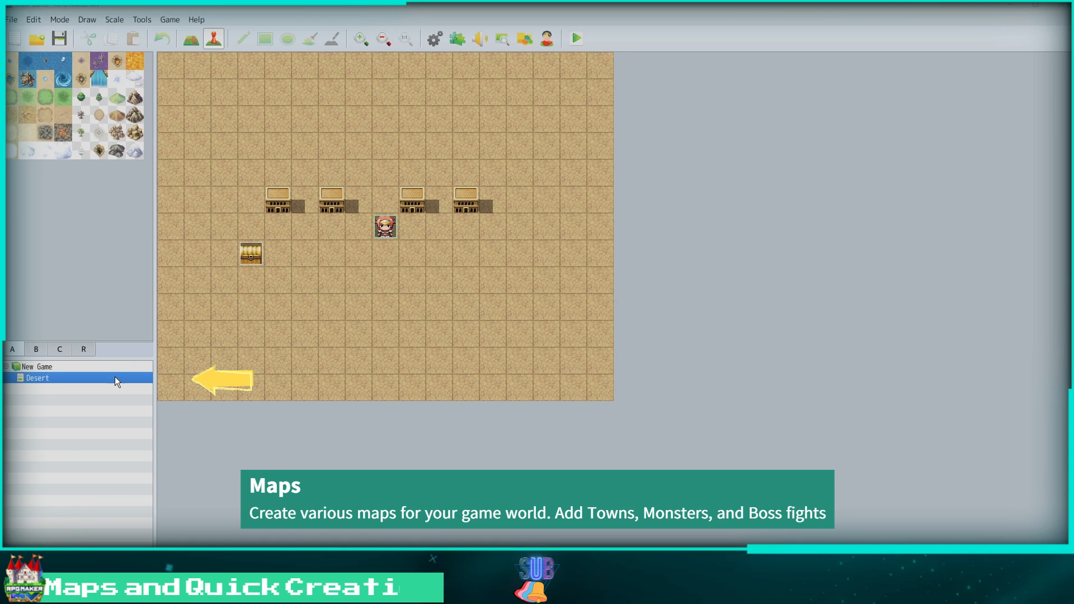
# Step: Create a new map named Sandy Planes using the 0002 Outside tileset
pyautogui.rightClick(37, 377)
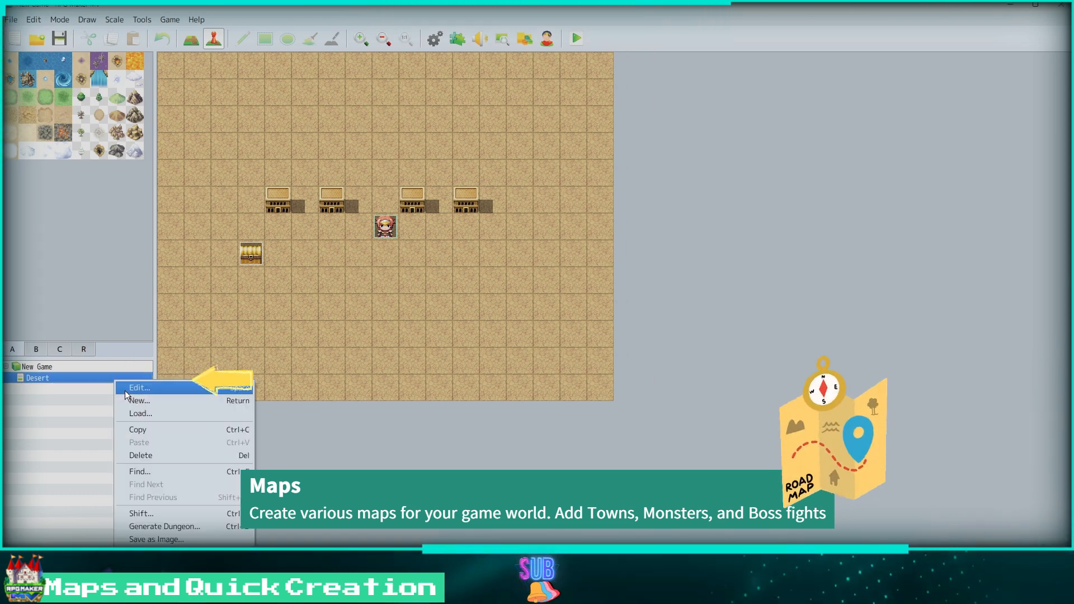
pyautogui.click(139, 388)
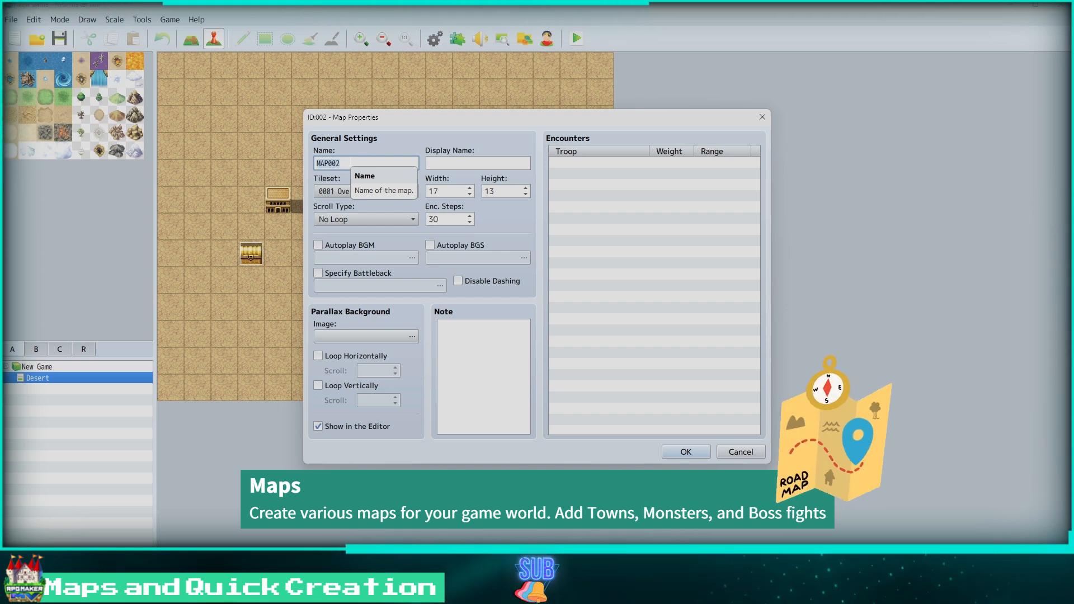
pyautogui.write('Sandy')
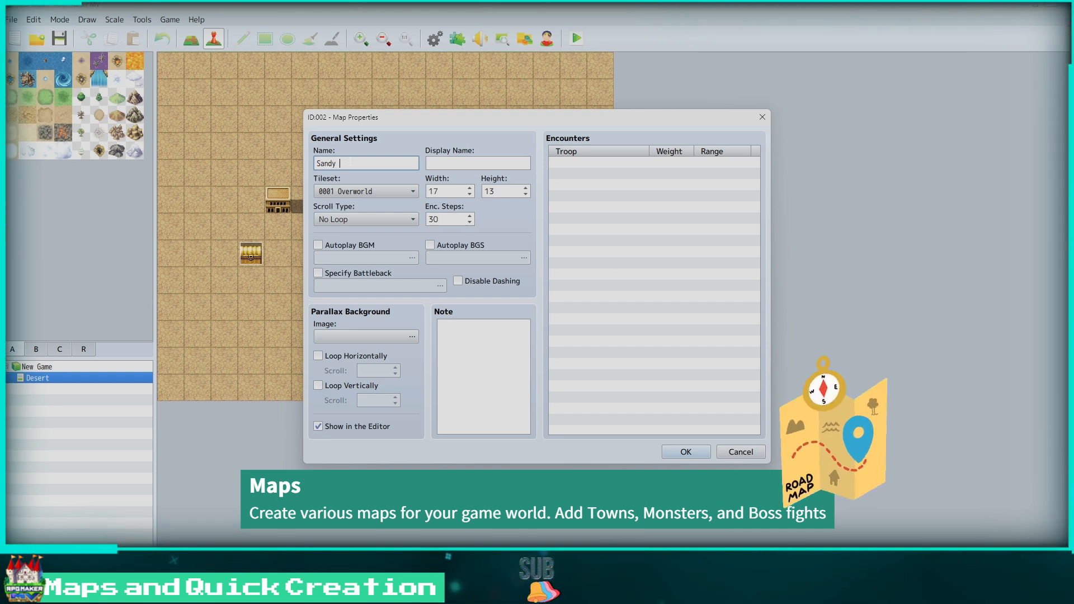
pyautogui.write('Planes')
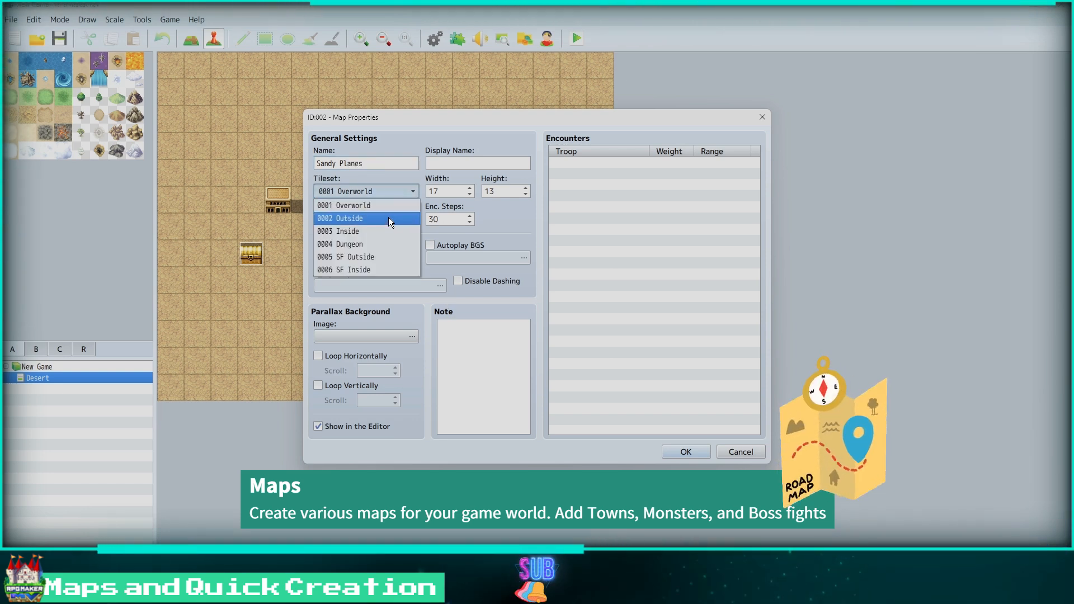
pyautogui.click(339, 218)
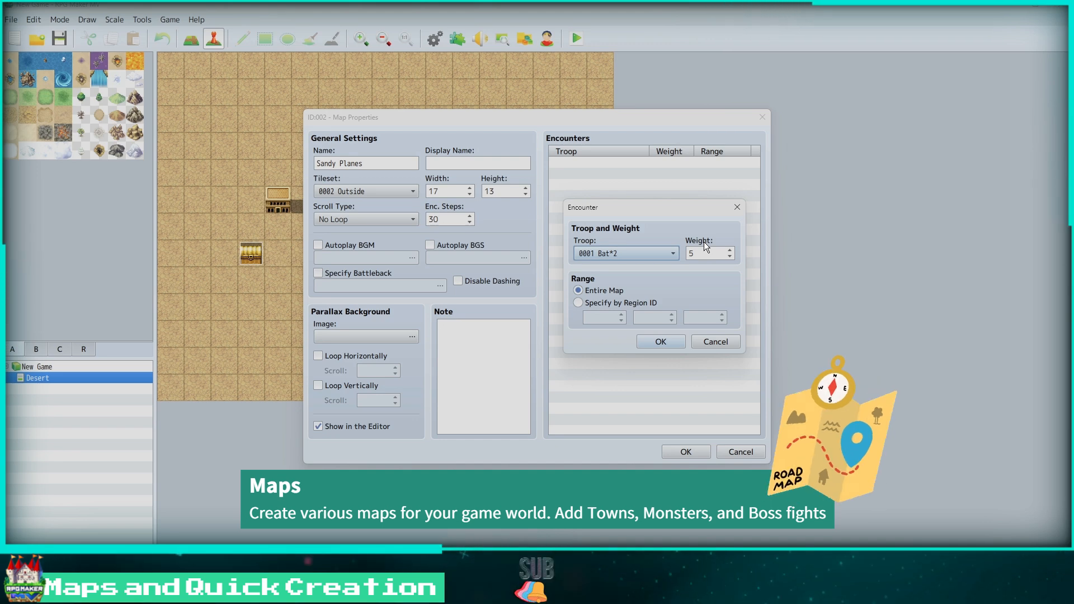
pyautogui.moveTo(706, 249)
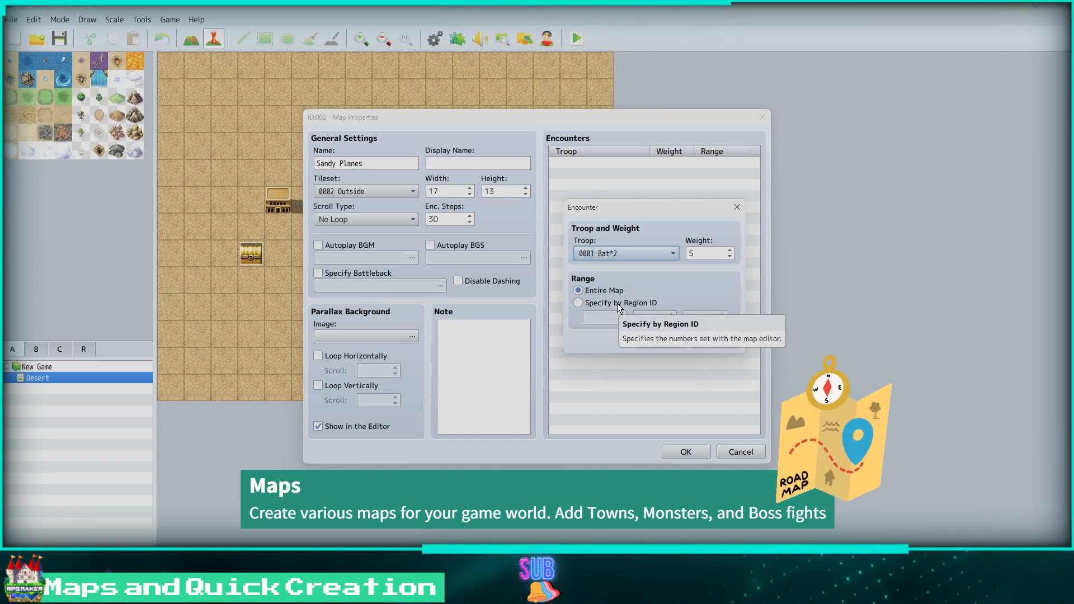
# Step: Set the Bat*2 encounter's range to cover the entire map
pyautogui.click(578, 304)
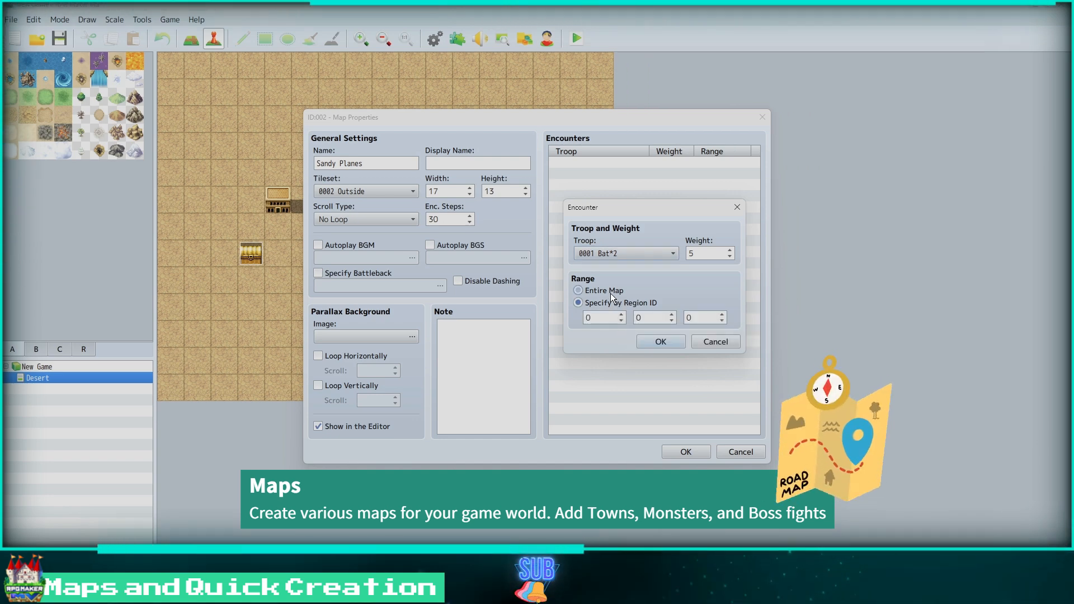
pyautogui.click(660, 341)
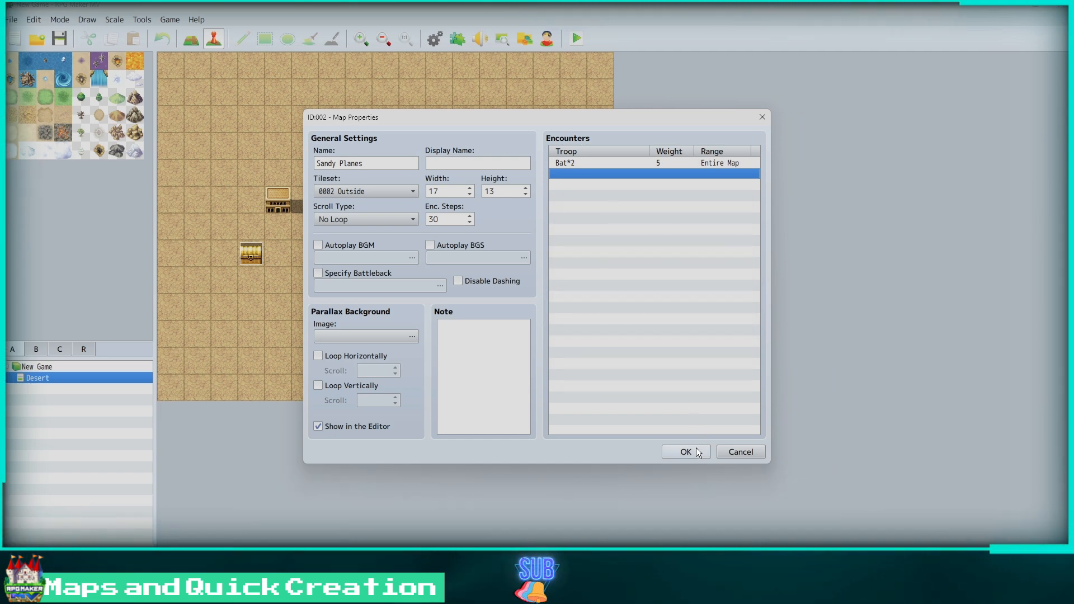
# Step: Confirm the map properties and set the player's starting position below the pond
pyautogui.click(685, 451)
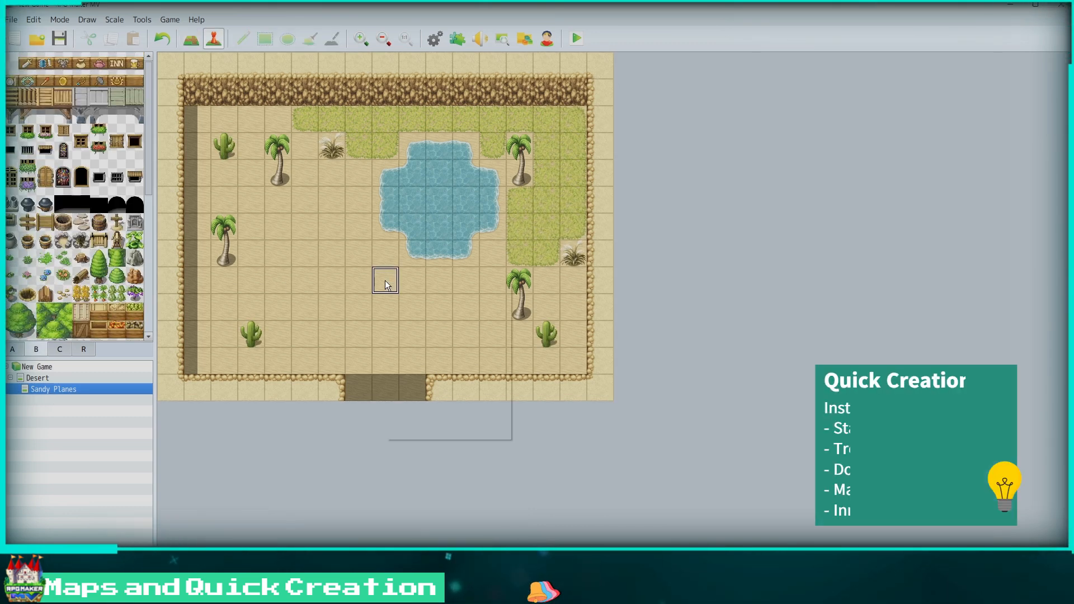
pyautogui.rightClick(385, 280)
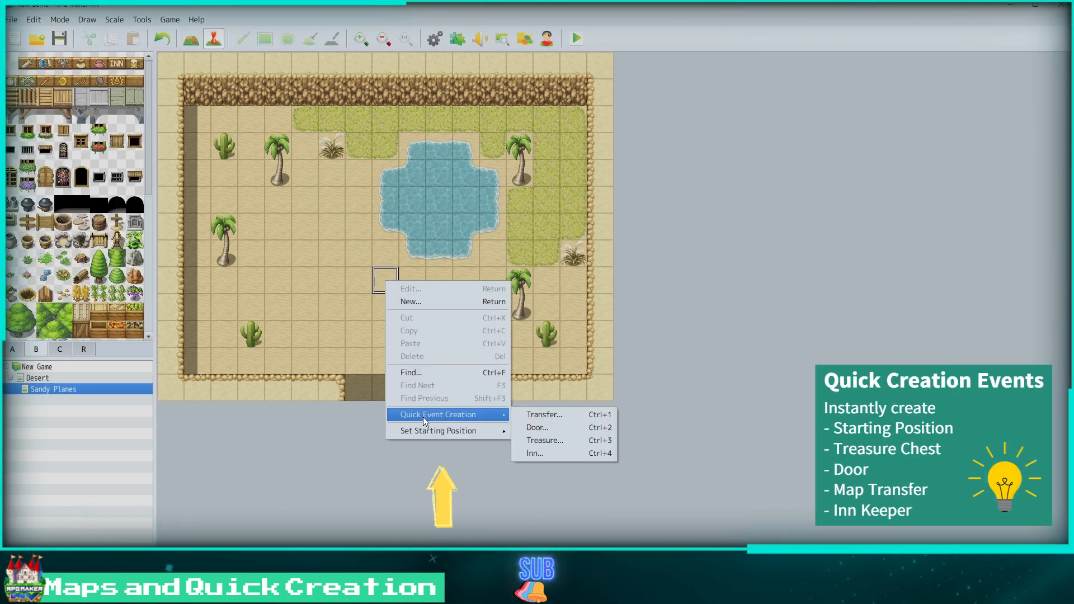
pyautogui.moveTo(438, 430)
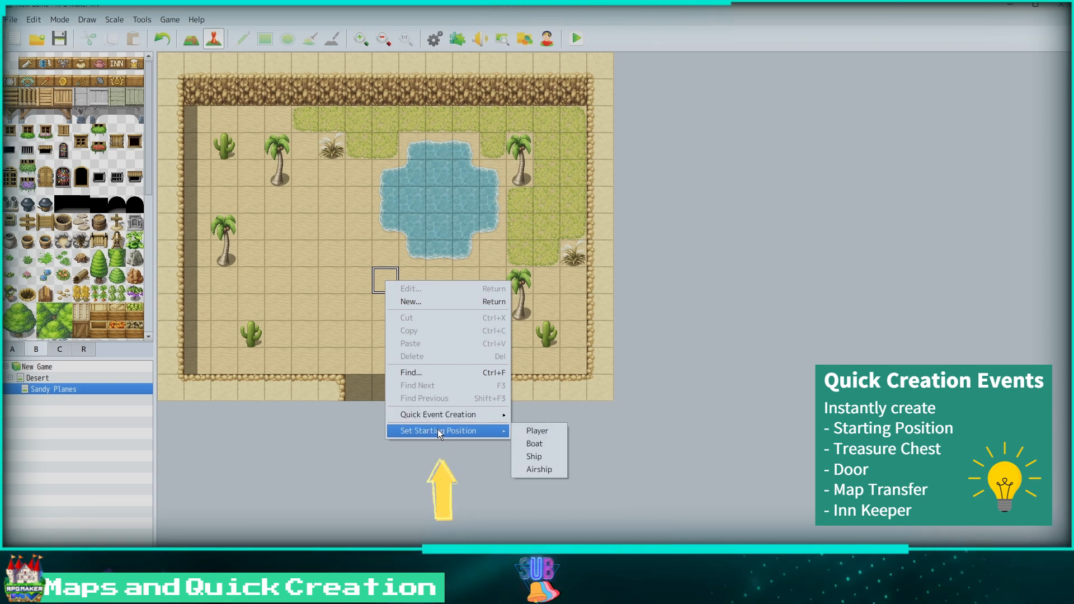
pyautogui.click(537, 430)
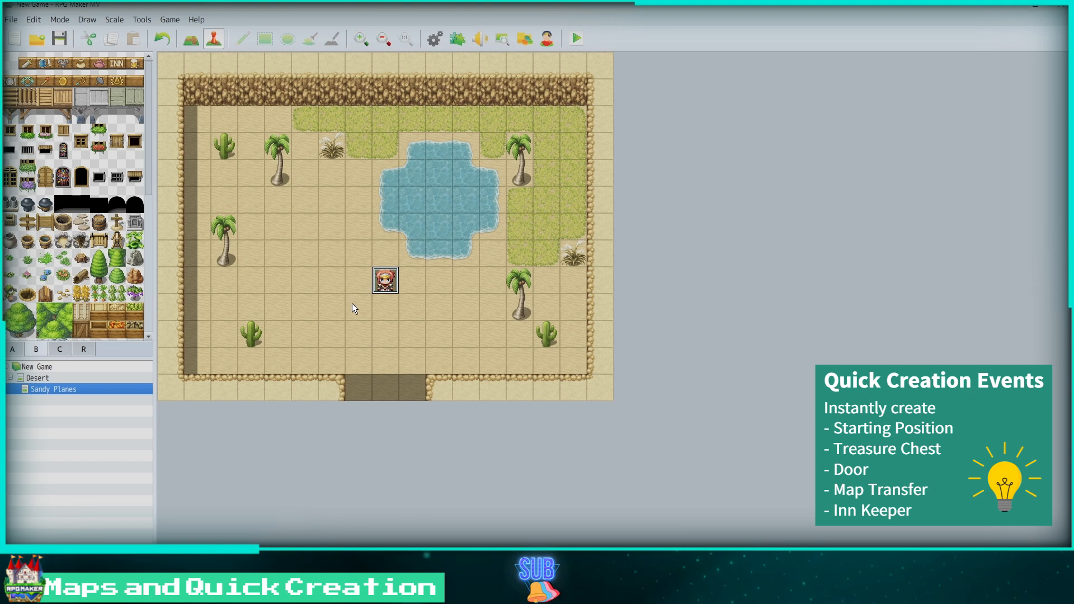
# Step: Begin a quick transfer event on another sand tile
pyautogui.rightClick(303, 252)
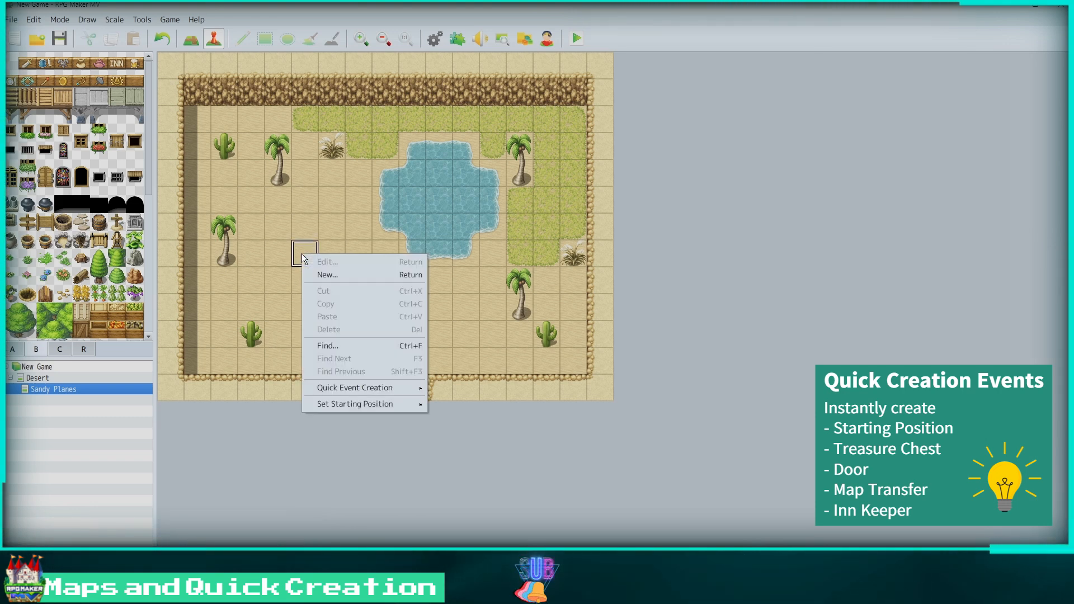
pyautogui.moveTo(355, 387)
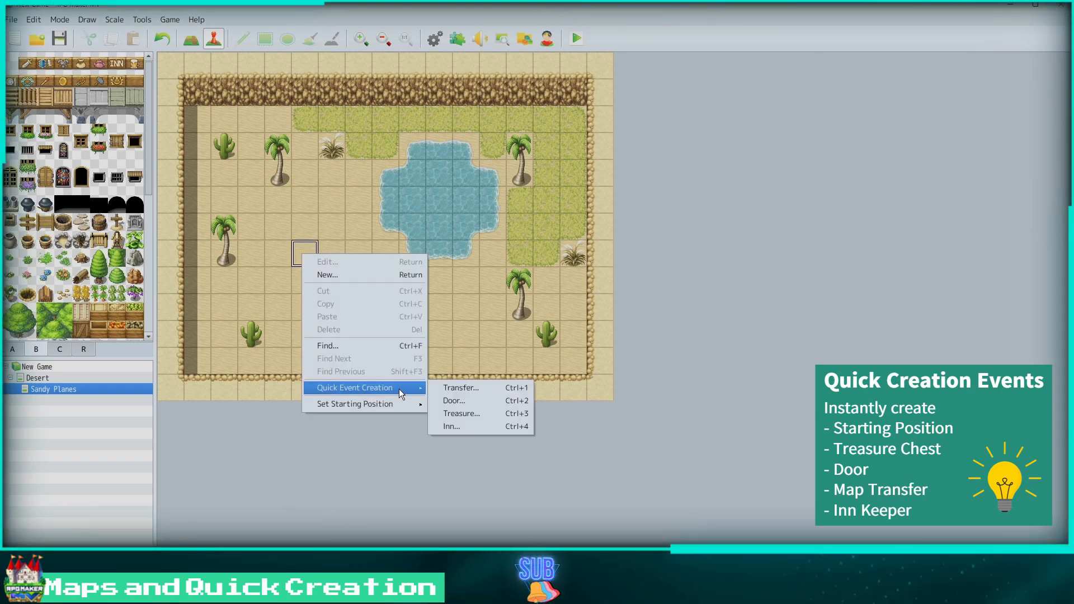
pyautogui.moveTo(460, 388)
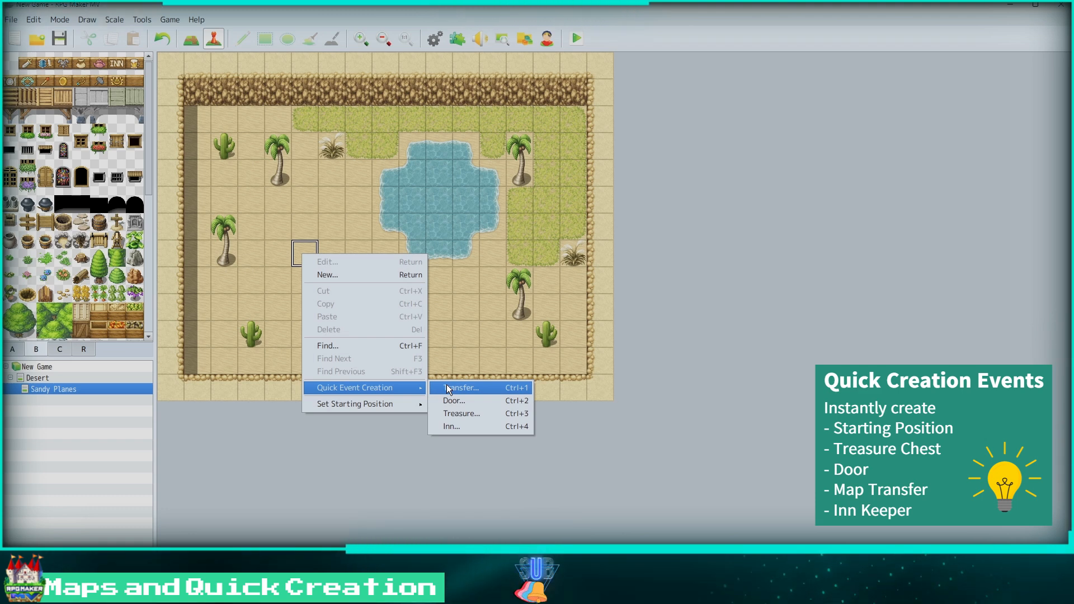
pyautogui.click(460, 388)
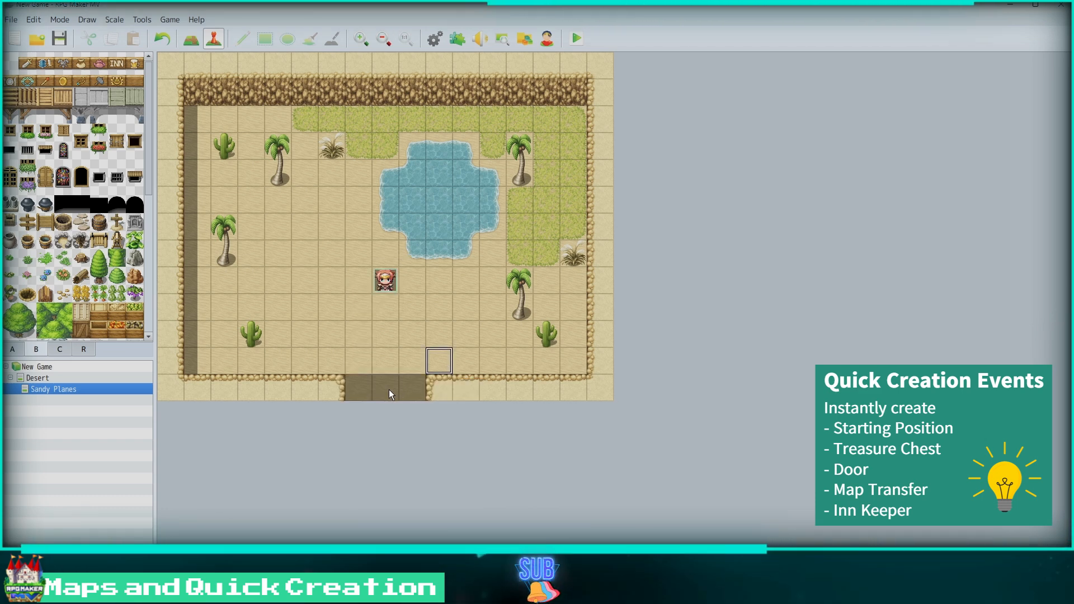
# Step: Create a transfer event at the bottom exit leading to a spot on the Desert map
pyautogui.rightClick(385, 386)
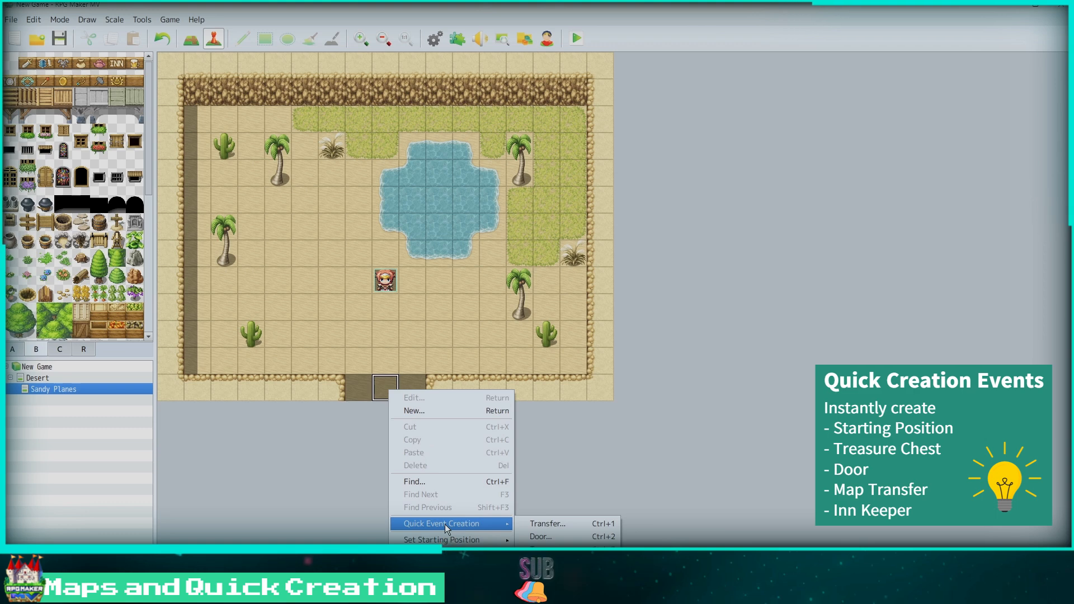
pyautogui.click(547, 524)
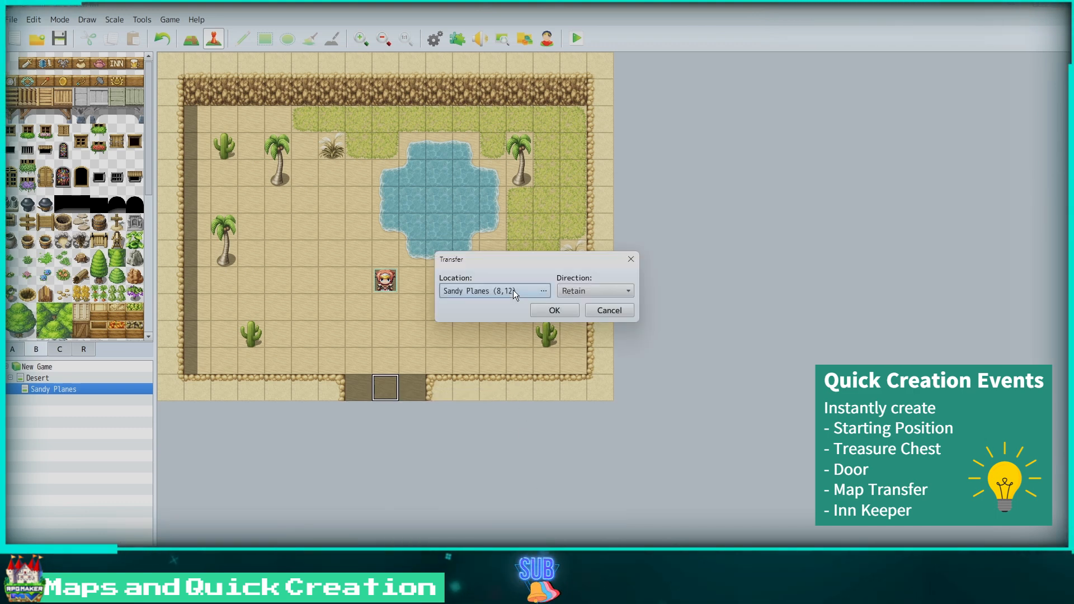
pyautogui.click(544, 291)
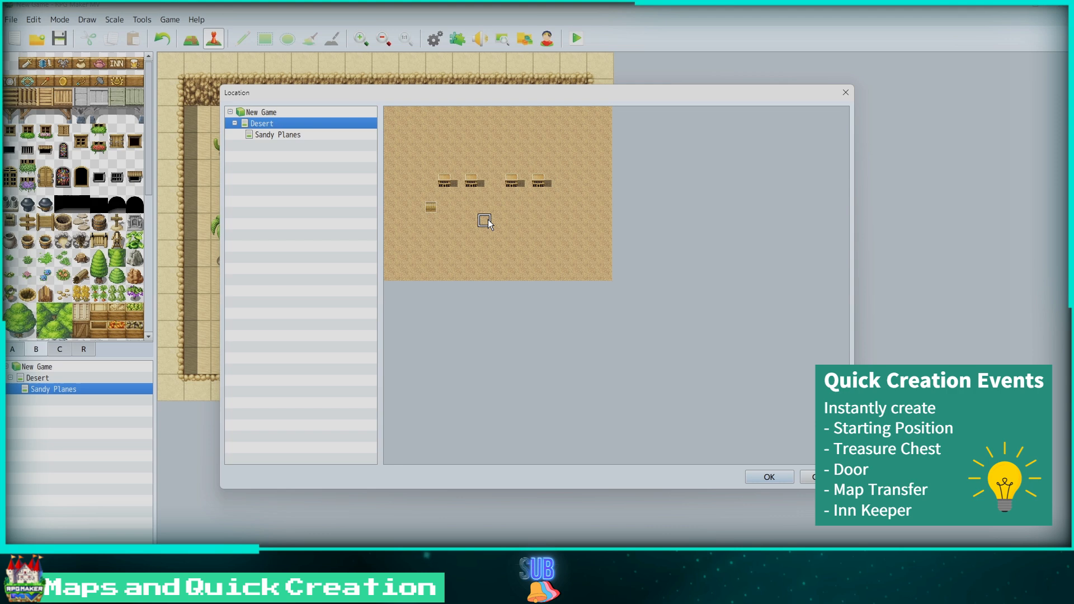
pyautogui.click(767, 477)
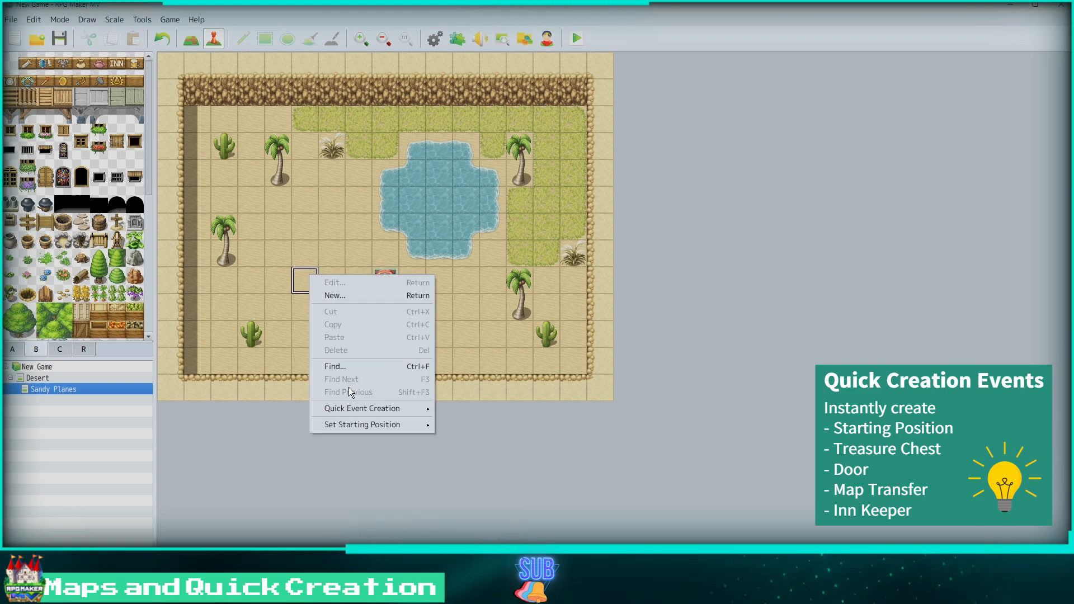
pyautogui.moveTo(363, 407)
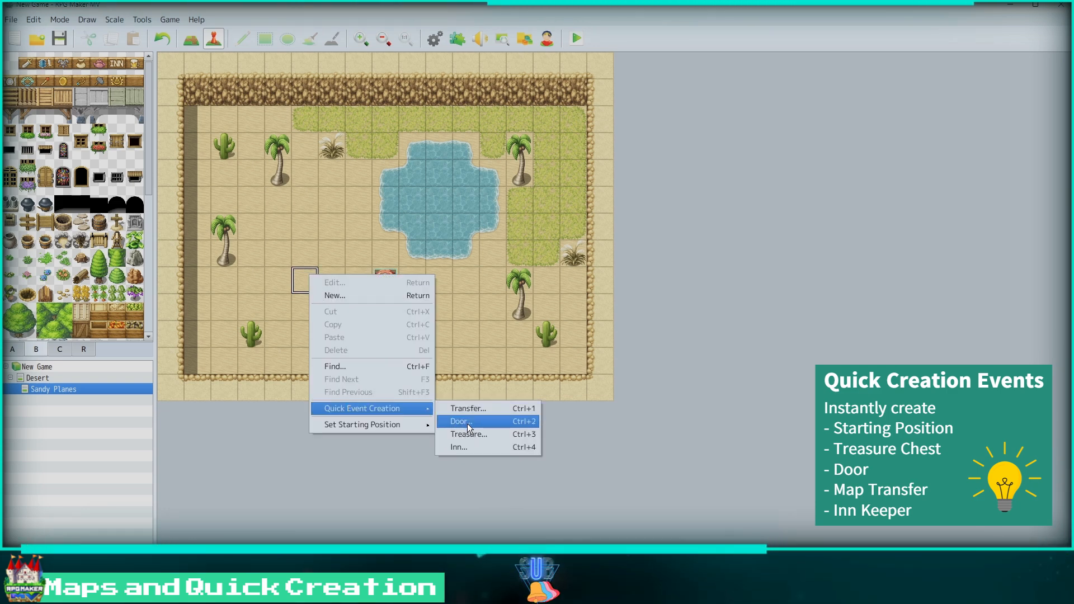
# Step: Place a quick treasure chest event and an innkeeper event with price 10 near the pond
pyautogui.click(469, 434)
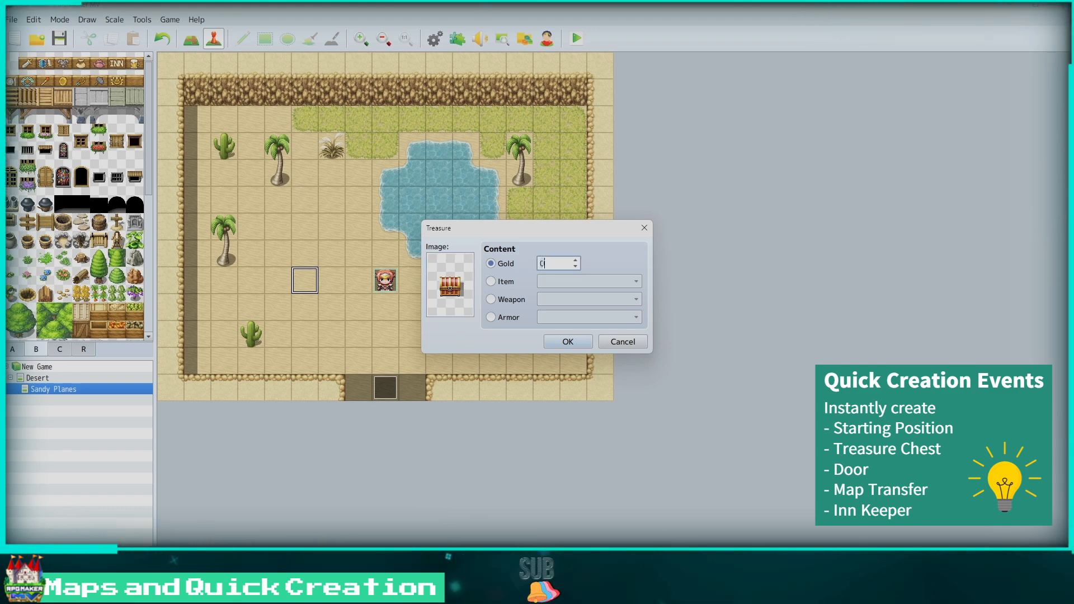
pyautogui.click(567, 342)
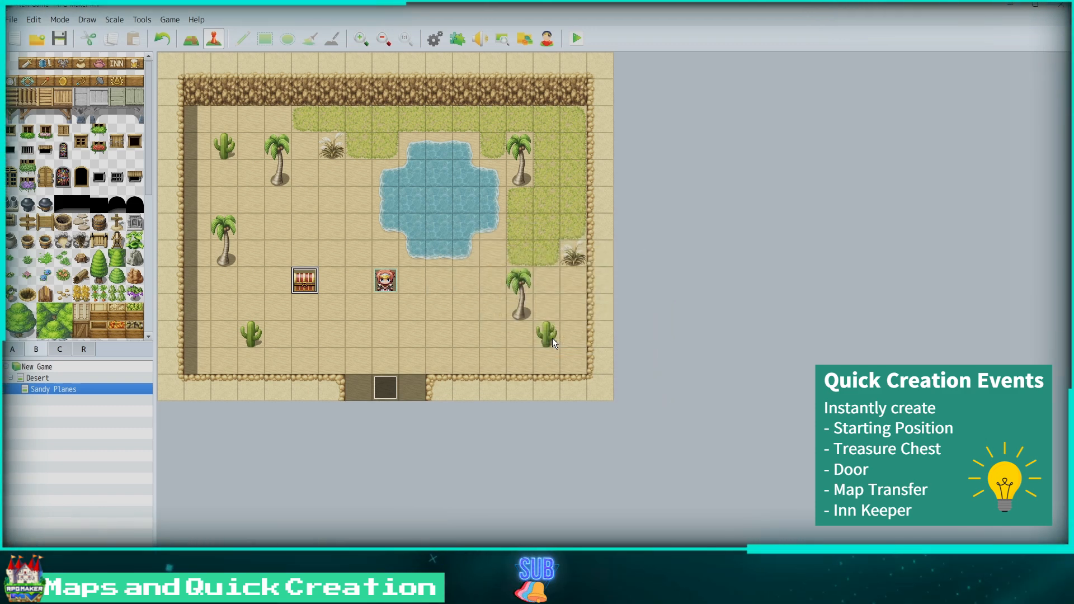
pyautogui.rightClick(331, 199)
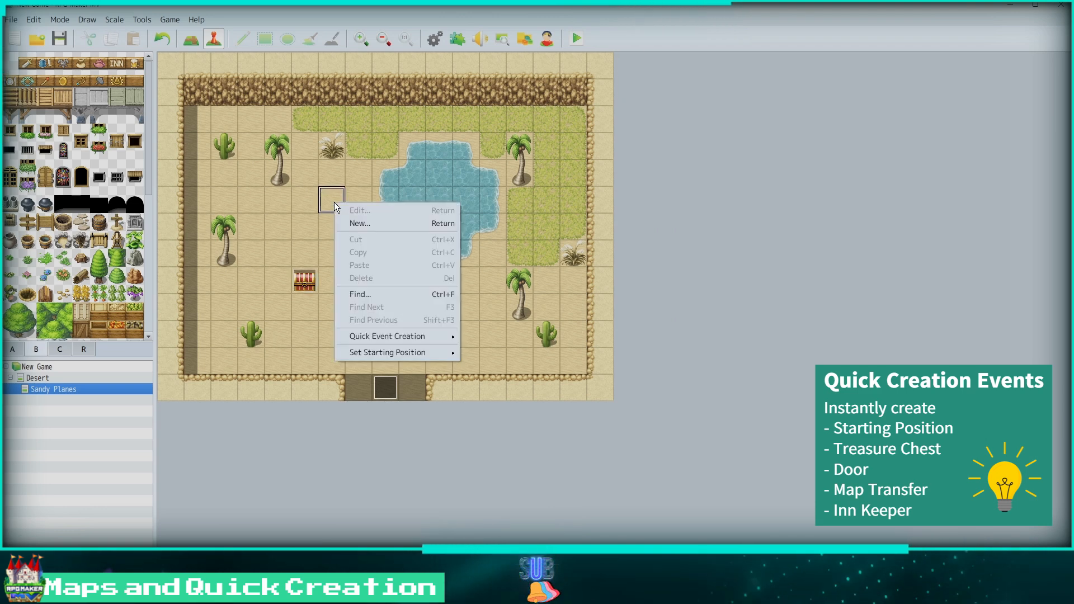
pyautogui.moveTo(386, 335)
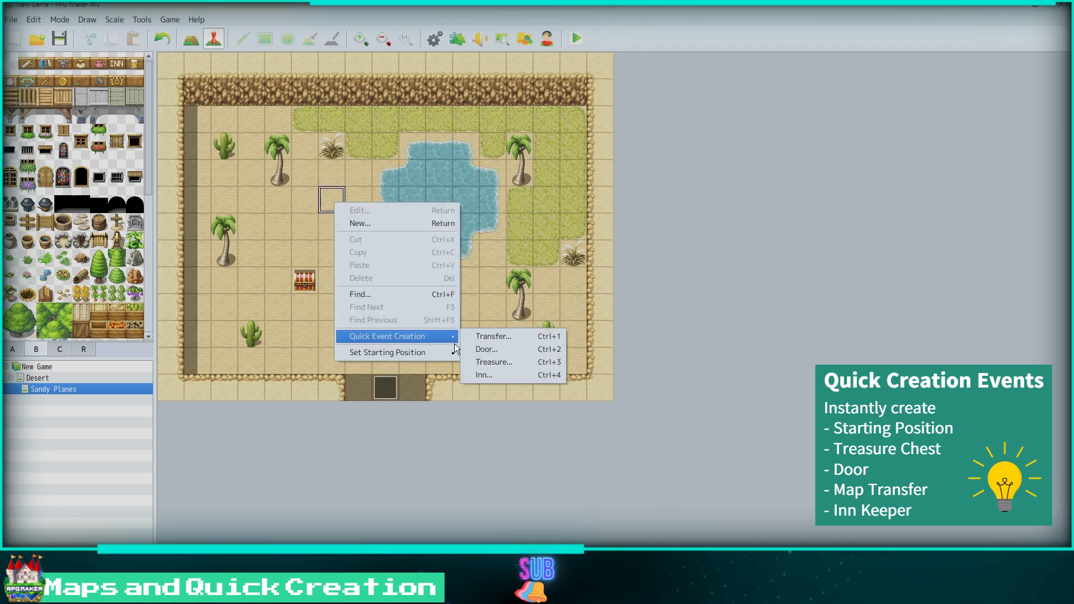
pyautogui.moveTo(493, 337)
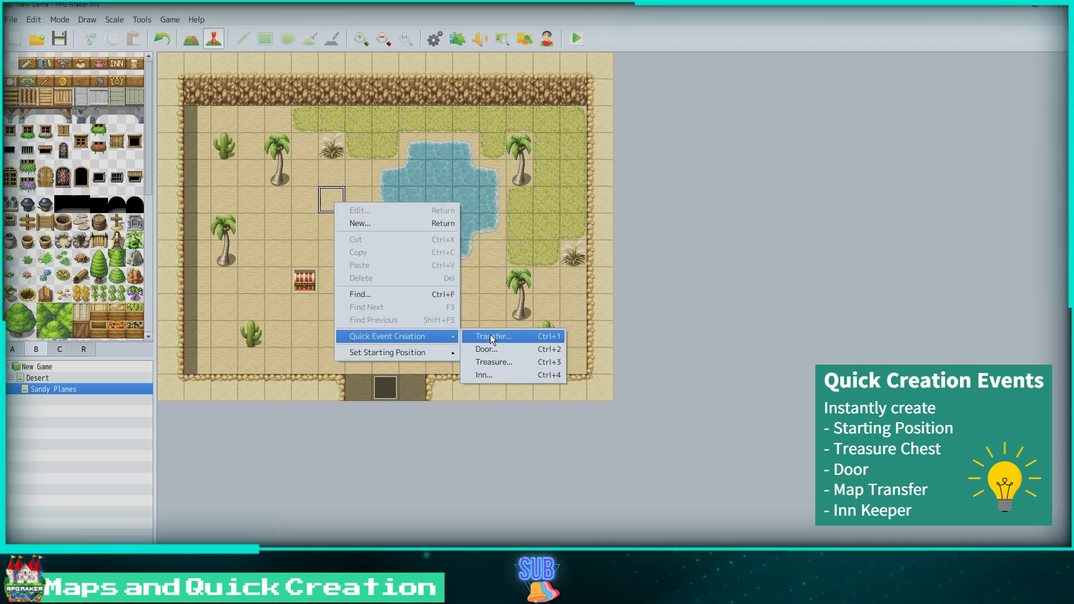
pyautogui.click(483, 375)
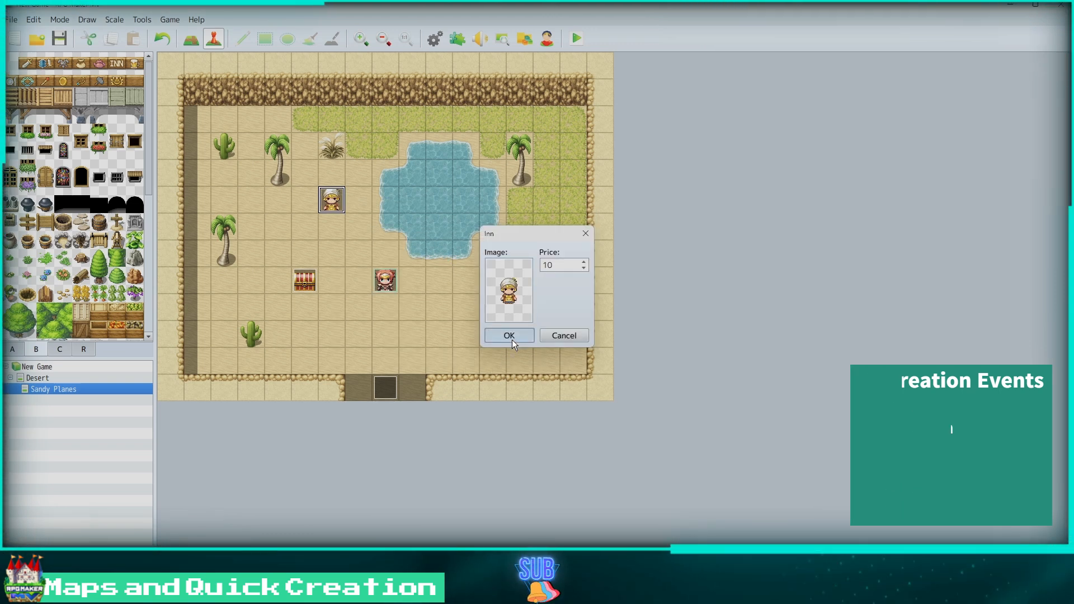
pyautogui.click(508, 335)
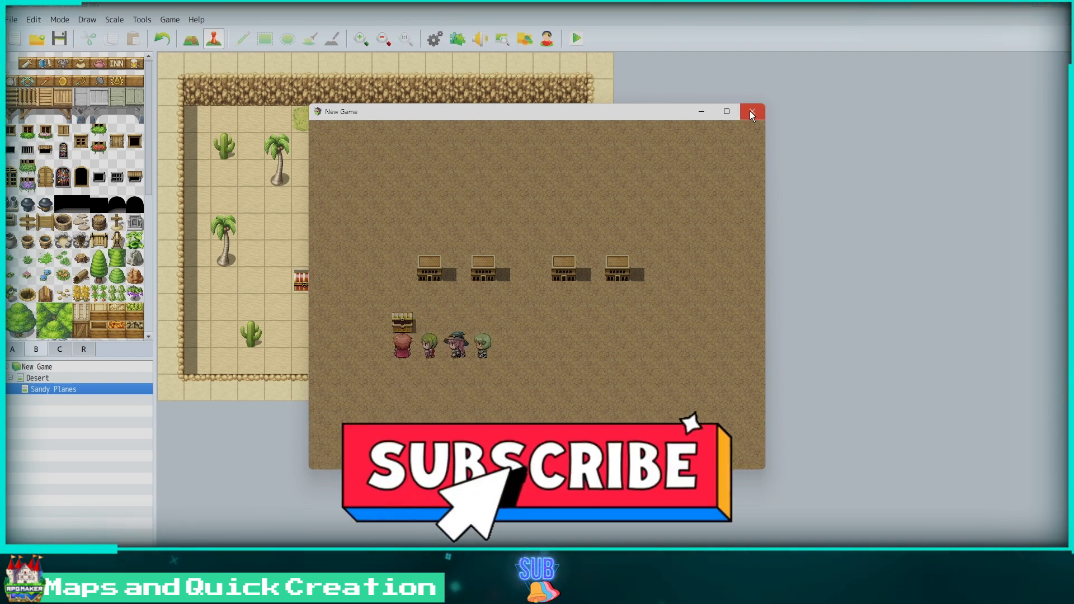
pyautogui.click(751, 115)
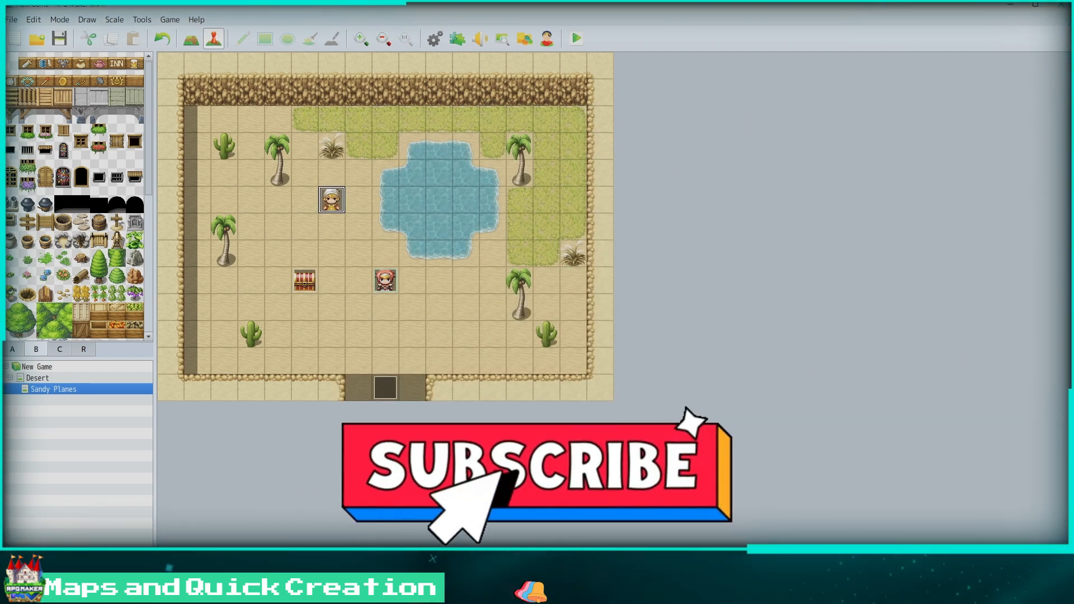